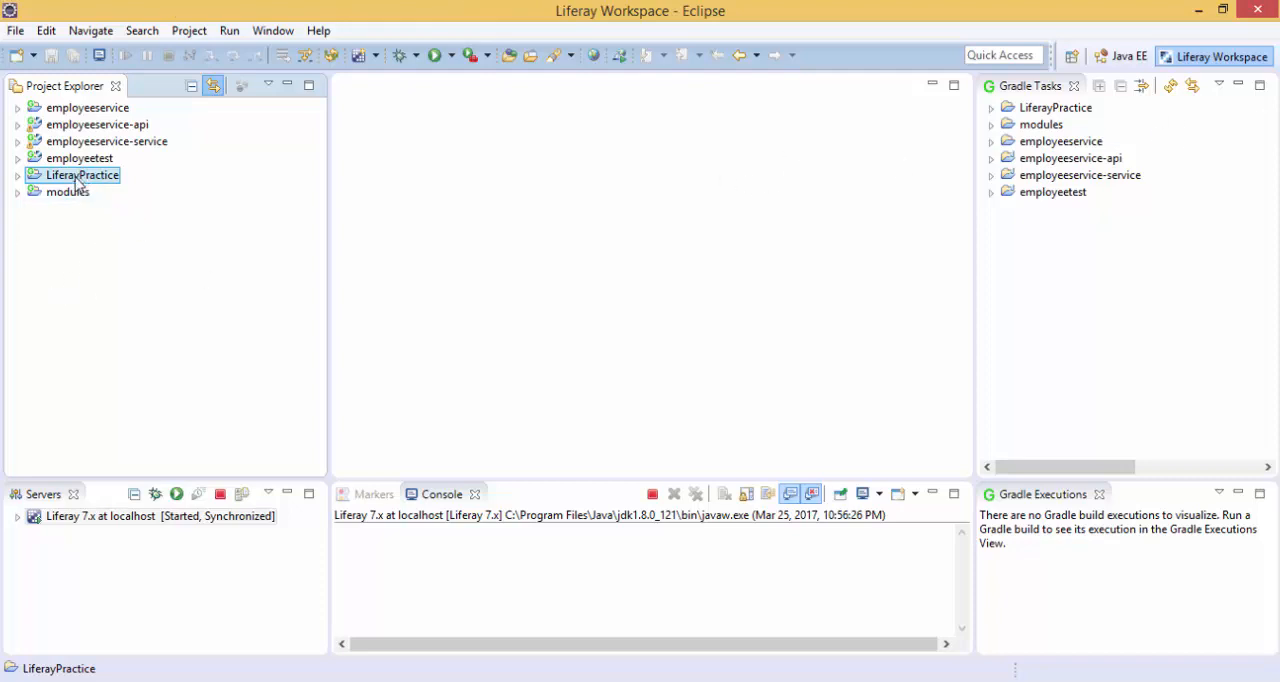
Select the LiferayPractice project in Eclipse, then switch to the D:\LR7\workspace folder.
click(373, 494)
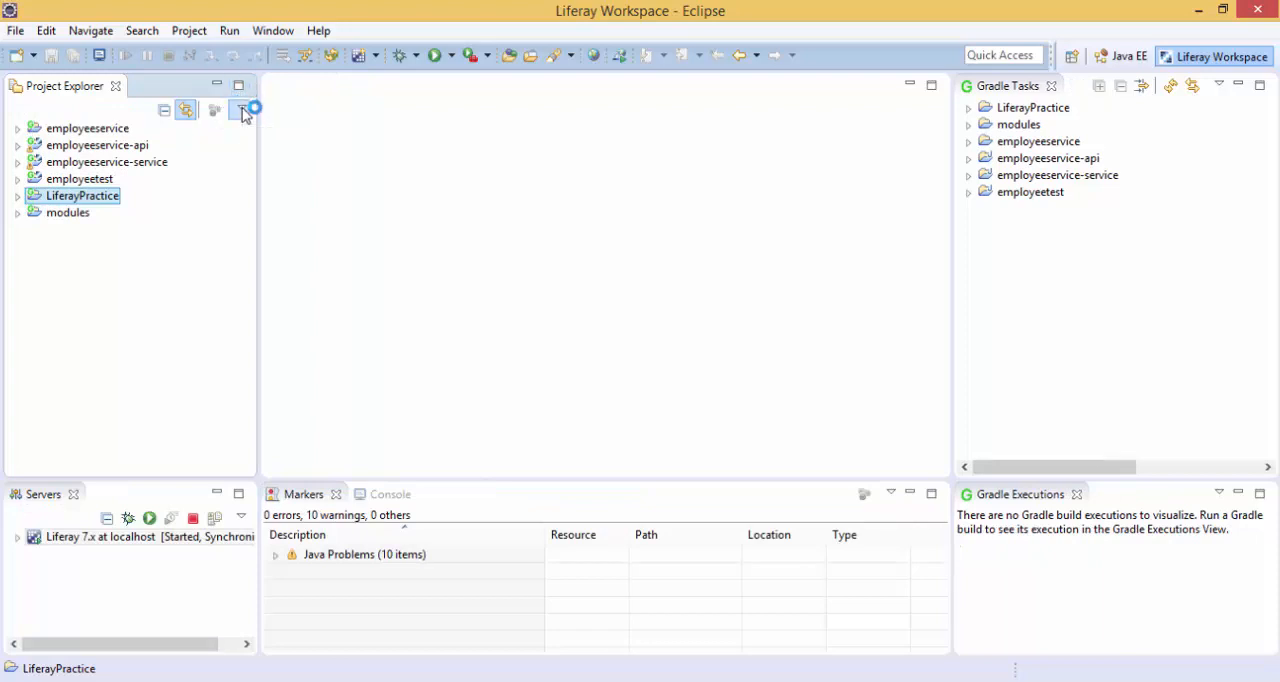
click(241, 110)
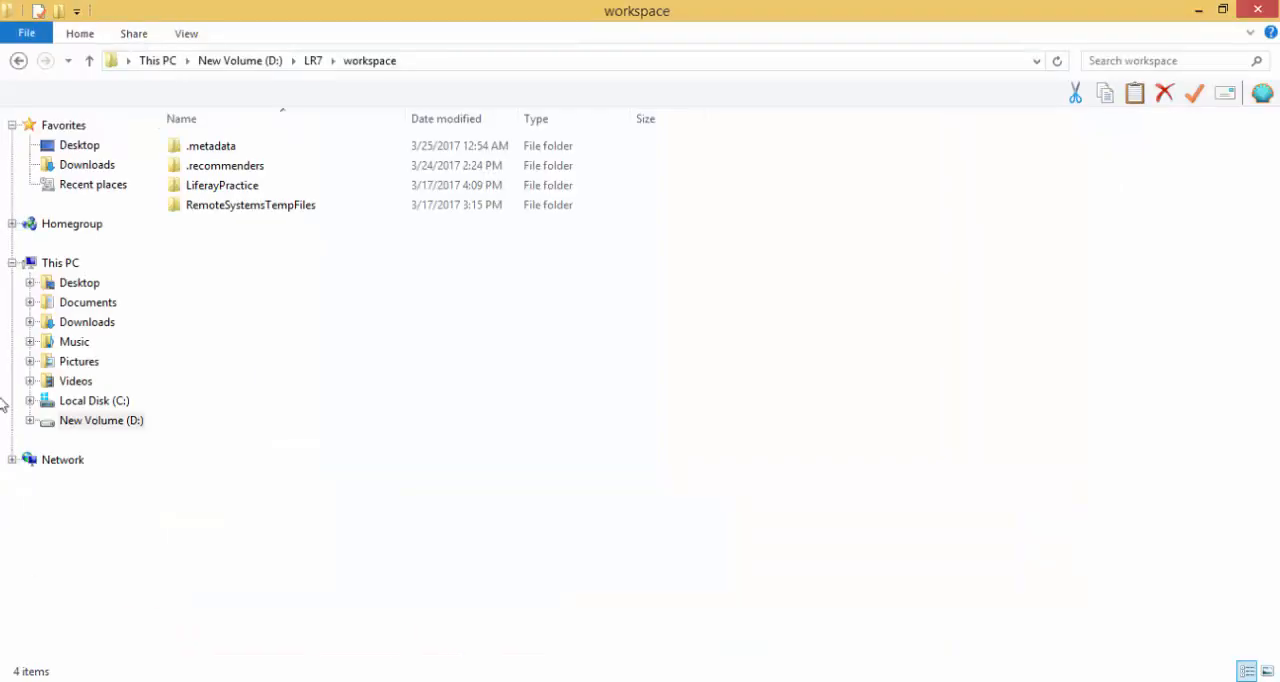
Browse File Explorer into D:\LR7\workspace\LiferayPractice.
click(88, 60)
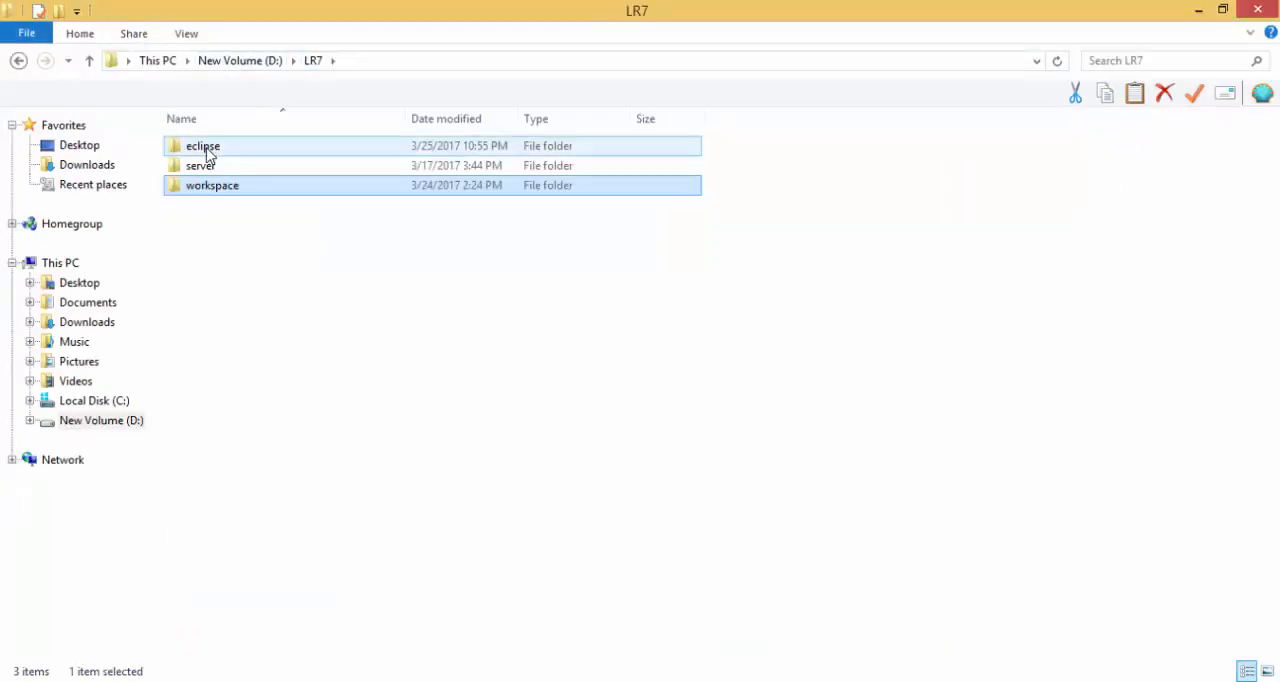
double_click(212, 185)
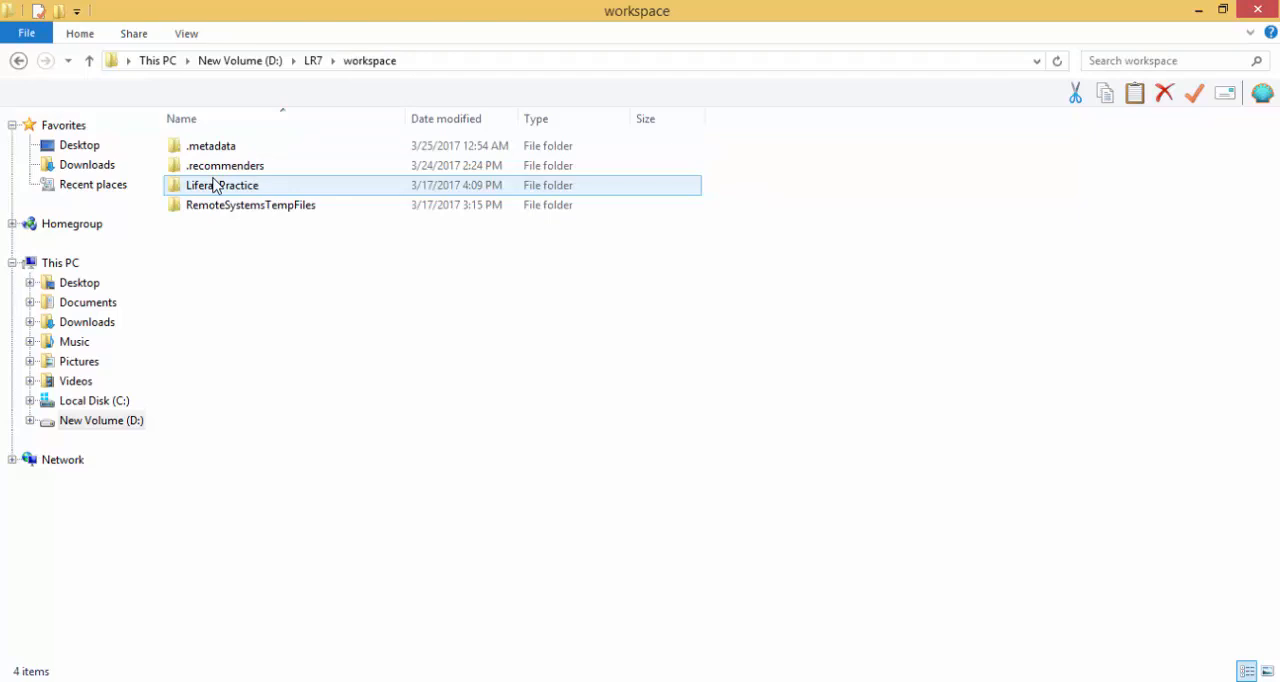
click(225, 165)
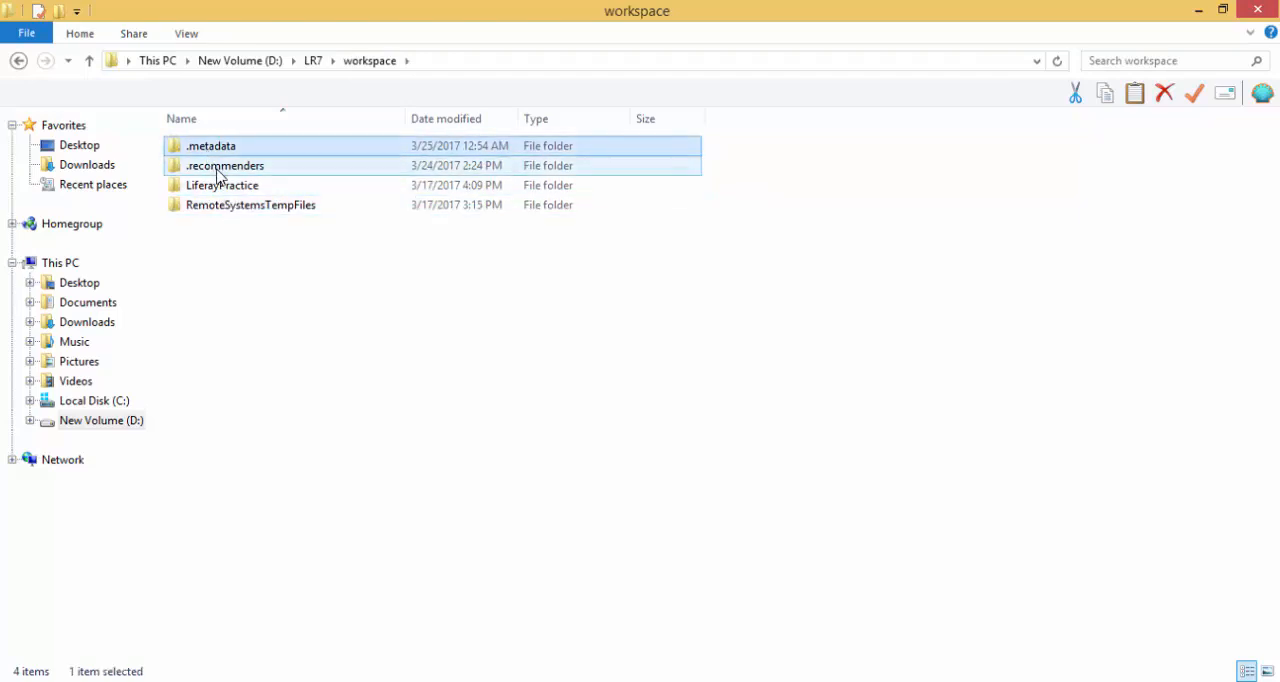
click(250, 205)
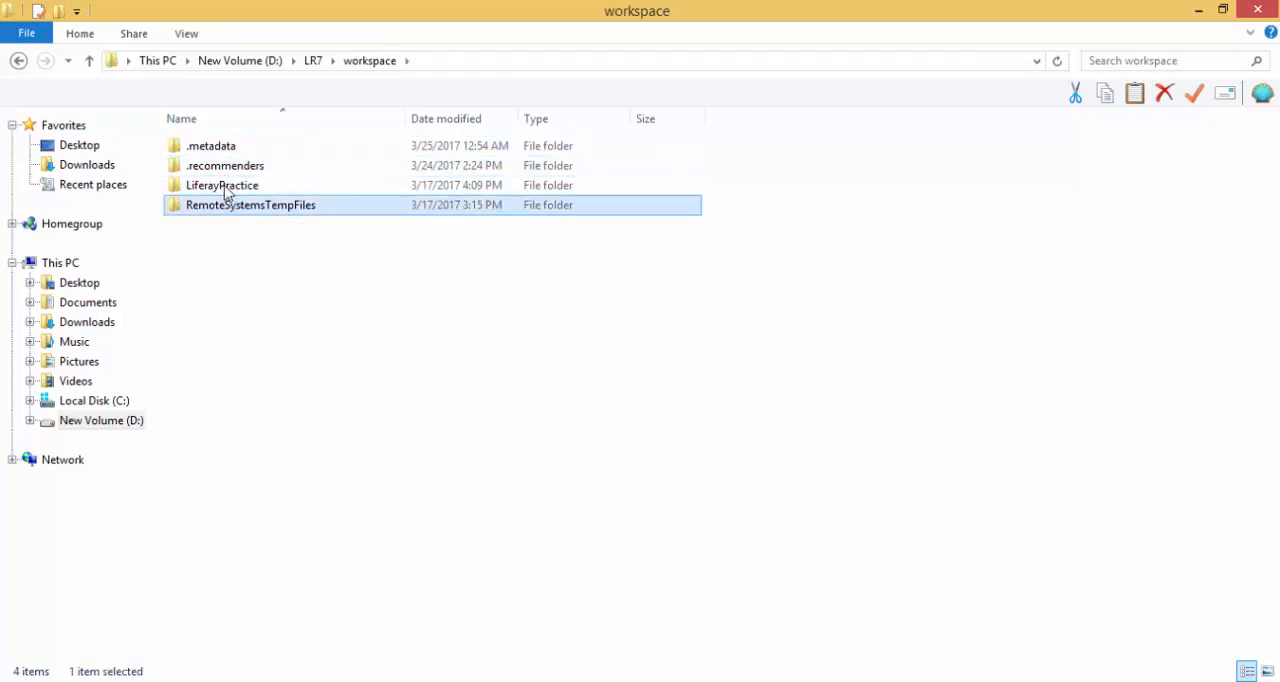
click(222, 185)
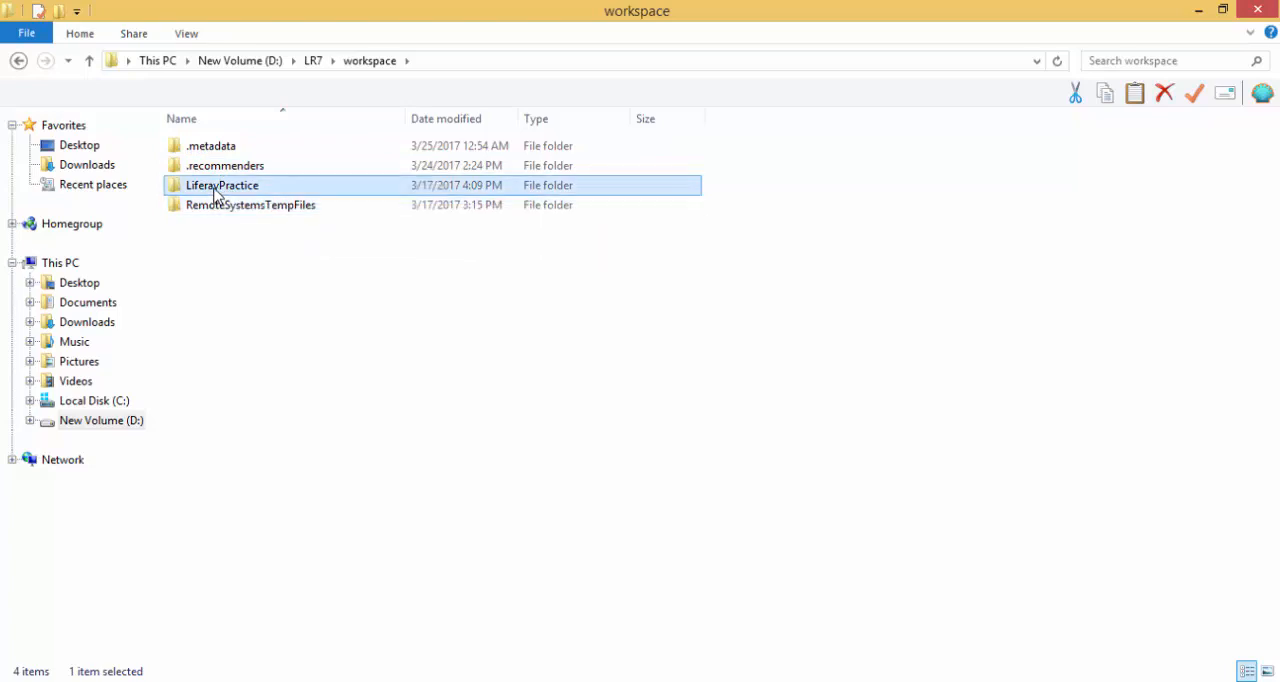
double_click(221, 185)
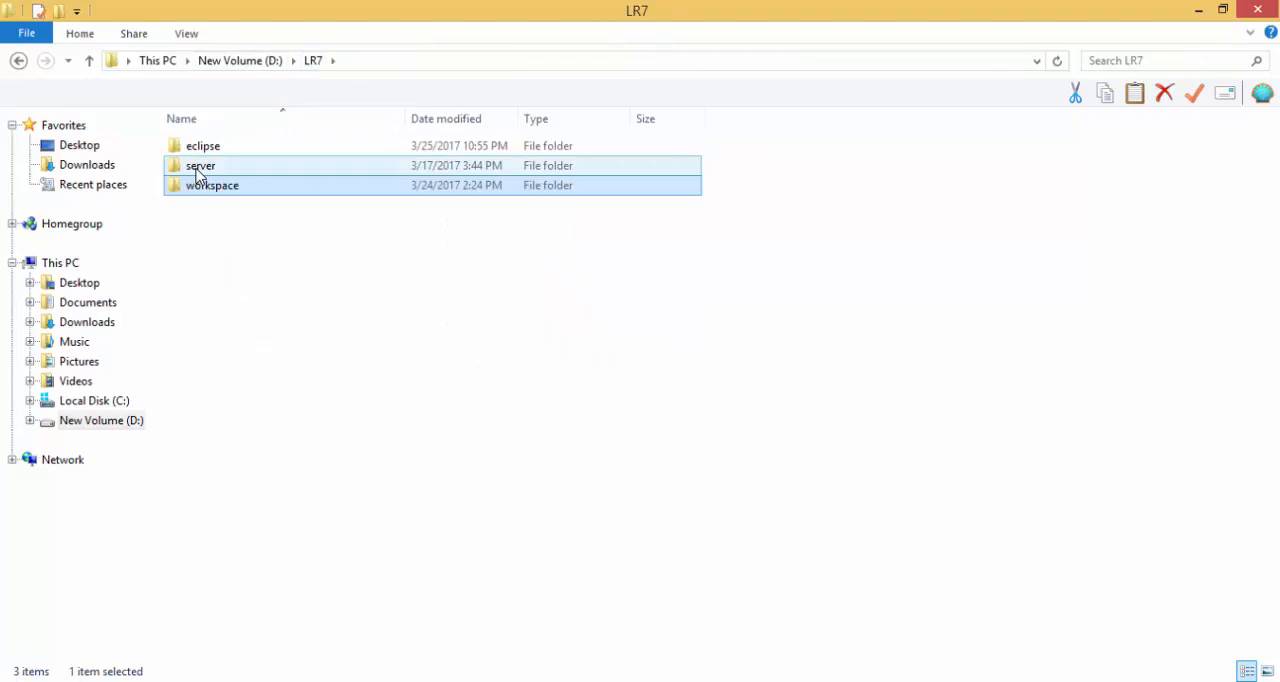
double_click(212, 185)
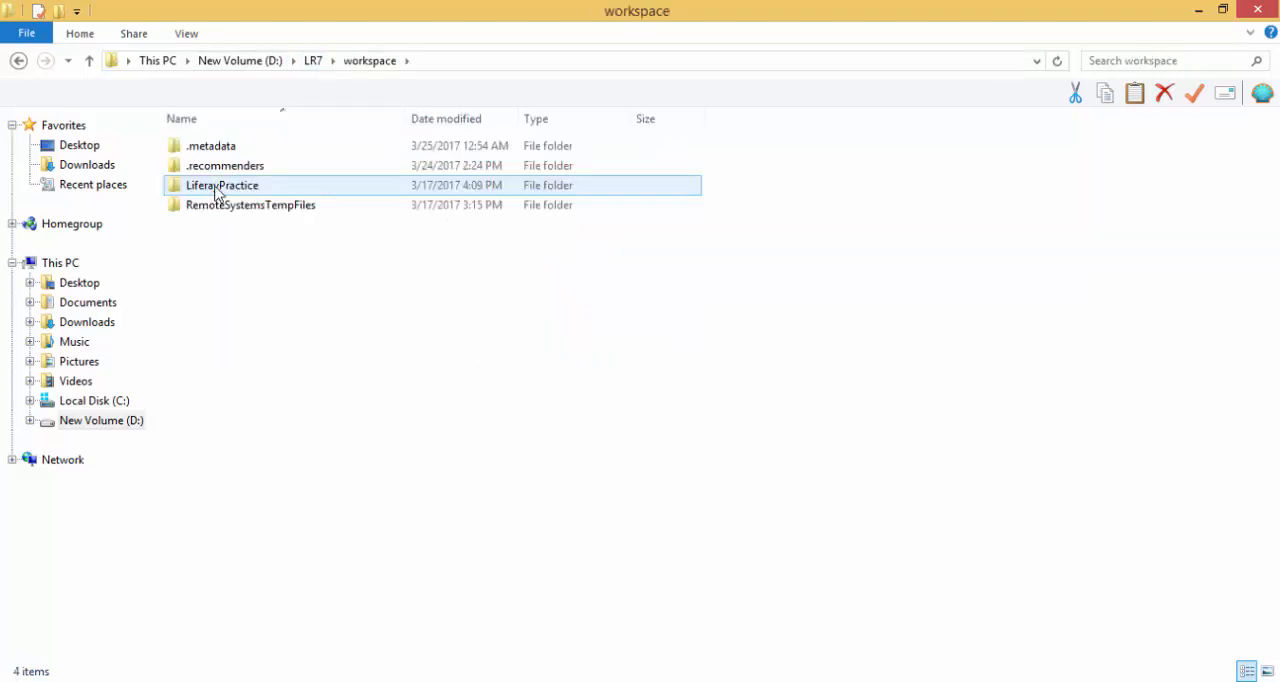
double_click(222, 185)
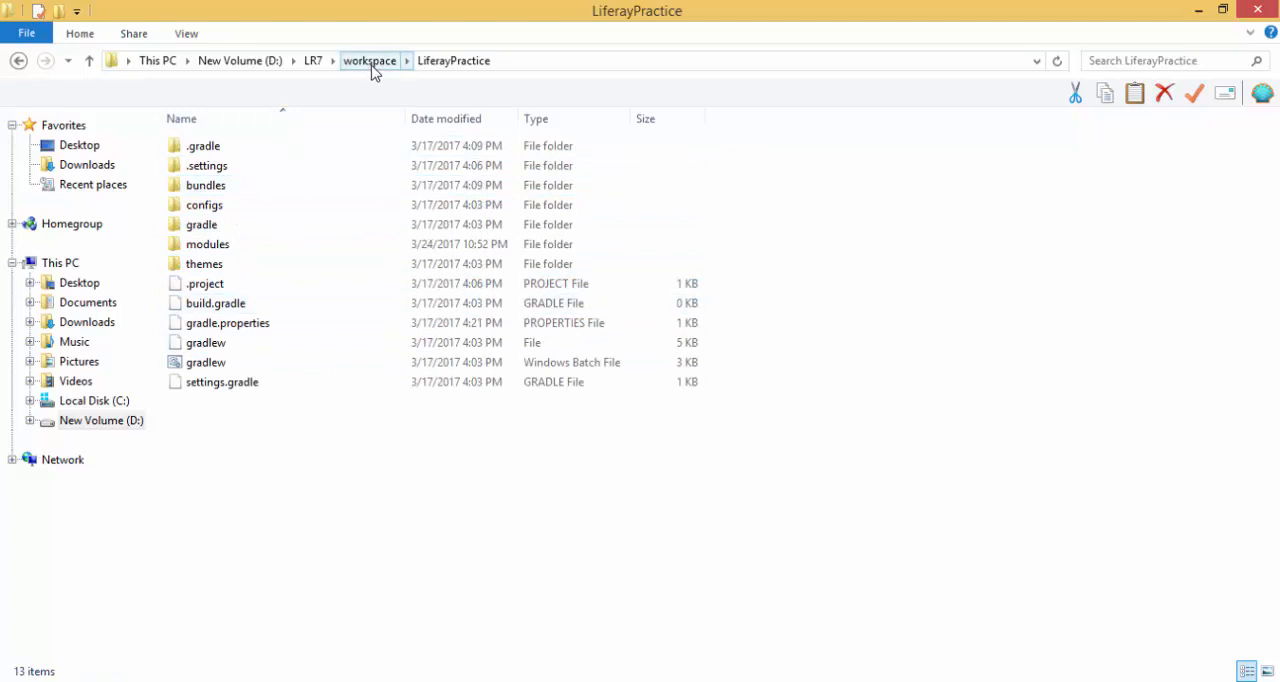
Launch Command Prompt in that folder by entering cmd in the address bar.
click(204, 145)
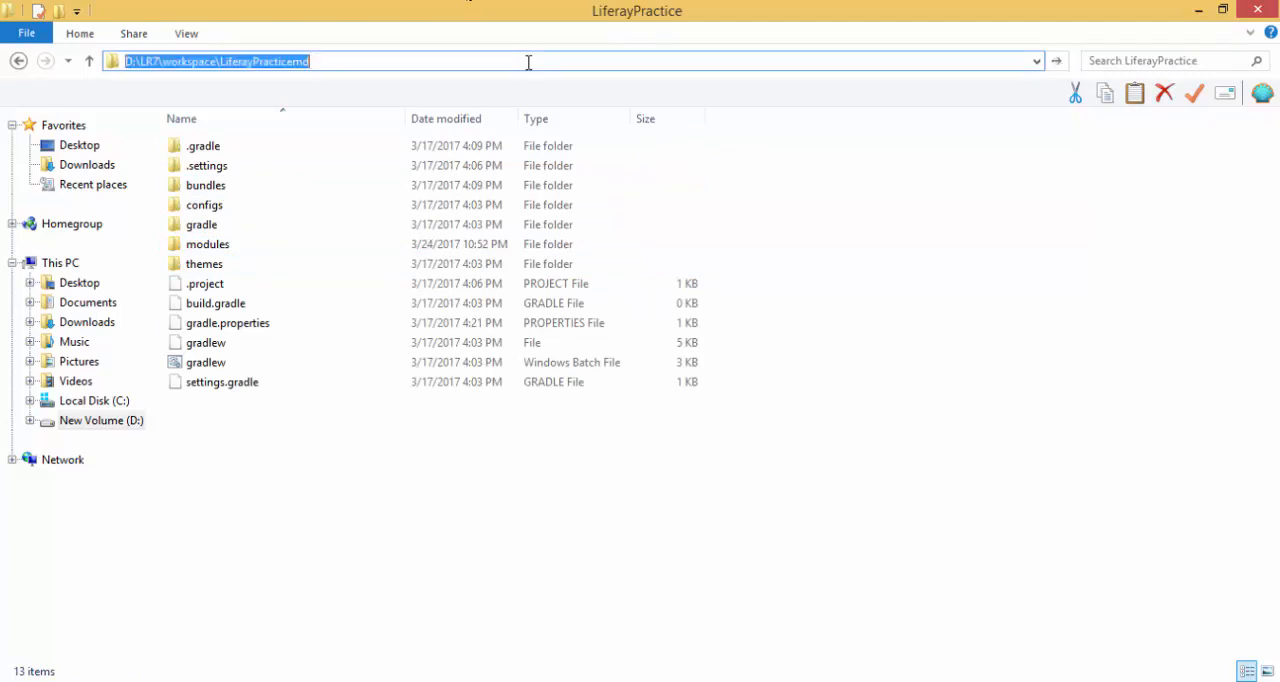
text(c)
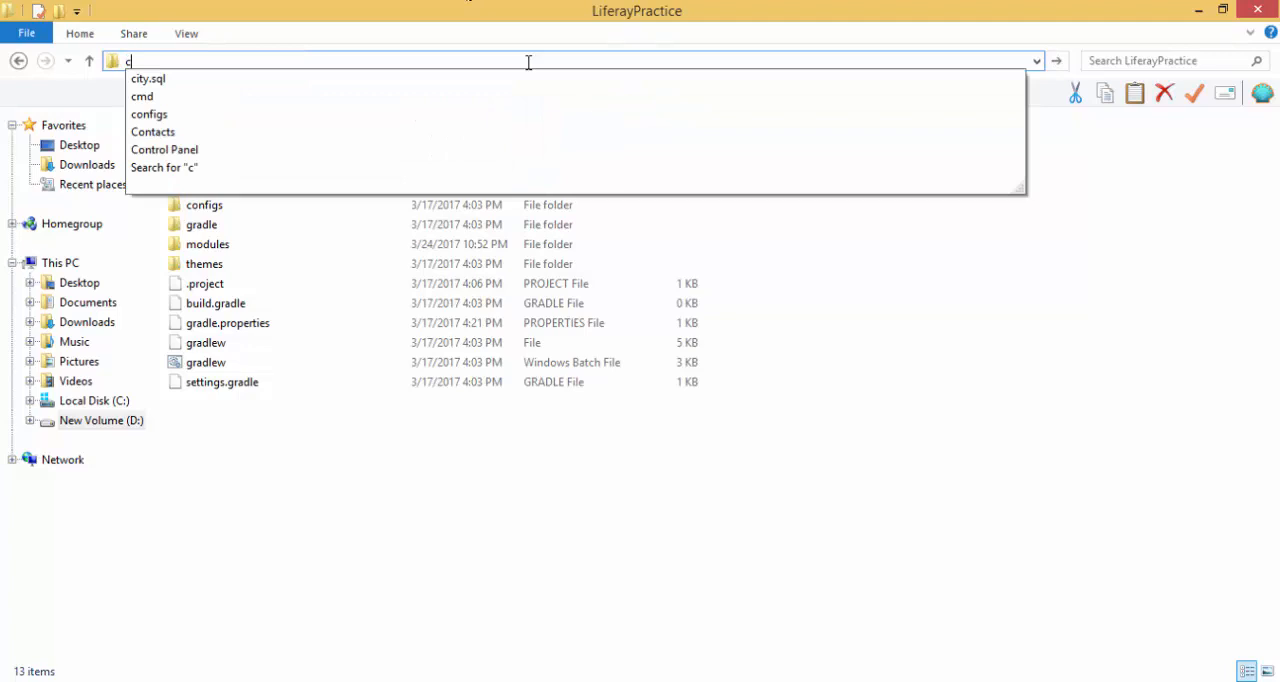
click(142, 96)
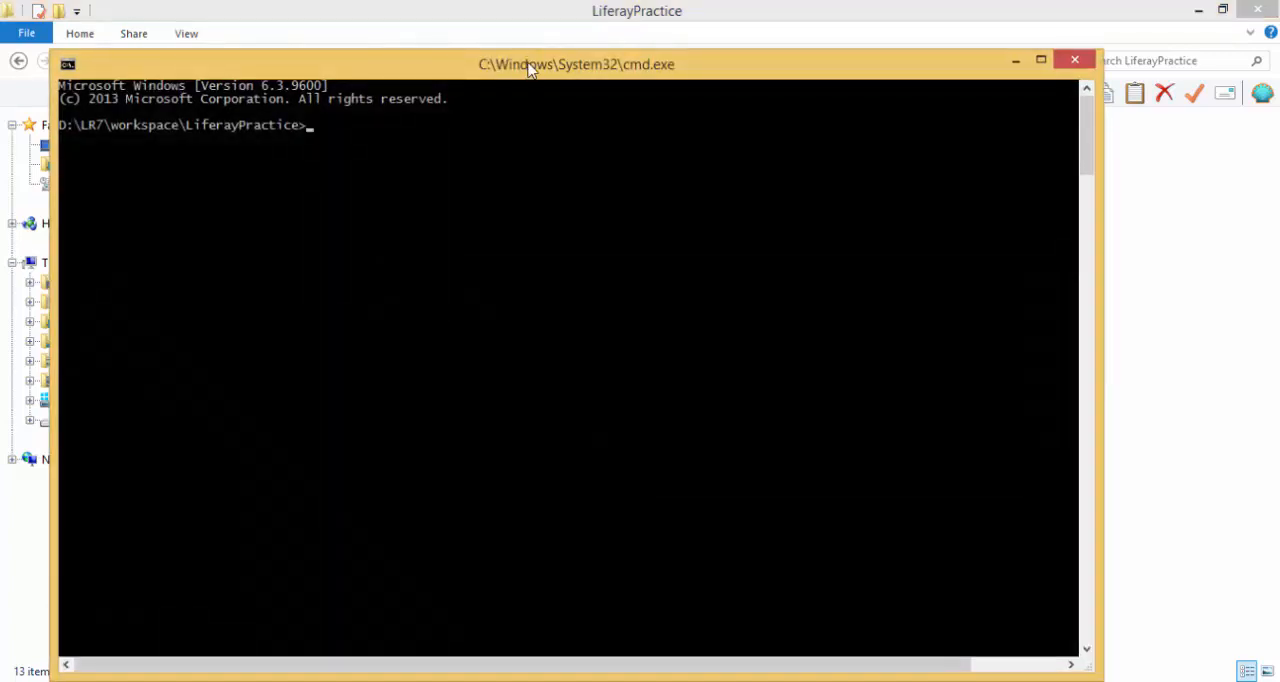
Run blade and scroll through its sub-commands such as create, deploy, init and samples.
text(blade)
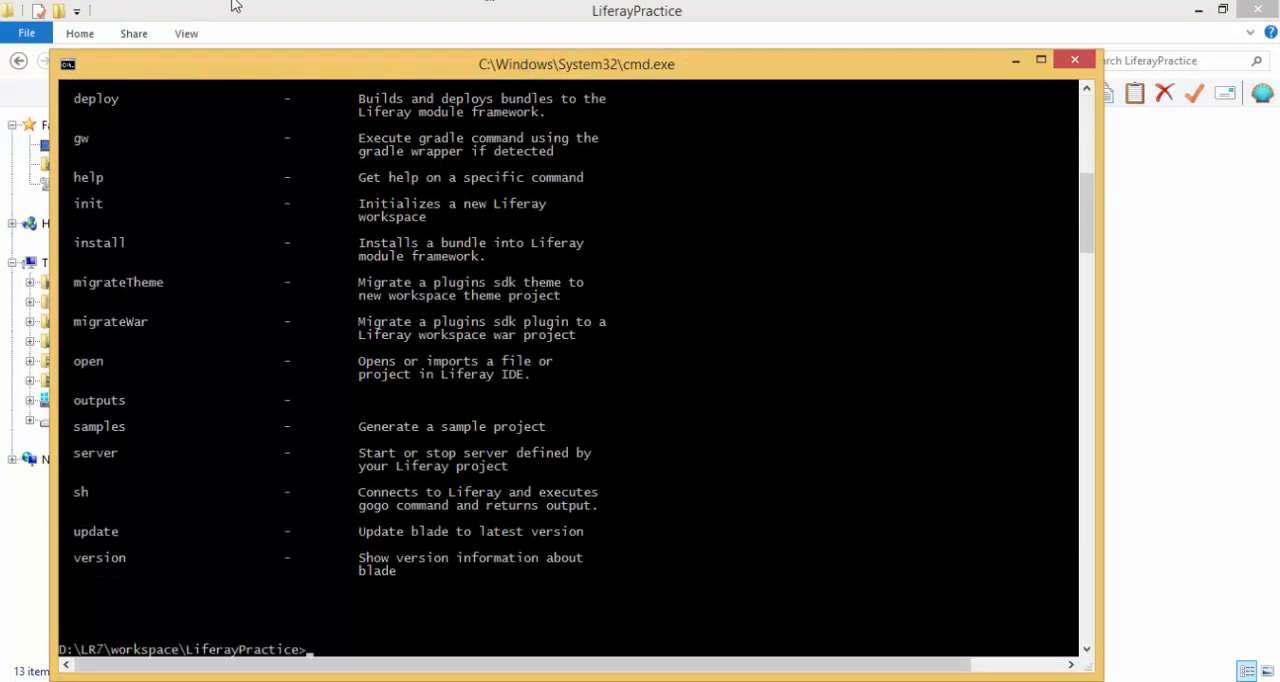
mouse_move(1069, 606)
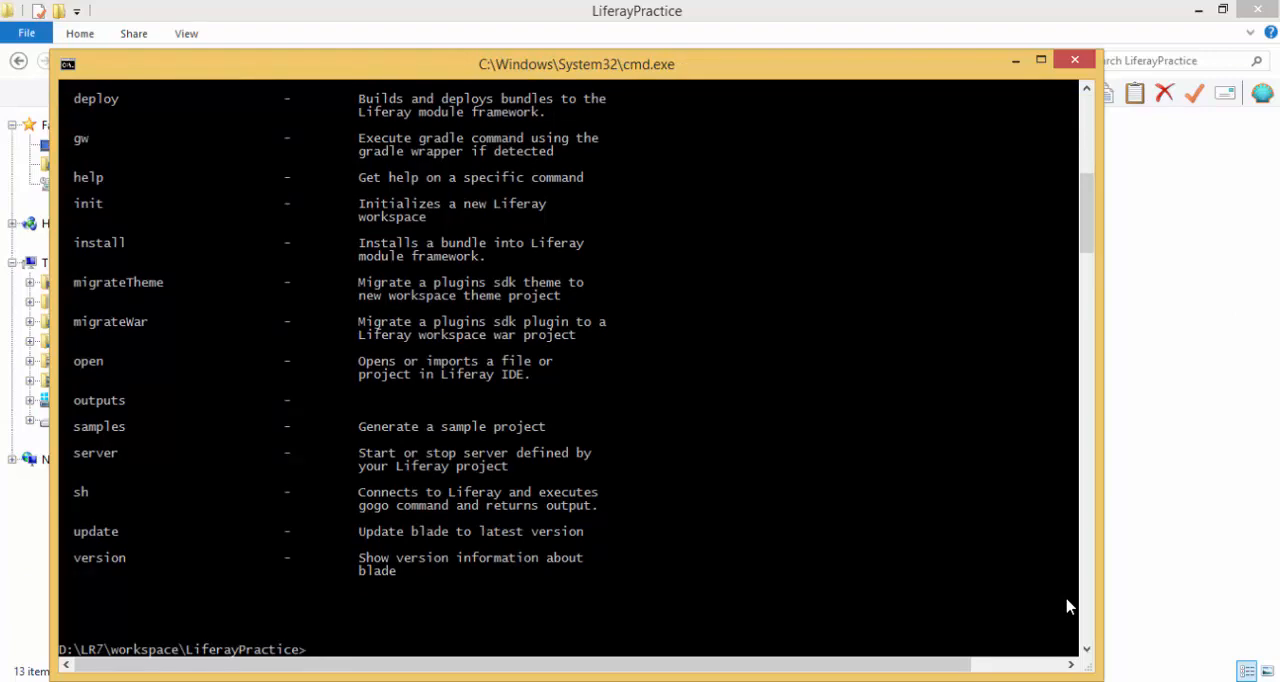
mouse_move(378, 431)
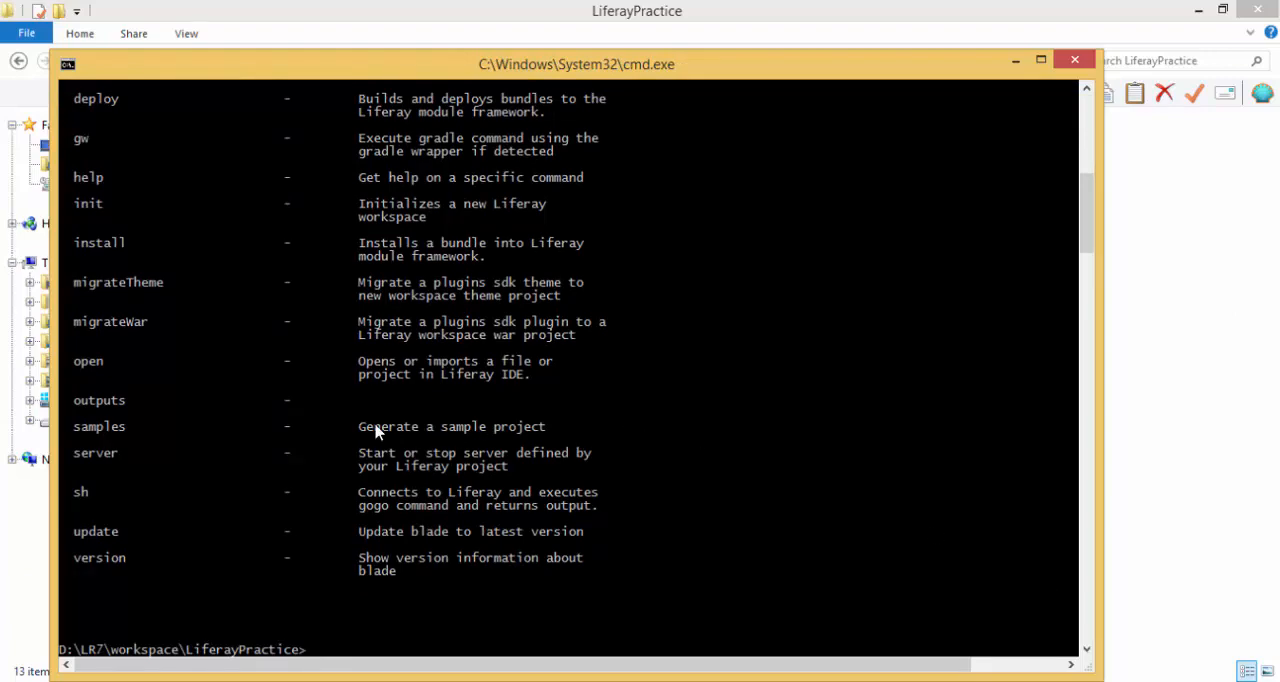
scroll(up, 3)
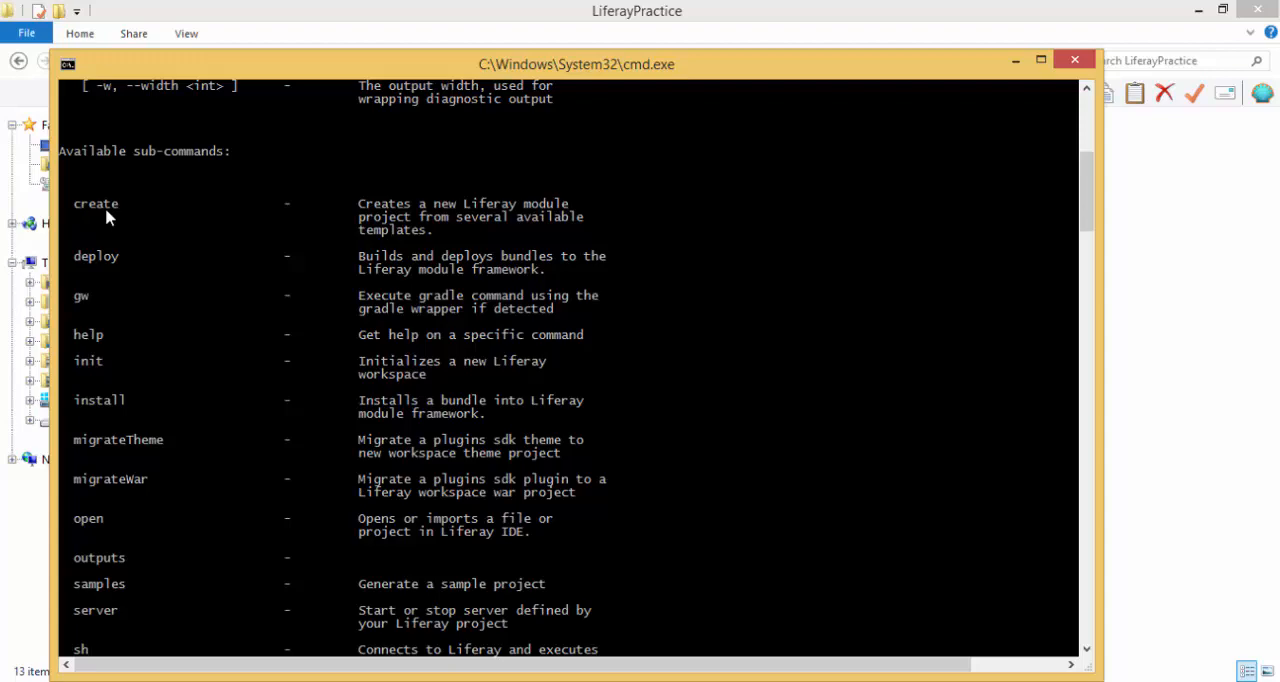
scroll(down, 3)
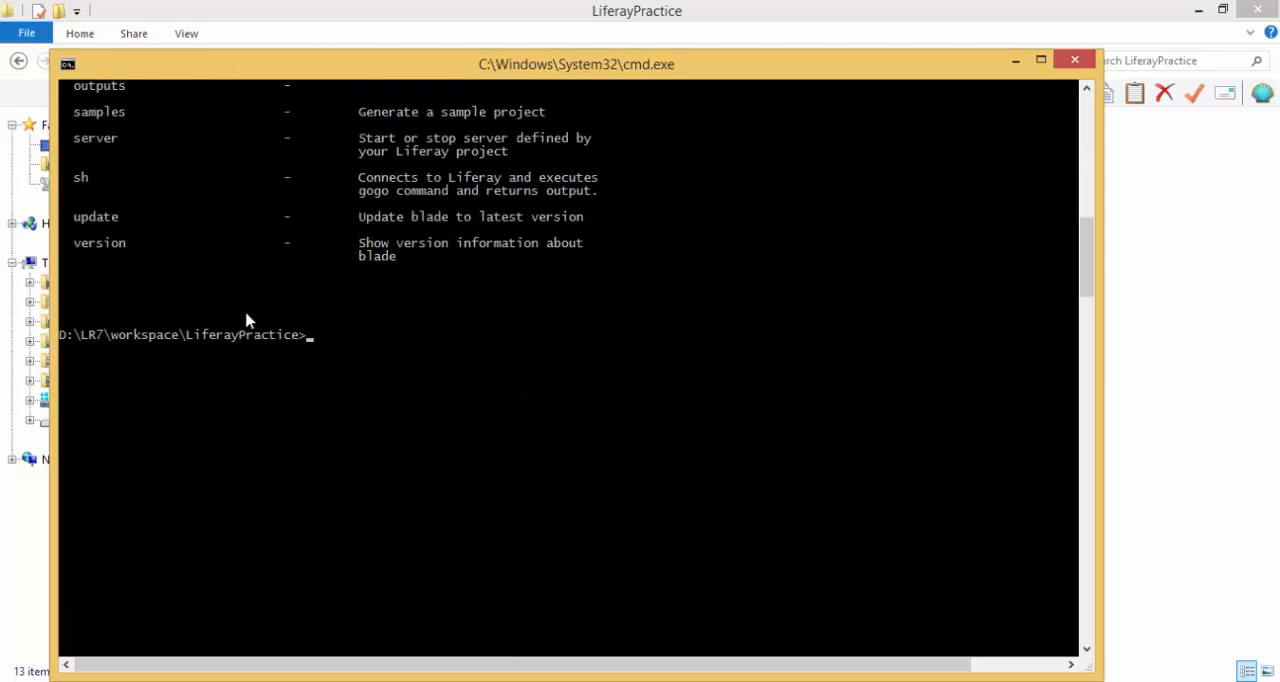
Run blade help create to show options like classname, dir, package, service and template.
text(bla)
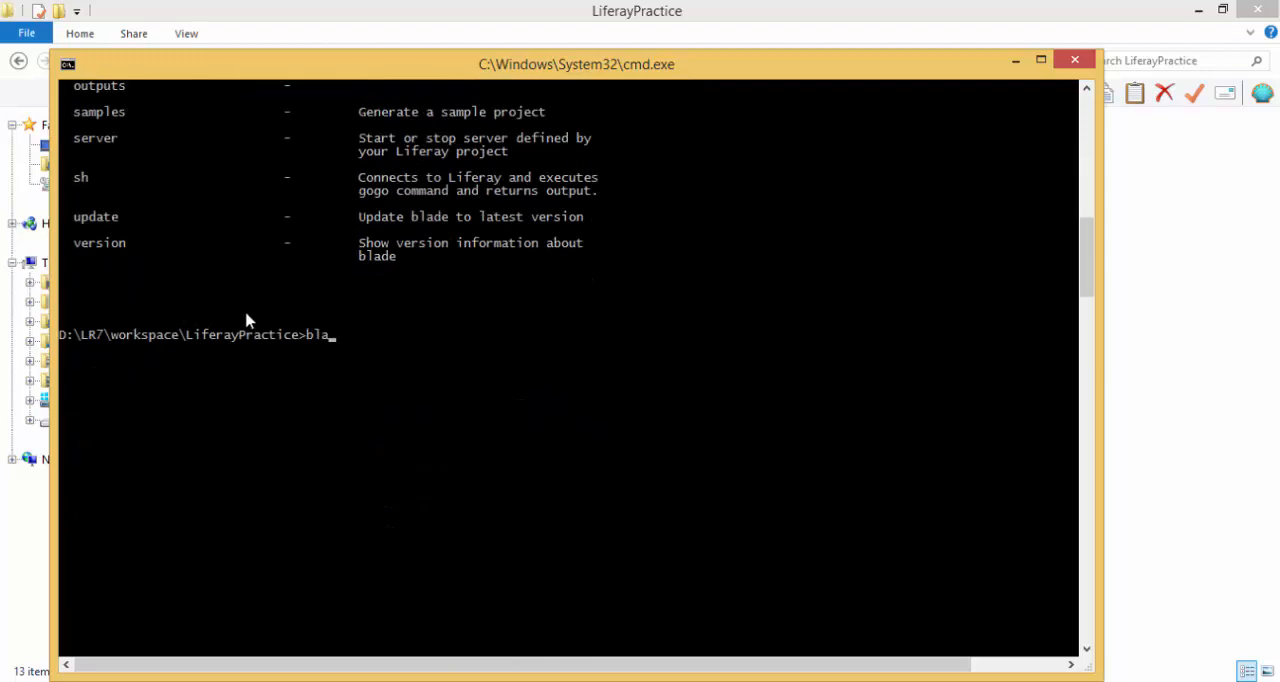
text(de)
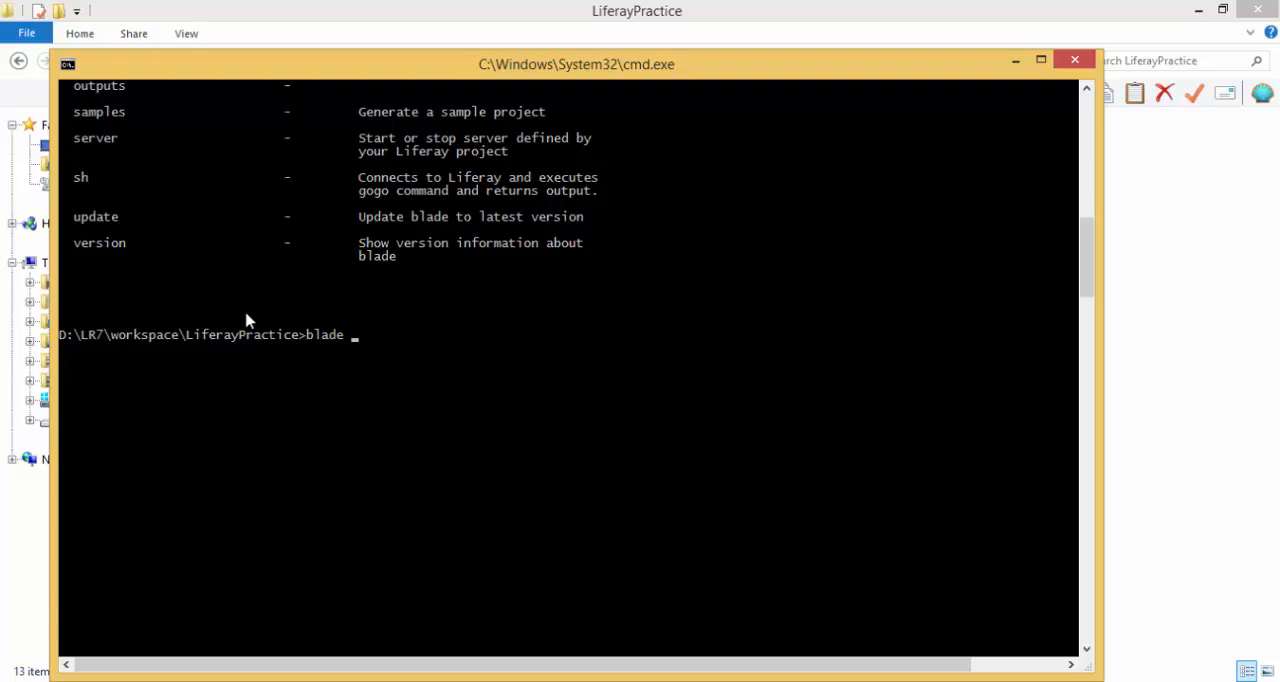
text(help cr)
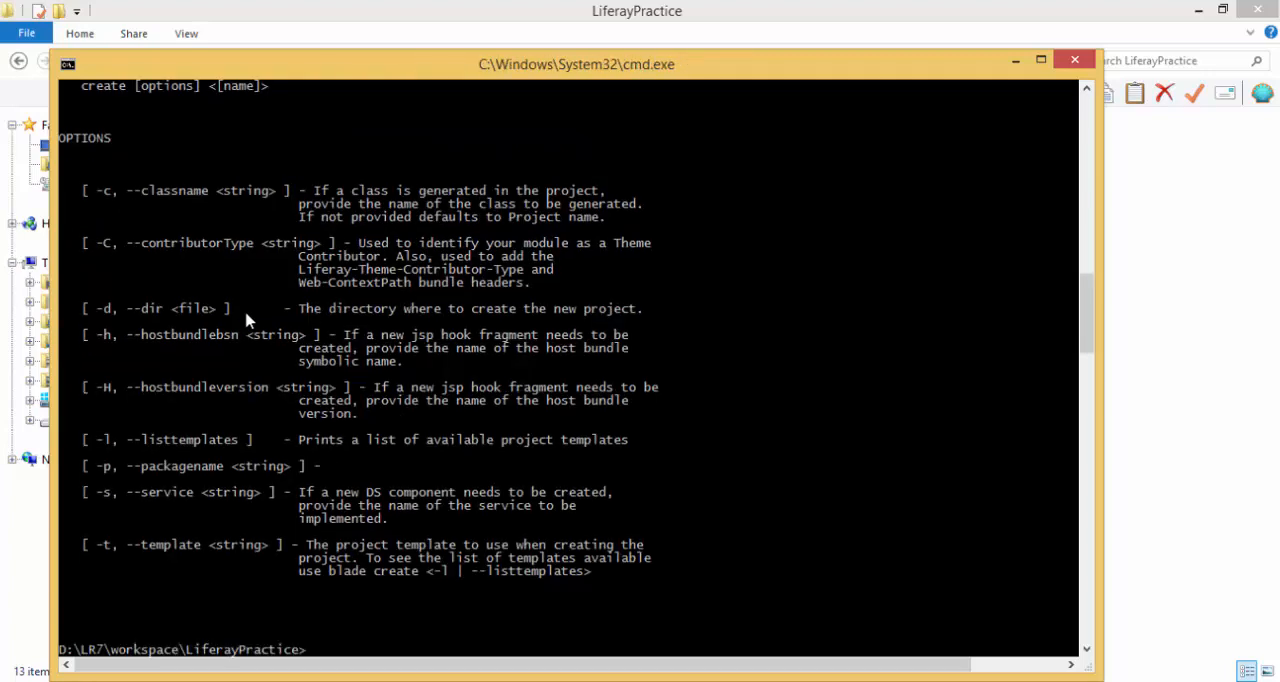
mouse_move(147, 277)
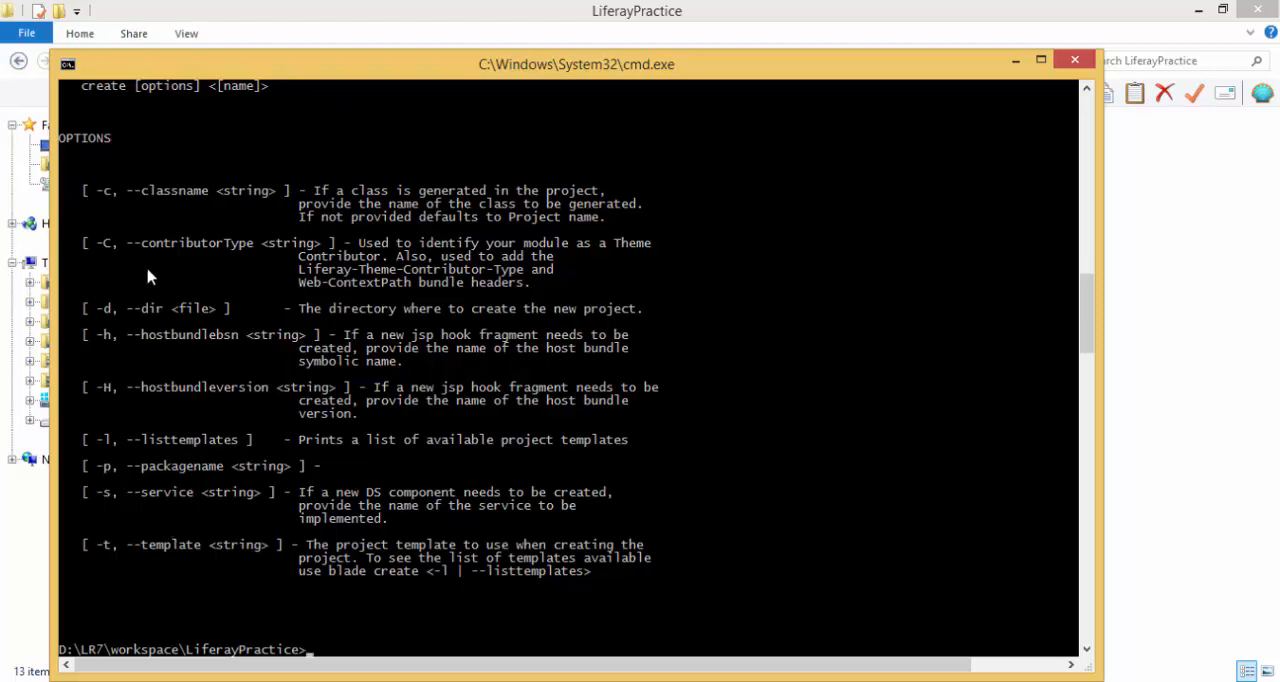
mouse_move(112, 207)
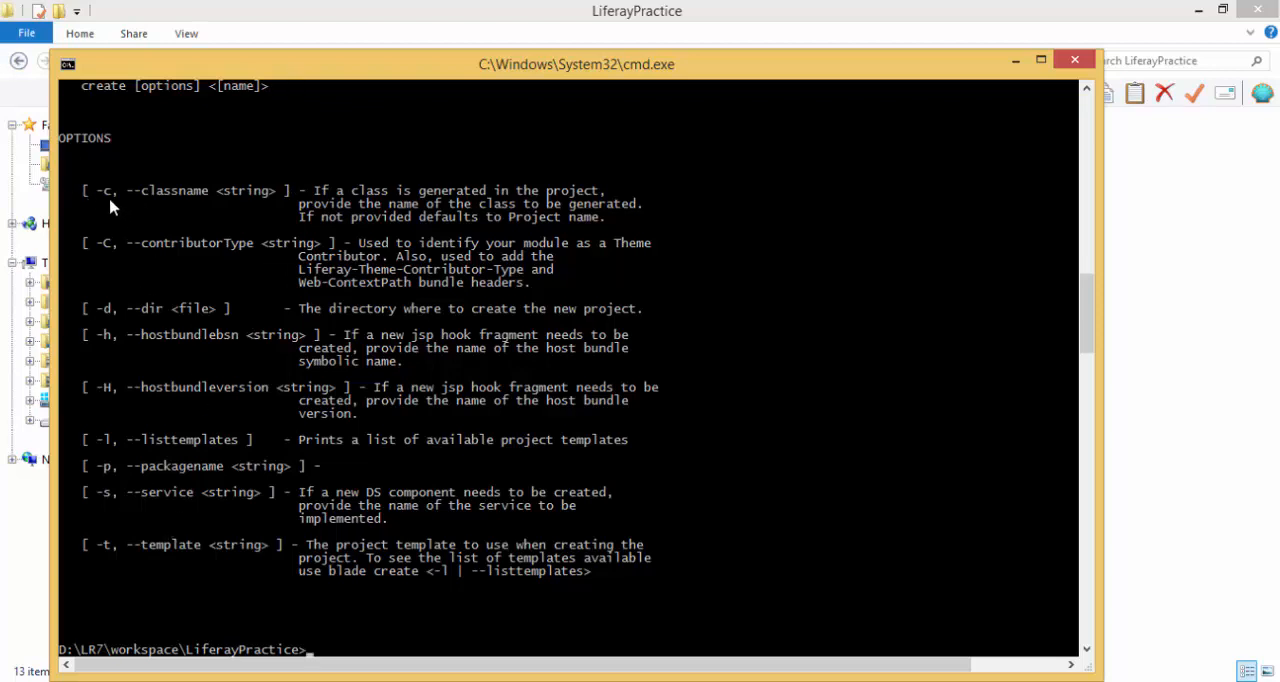
mouse_move(160, 201)
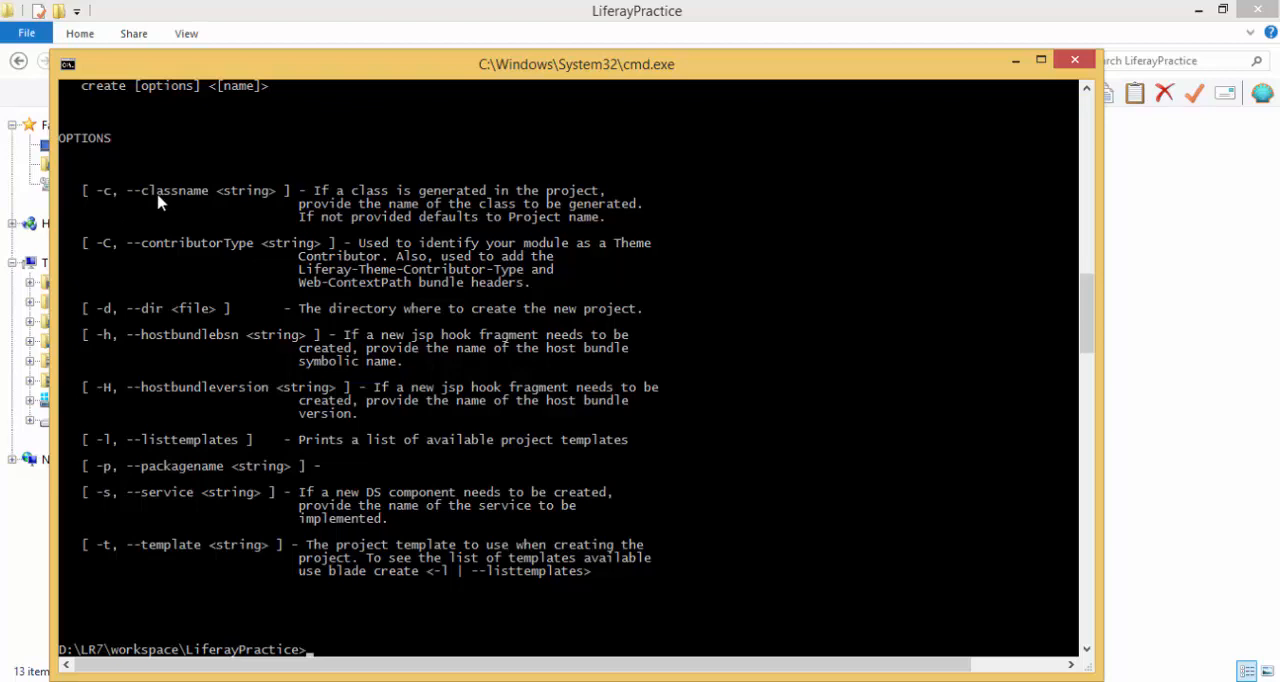
mouse_move(123, 462)
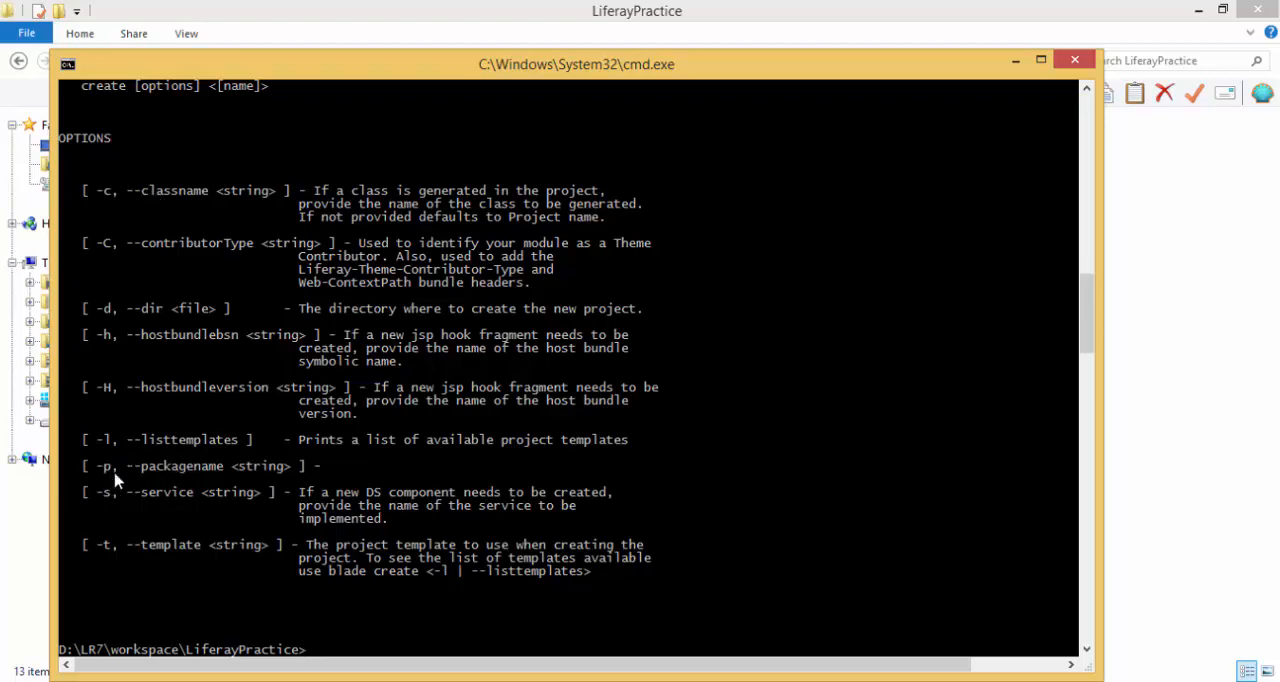
mouse_move(105, 557)
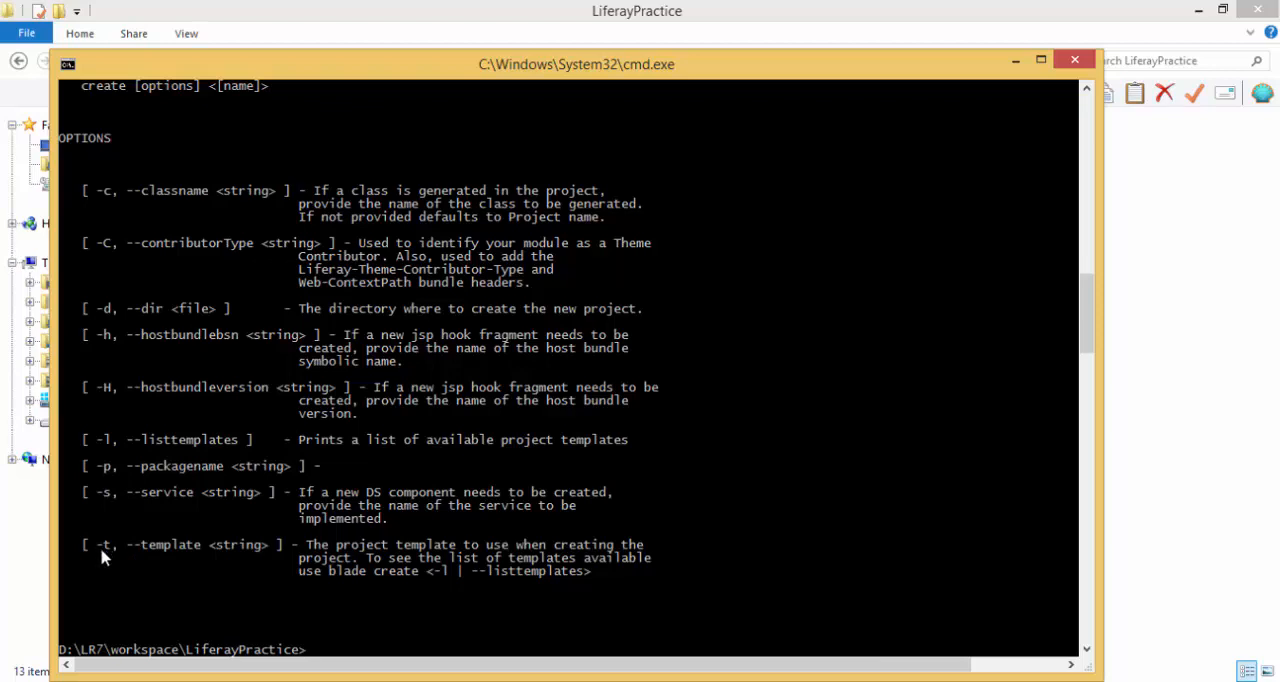
mouse_move(202, 552)
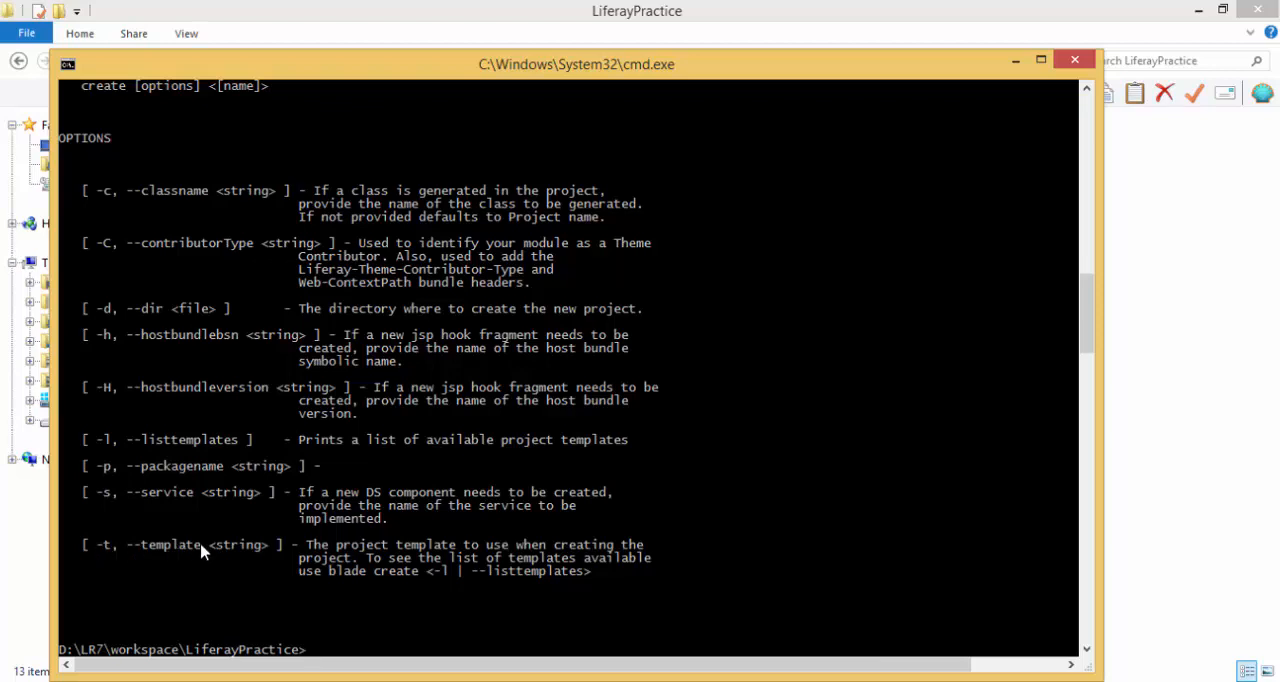
mouse_move(183, 441)
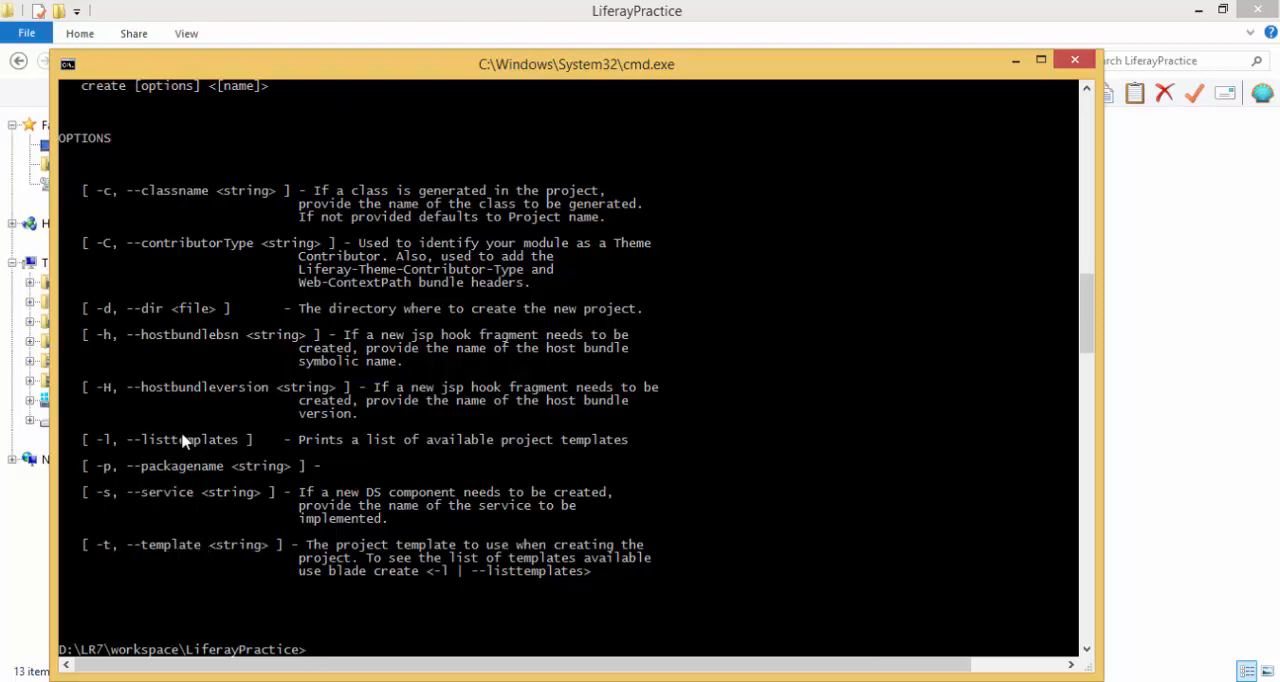
mouse_move(98, 453)
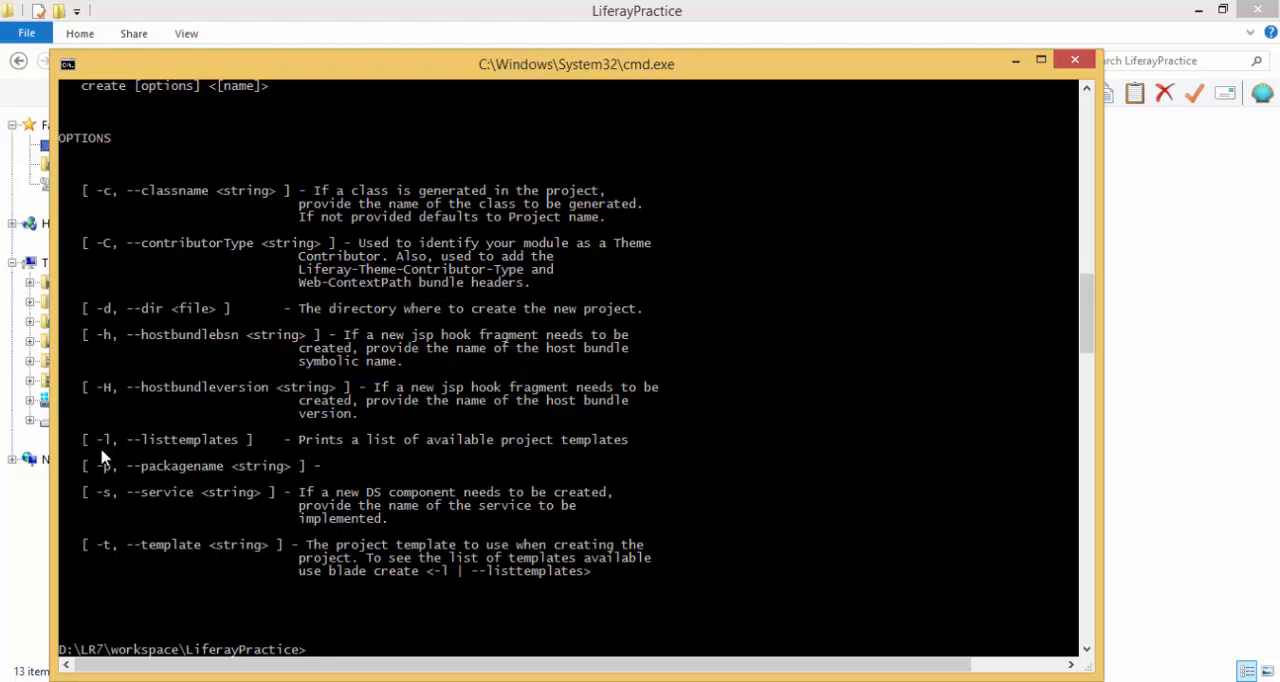
Run blade create -l to list templates like activator, mvc-portlet, service-builder and theme.
text(blade)
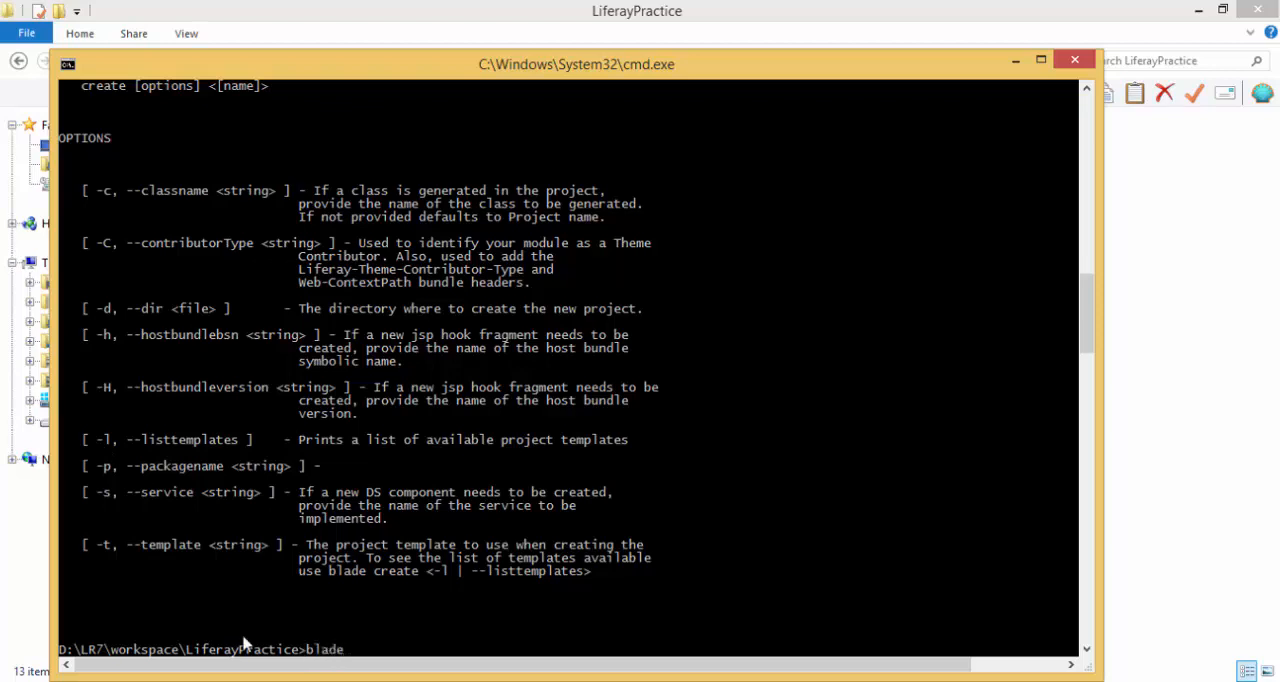
text(create)
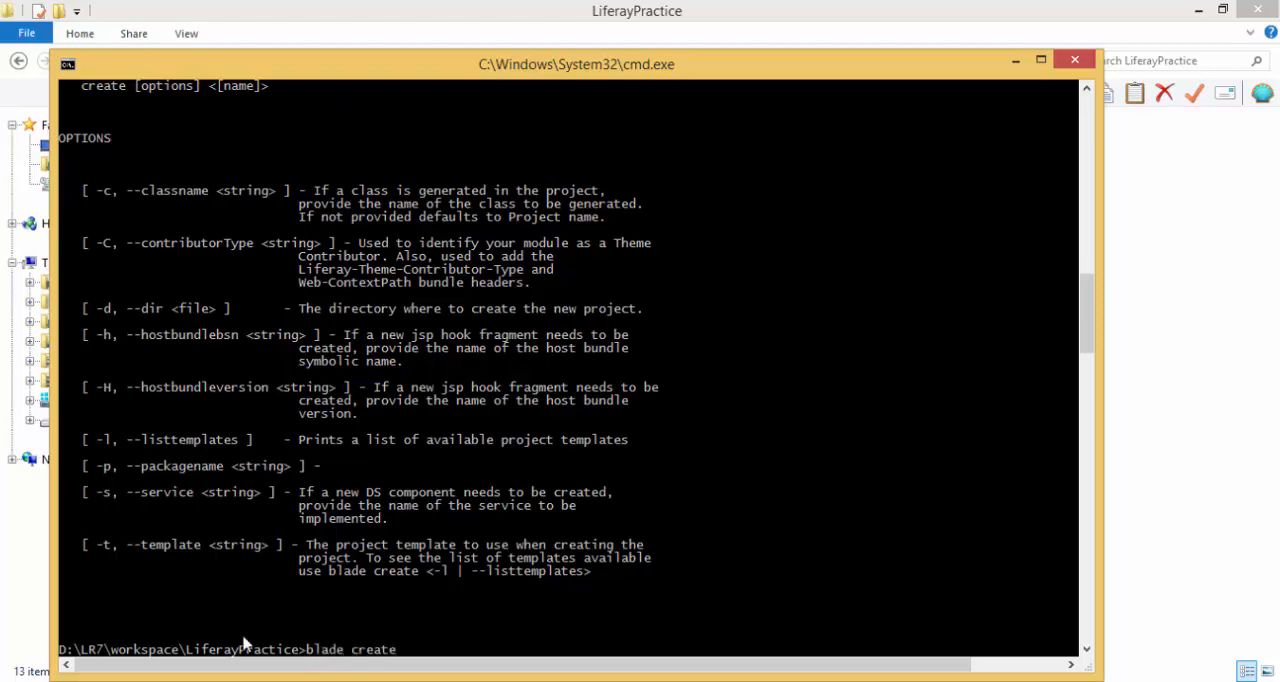
text(-l)
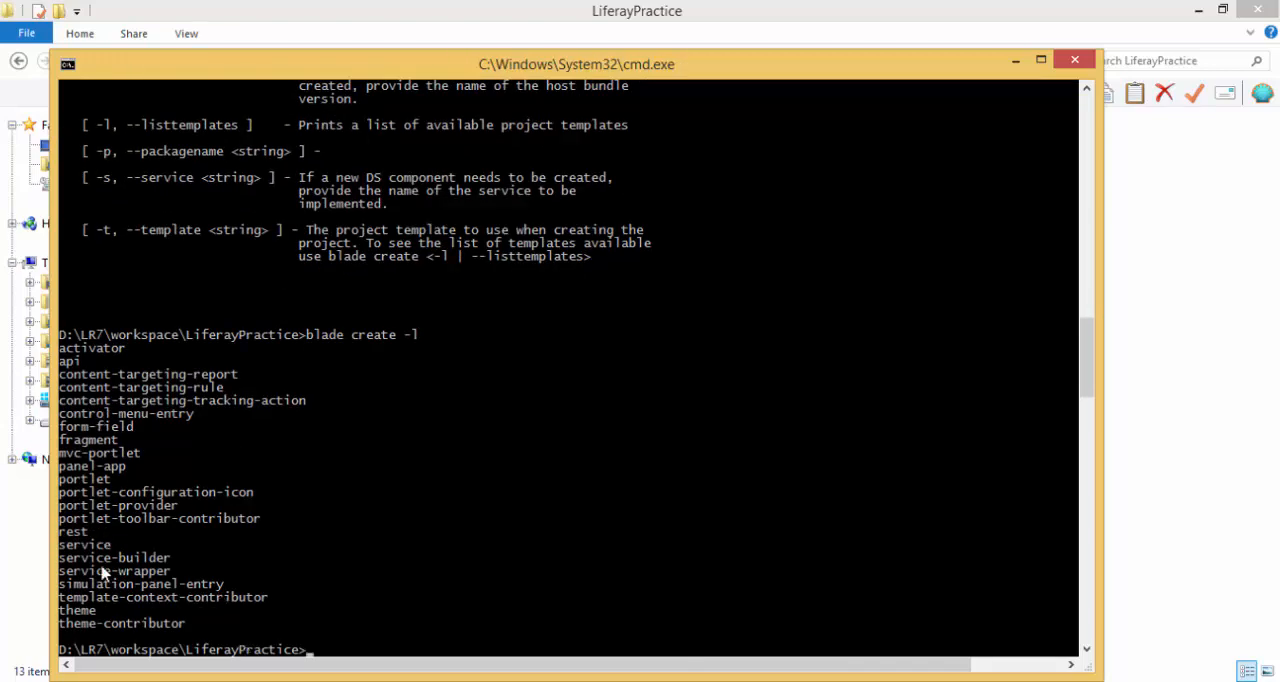
mouse_move(65, 462)
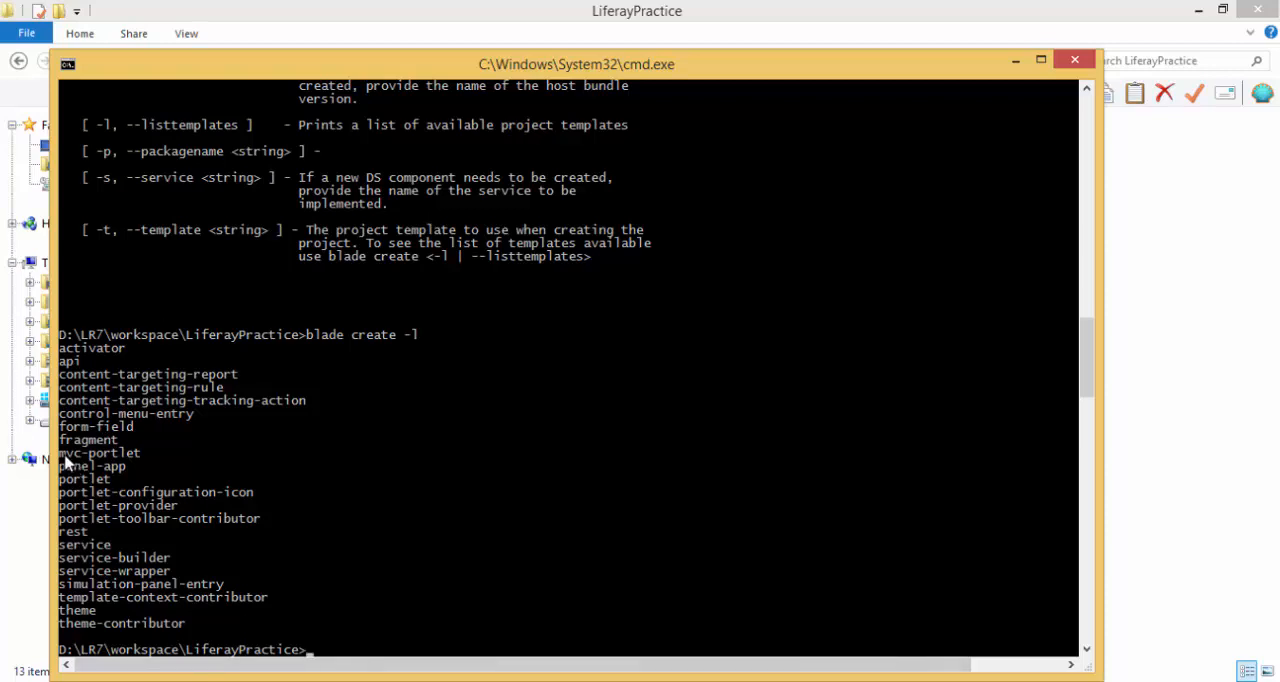
mouse_move(424, 608)
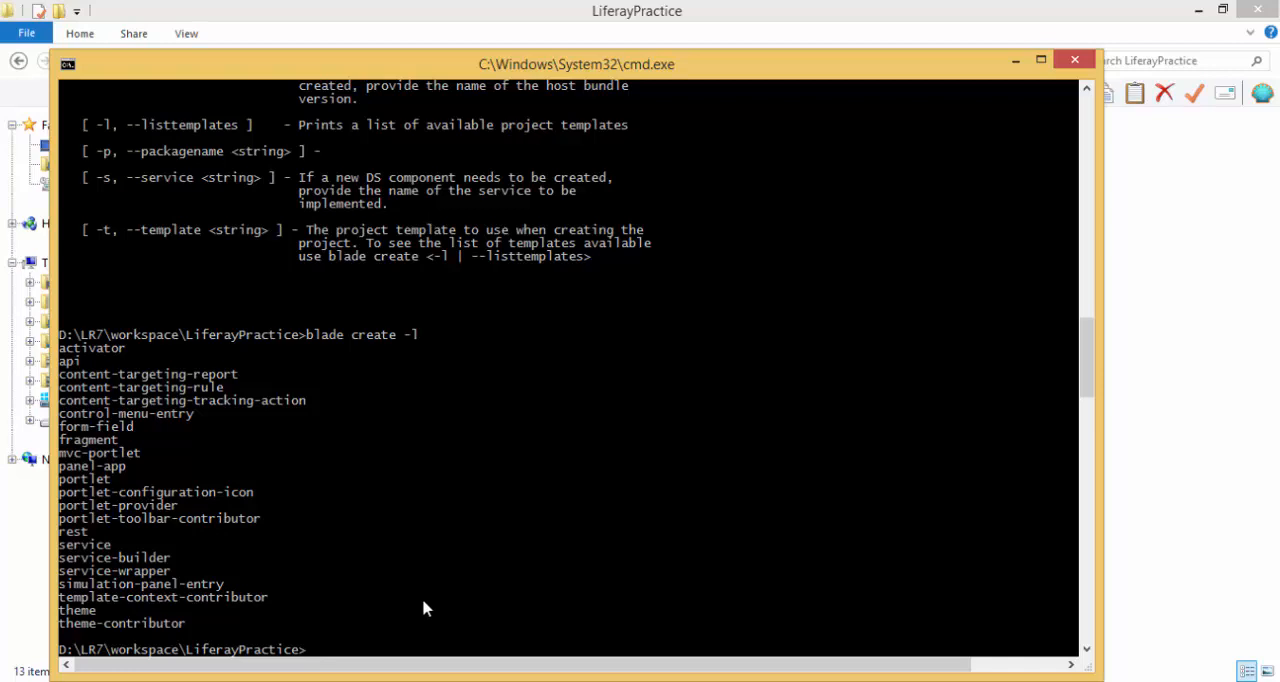
Run blade create -t mvc-portlet -p com.test.blade -c MyBladeTest bladetesting.
text(bla)
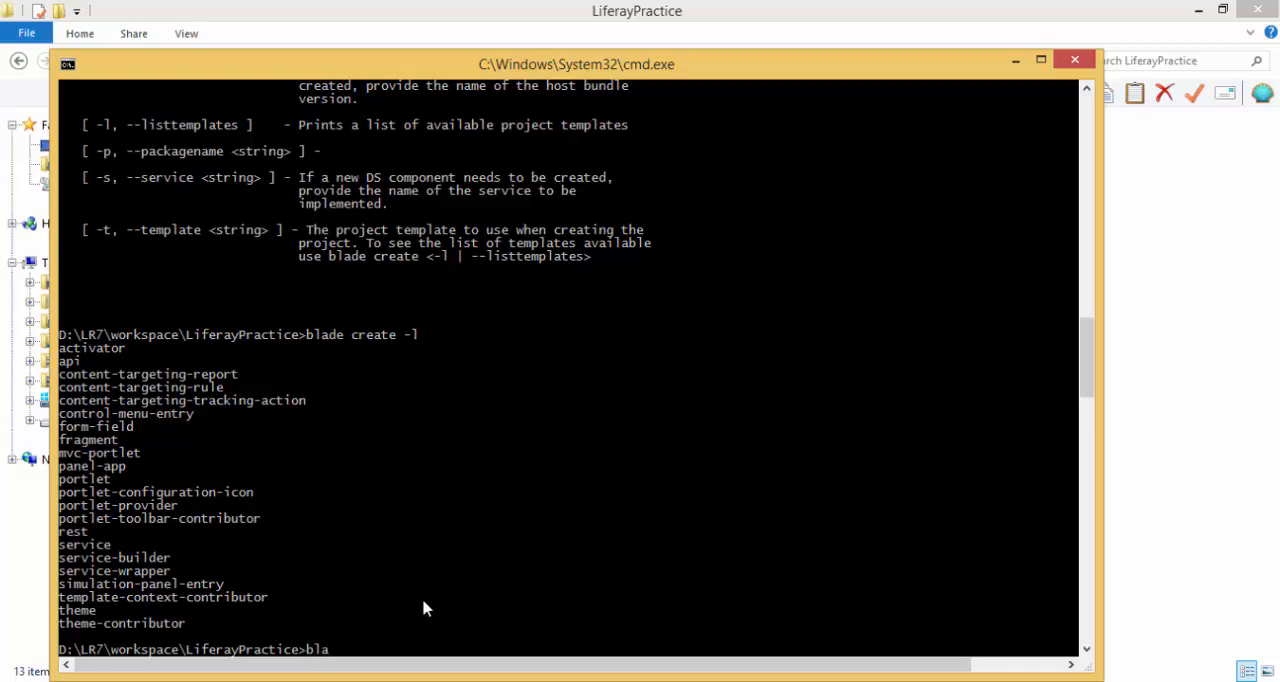
text(de)
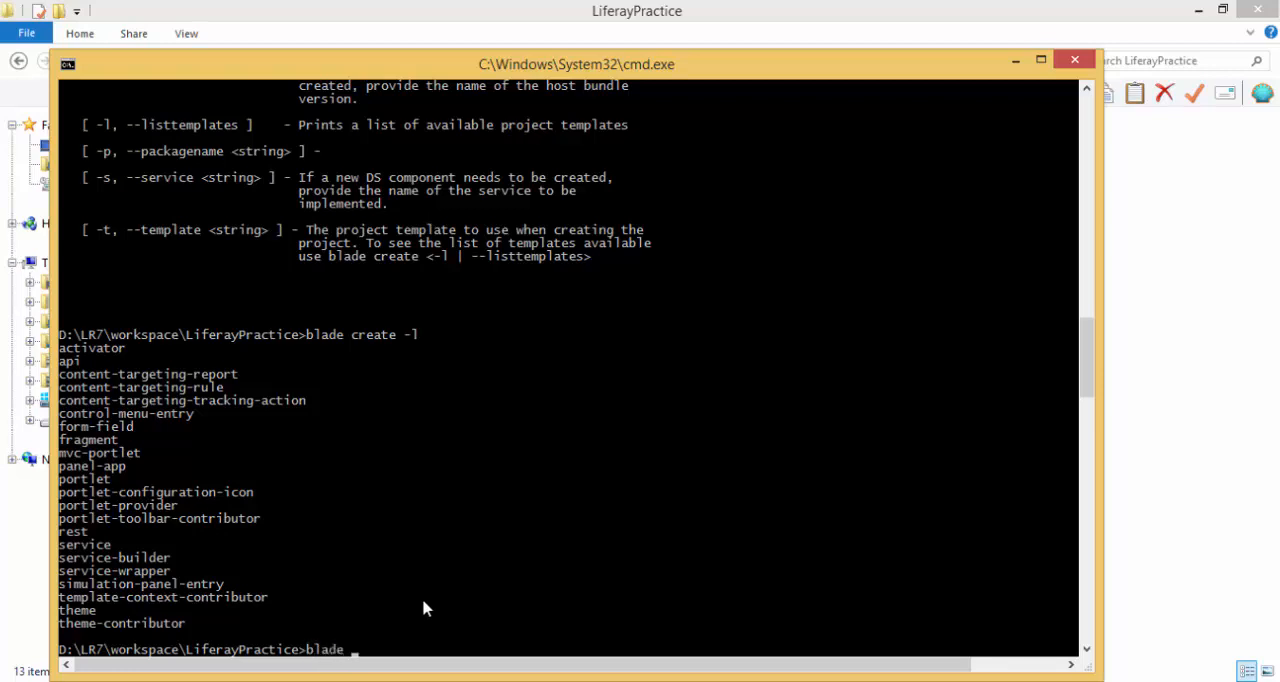
text(cr)
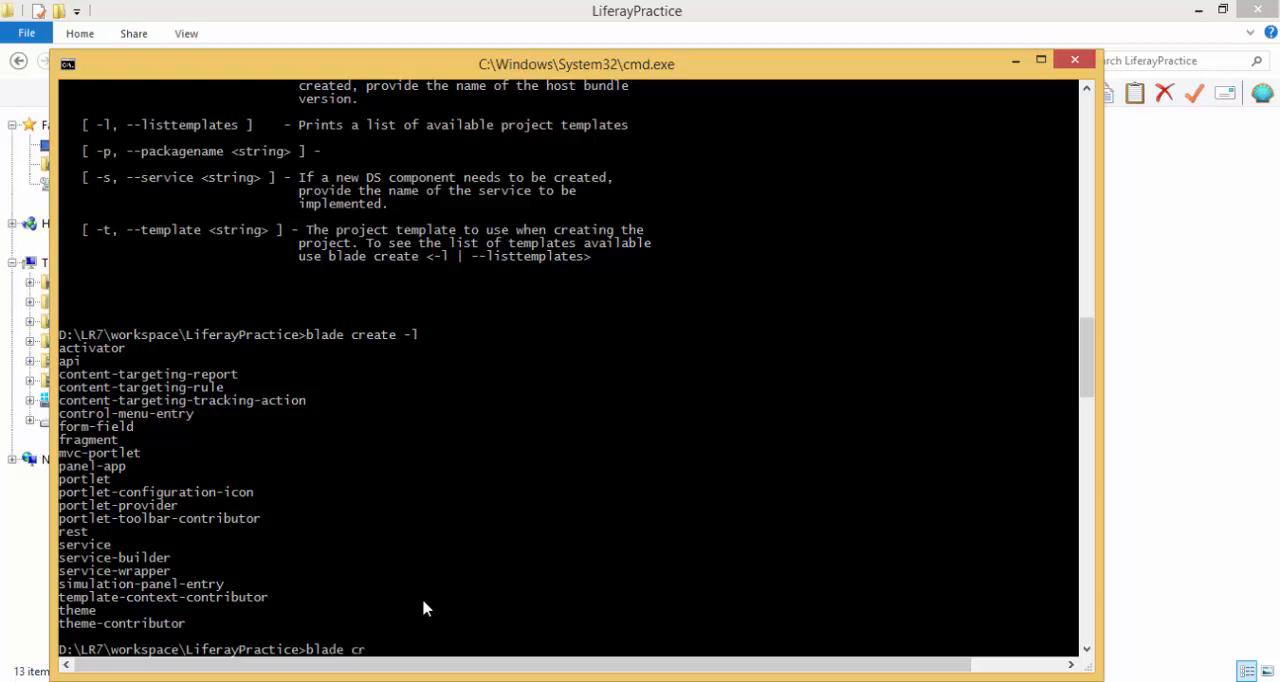
text(eate)
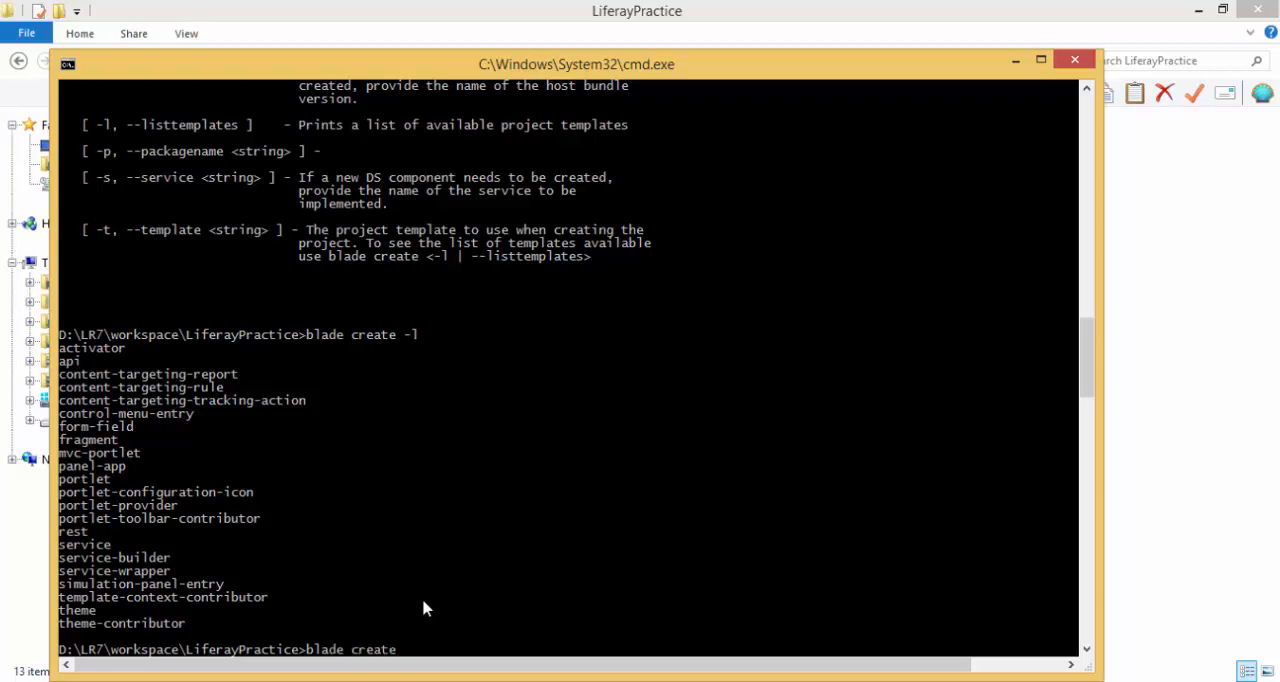
text(-t)
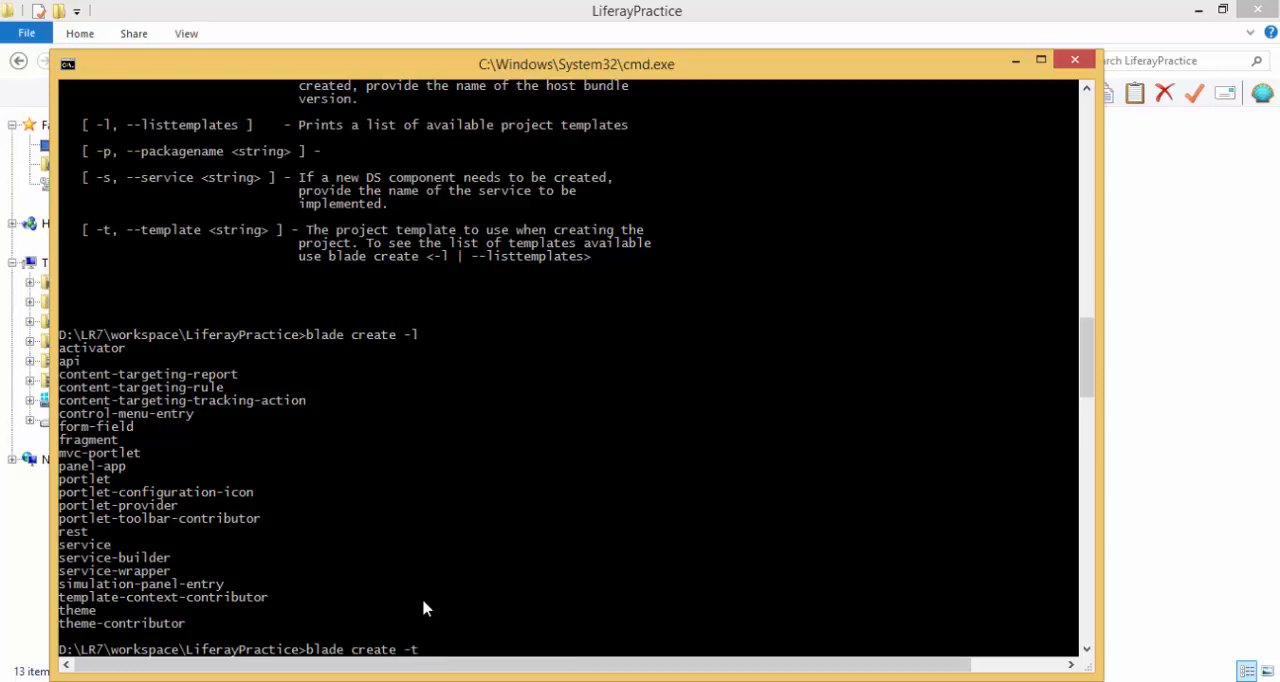
text(mvc-port)
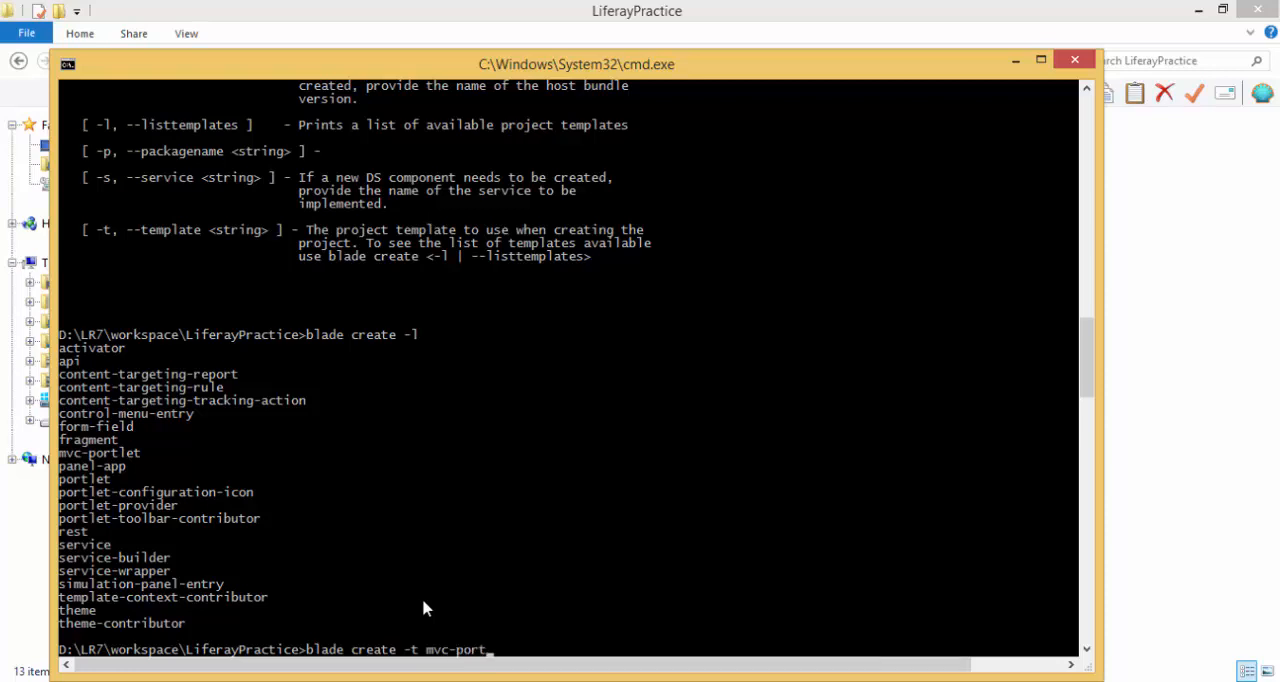
text(let)
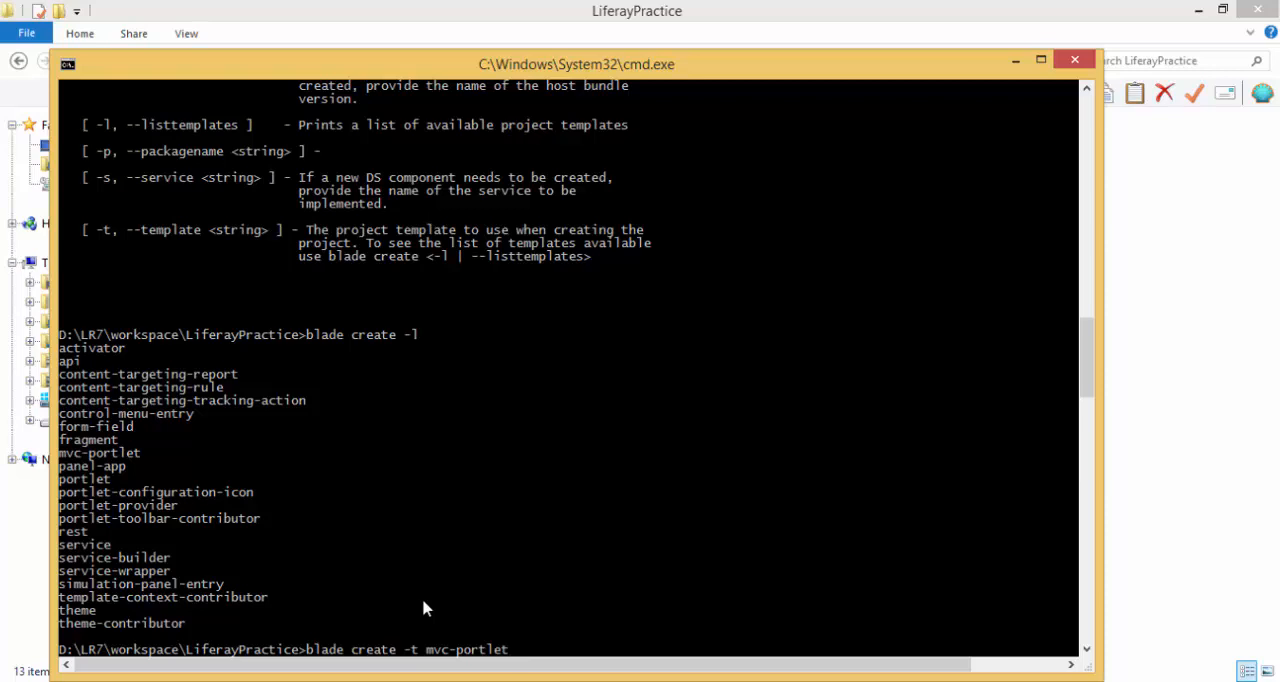
text(-p)
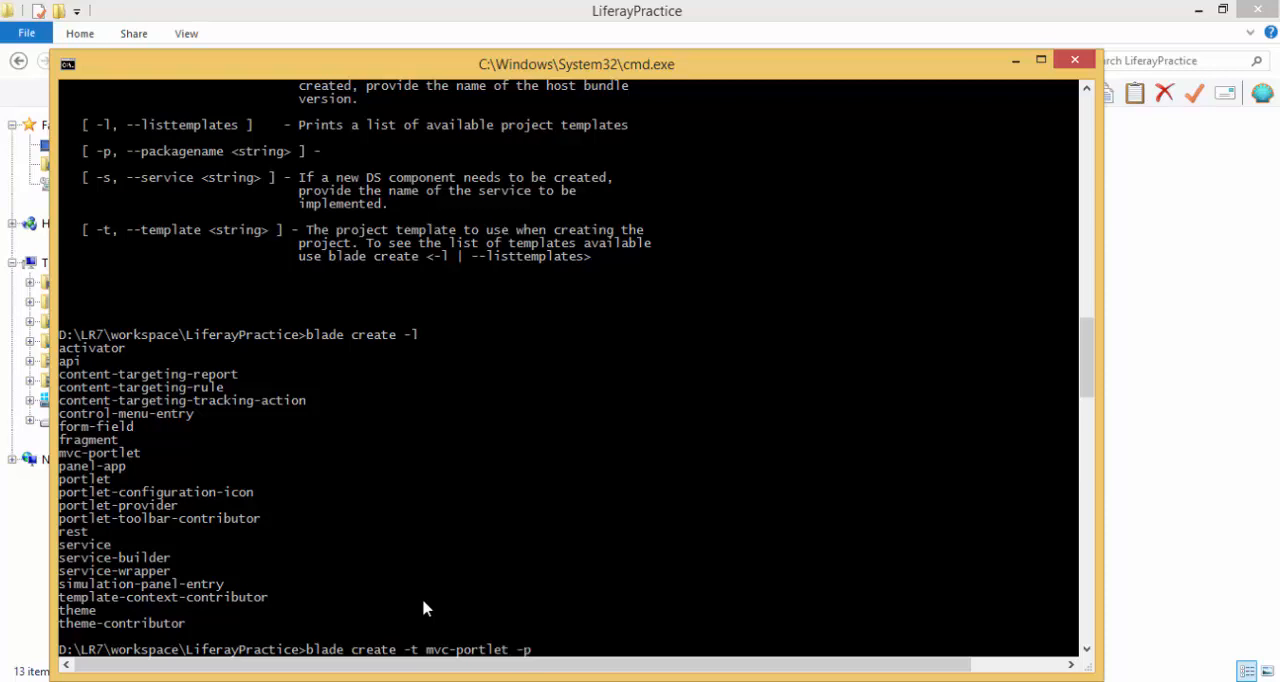
mouse_move(108, 185)
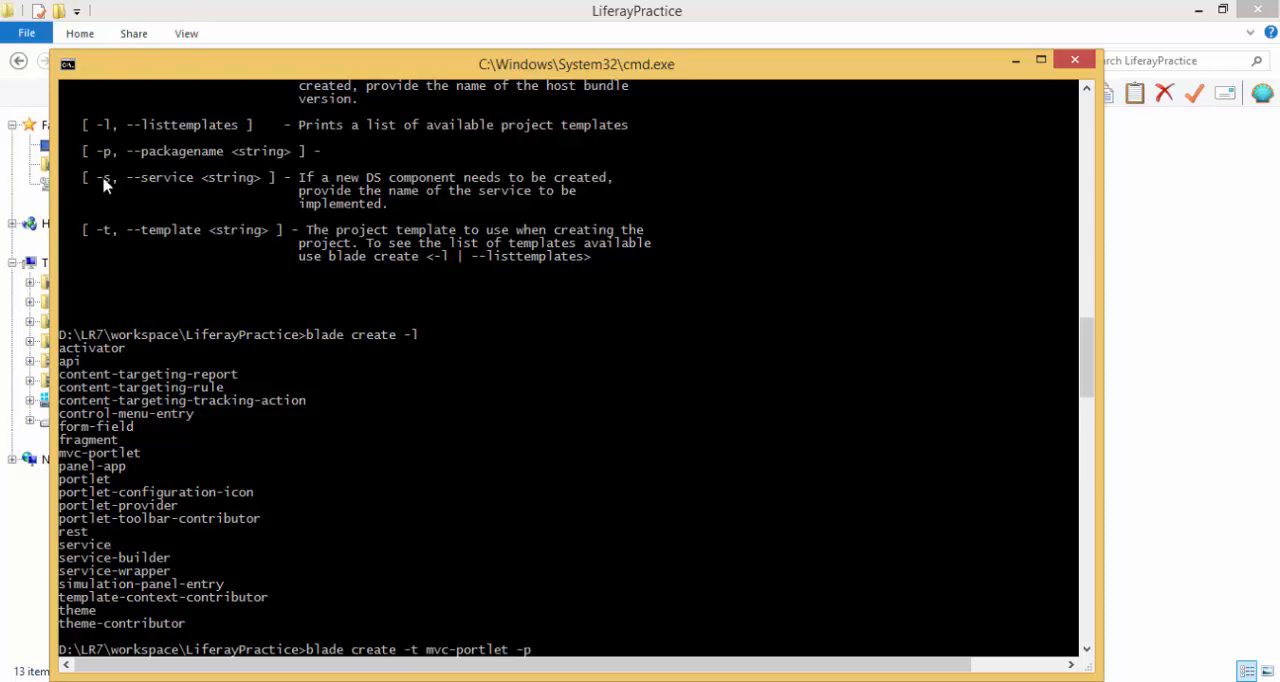
text(com)
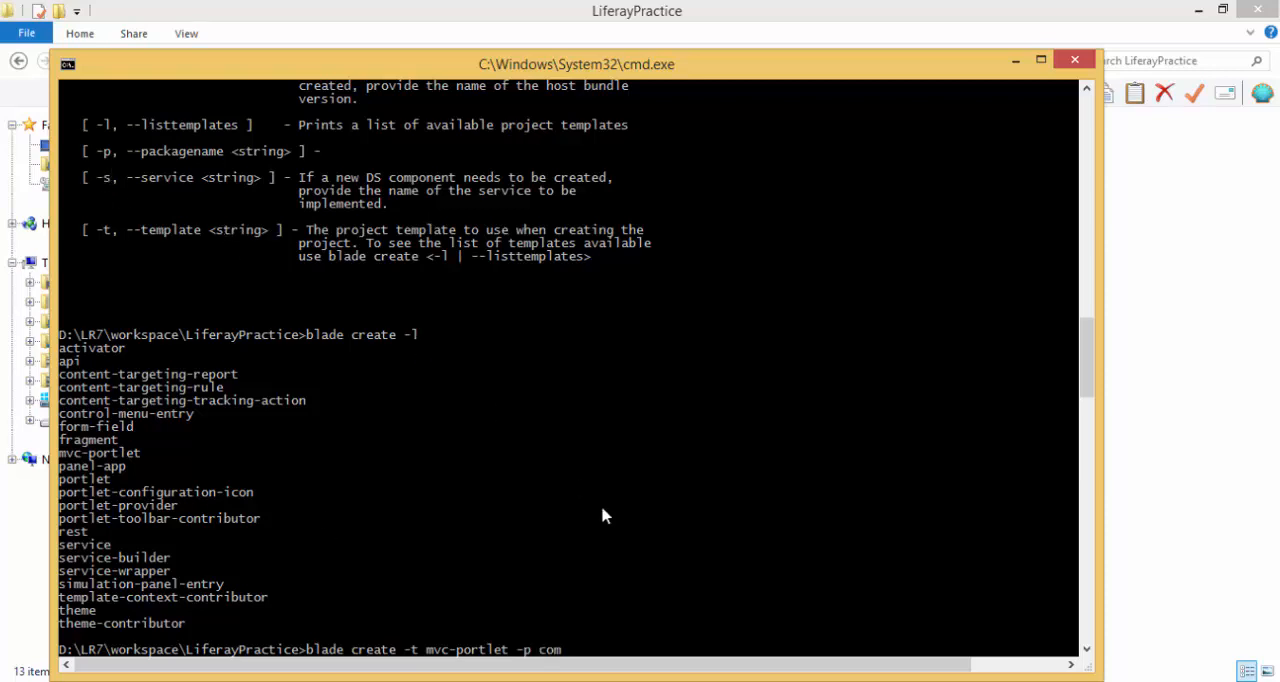
text(.test)
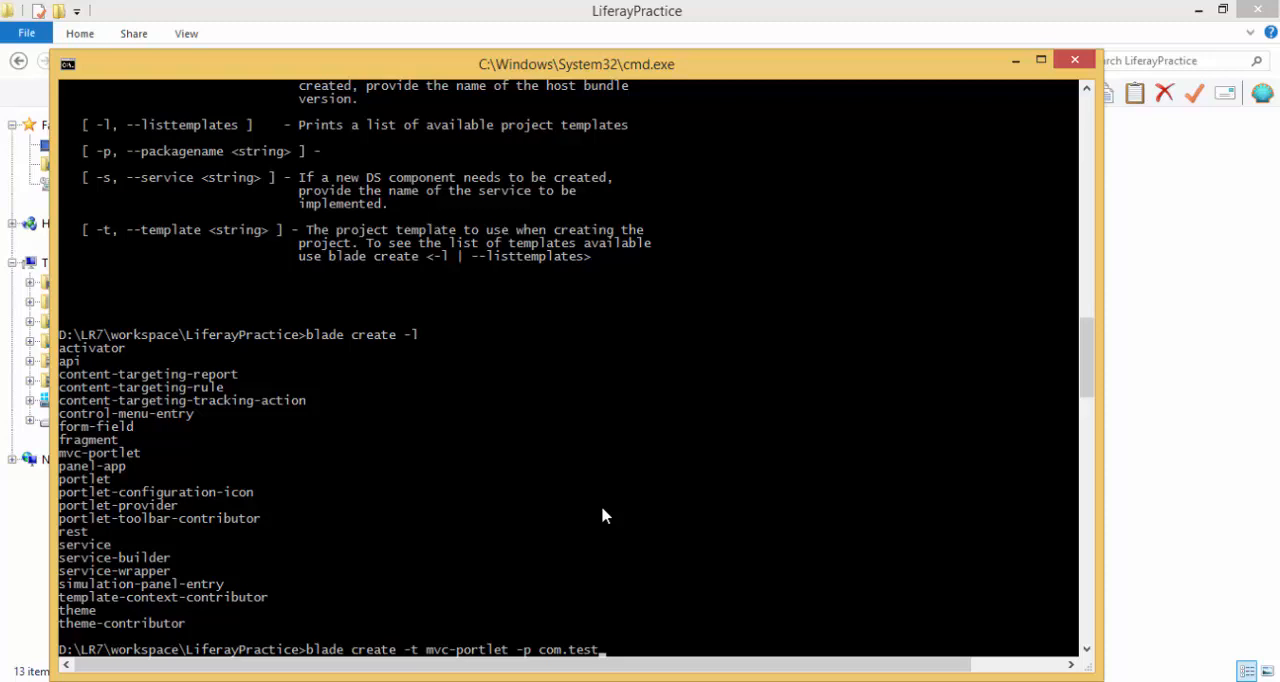
text(.)
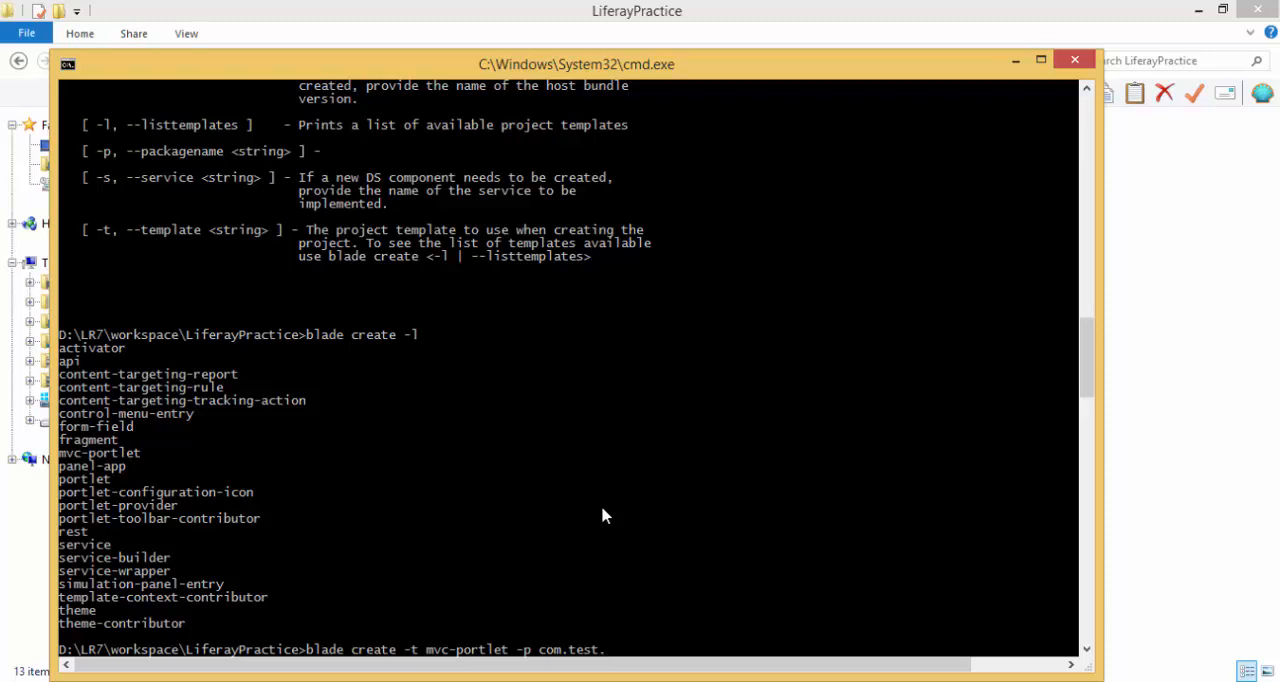
text(blade)
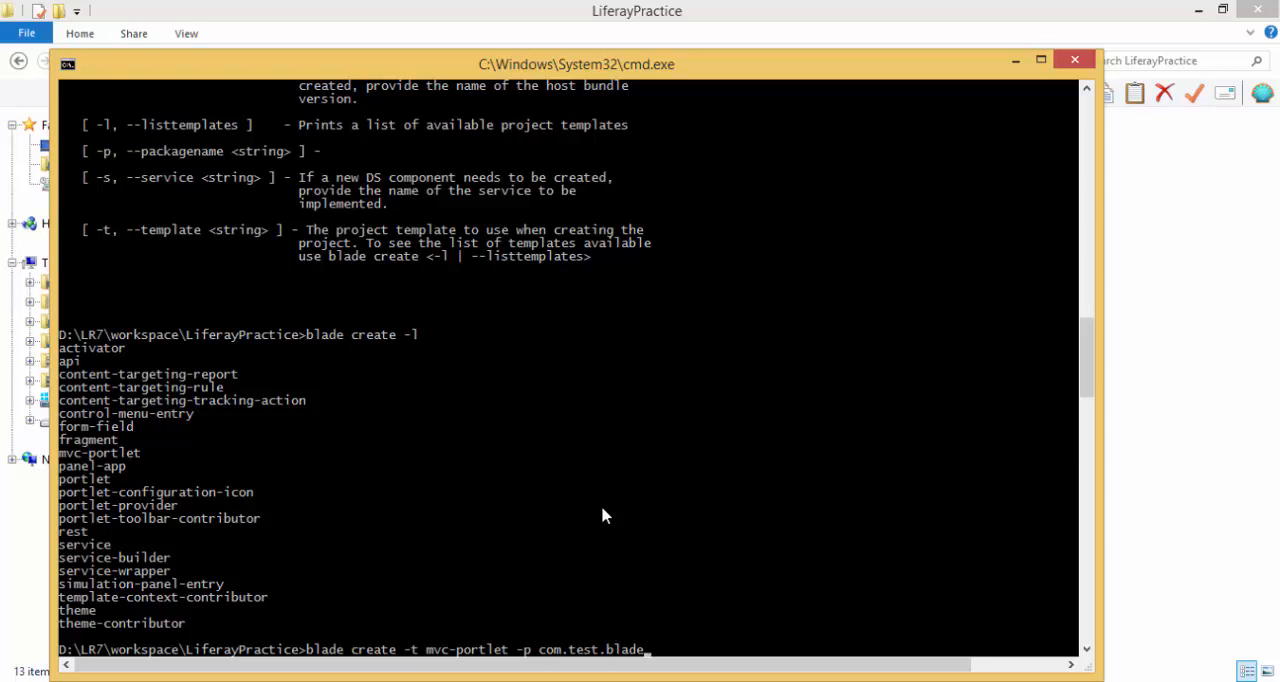
text(-)
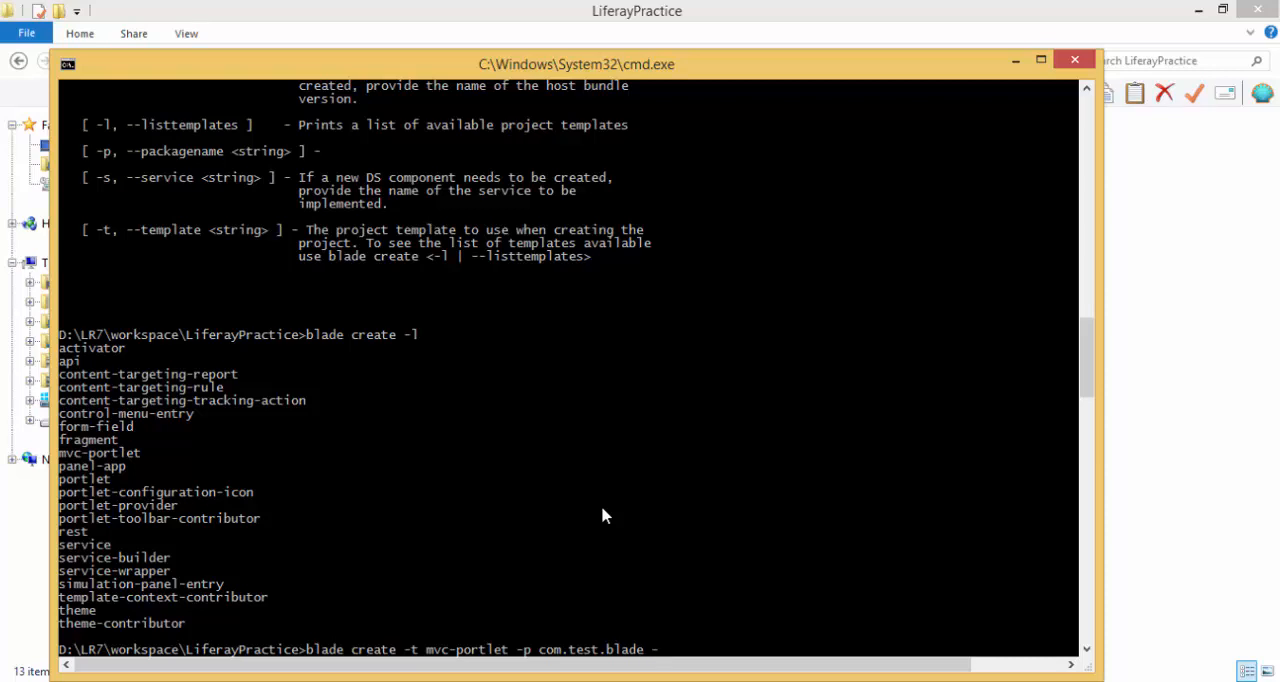
text(c)
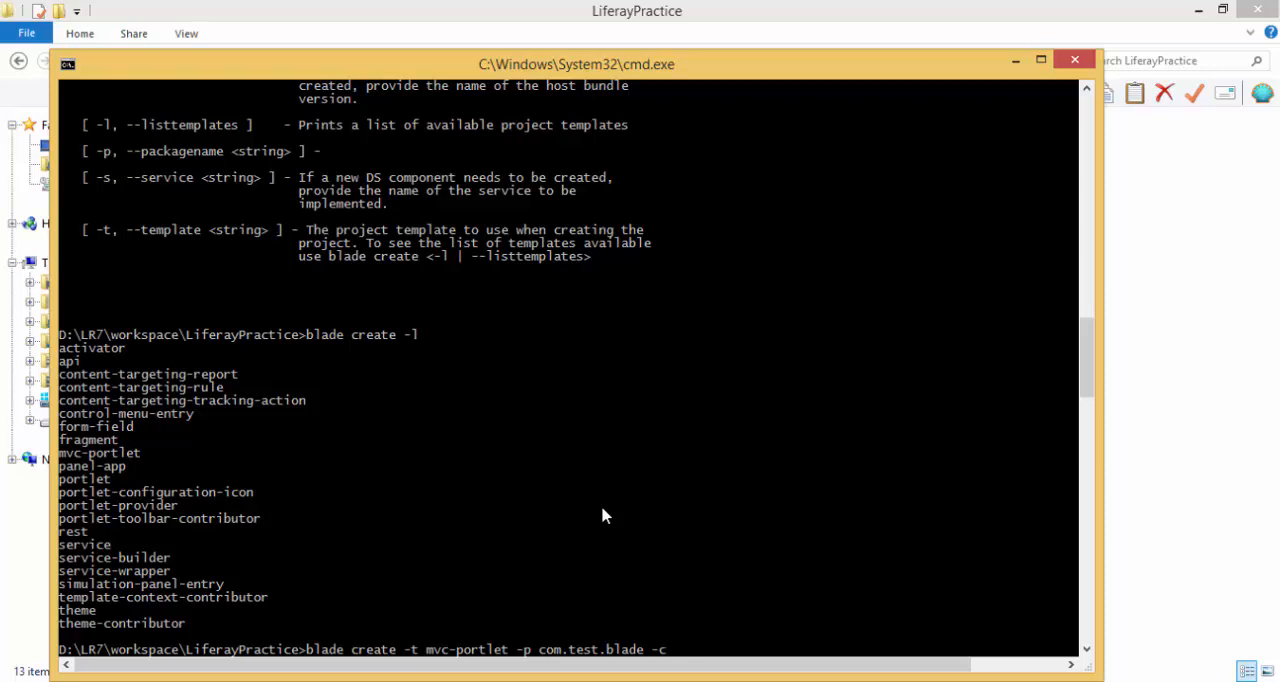
text(My)
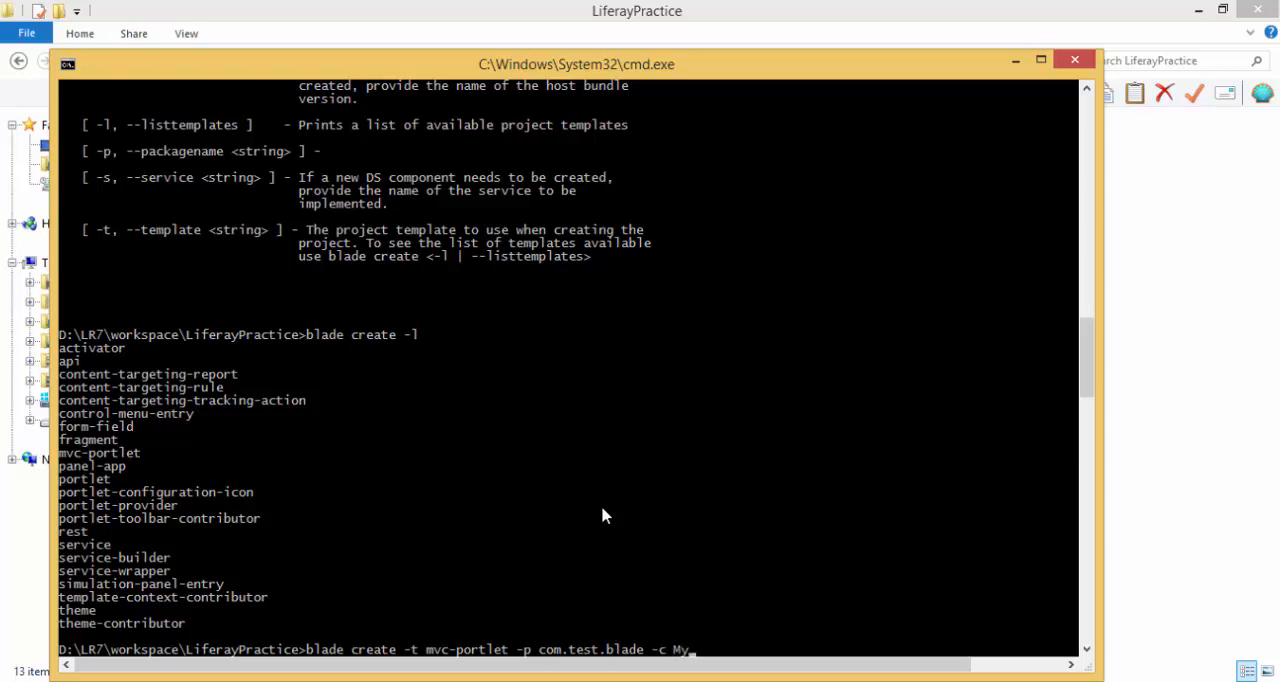
text(Blade)
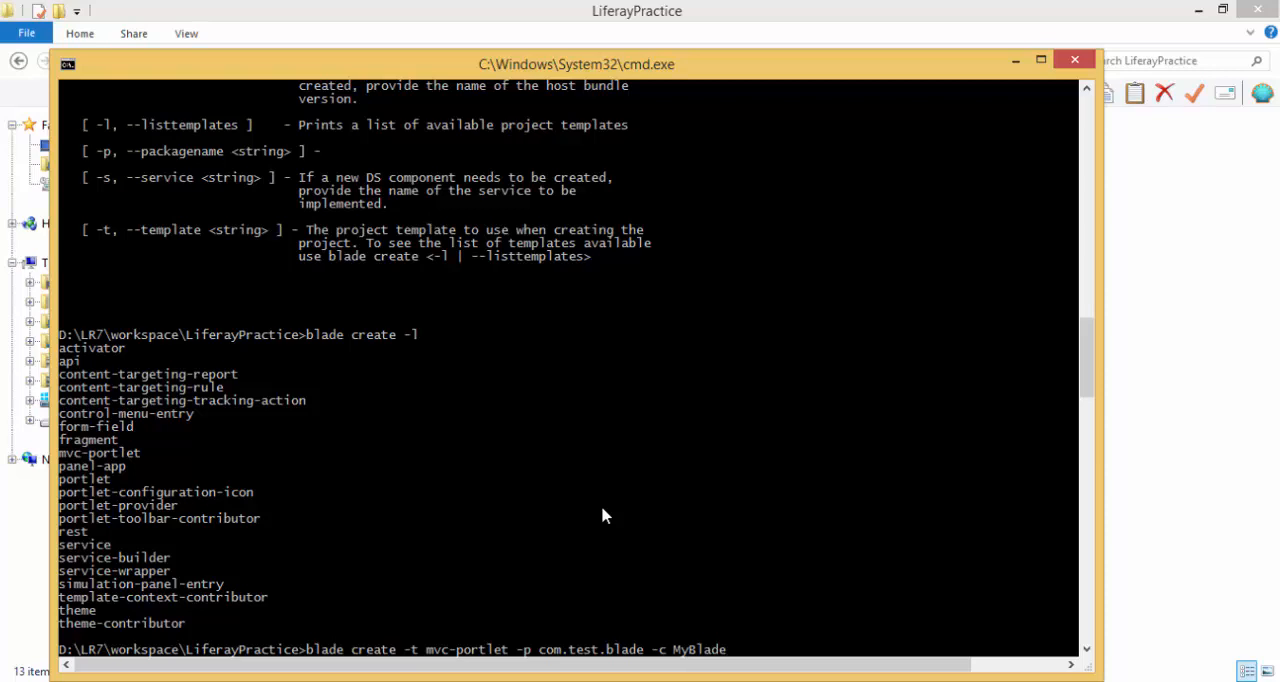
text(Test)
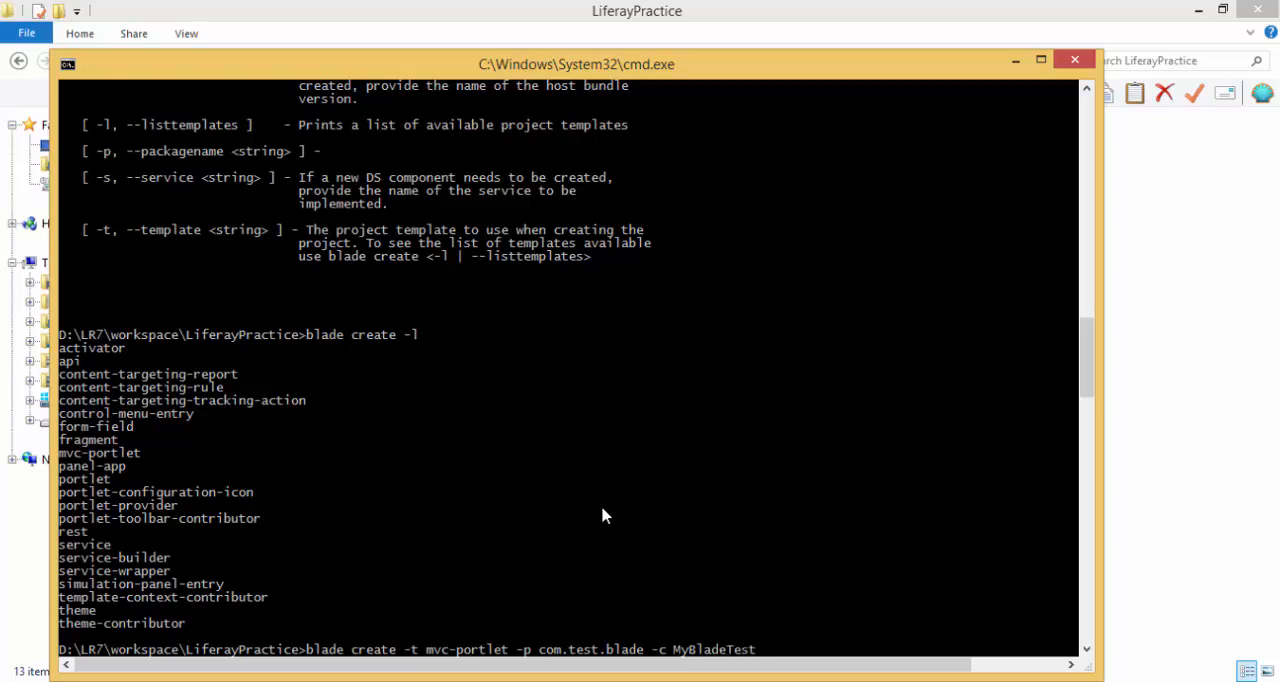
text(my)
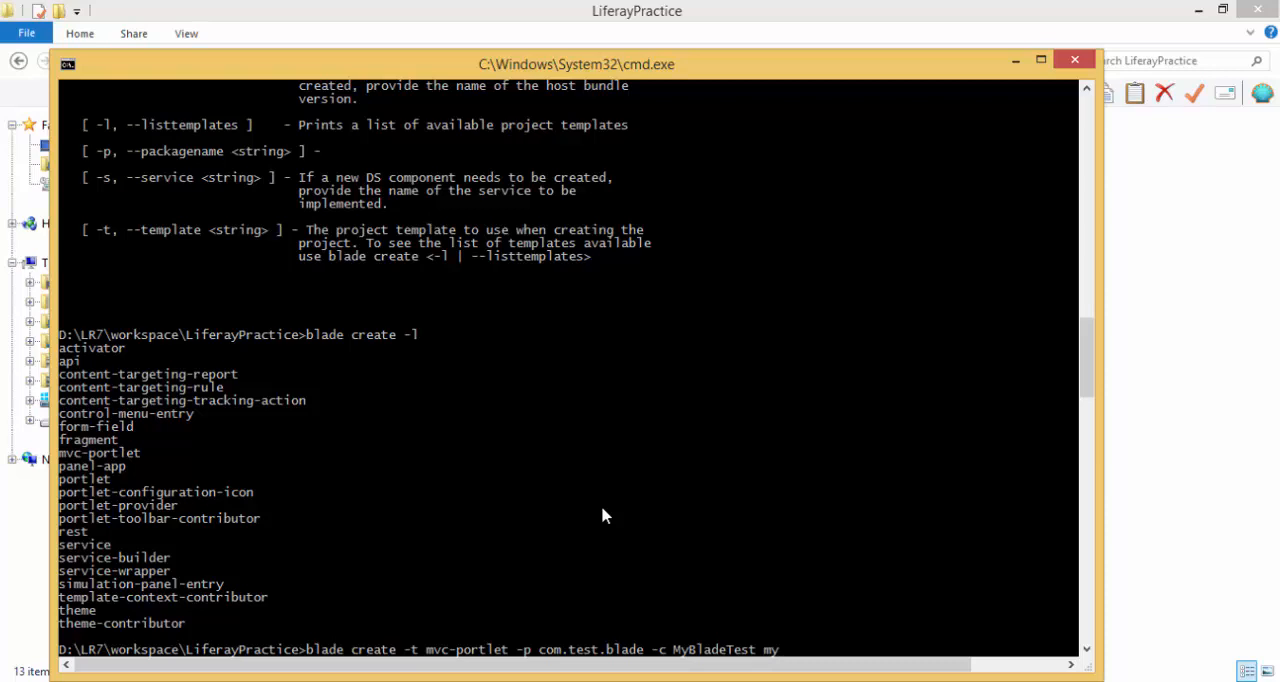
key(Backspace)
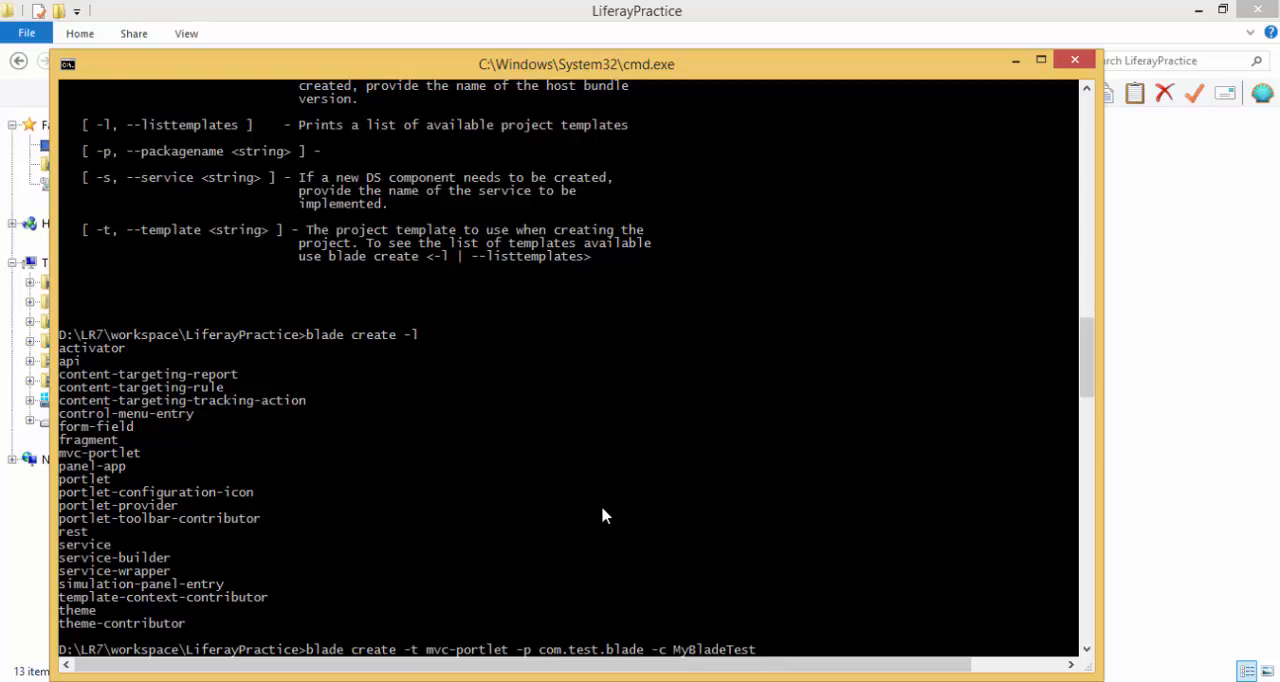
text(blde)
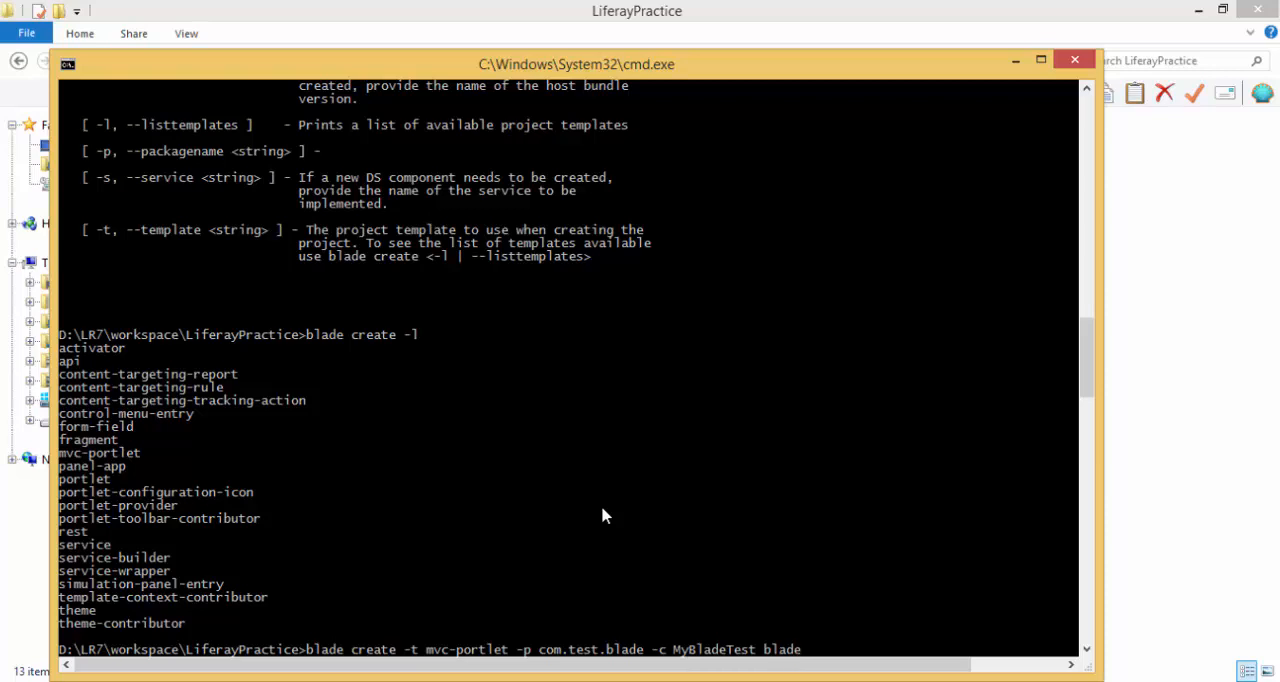
text(test)
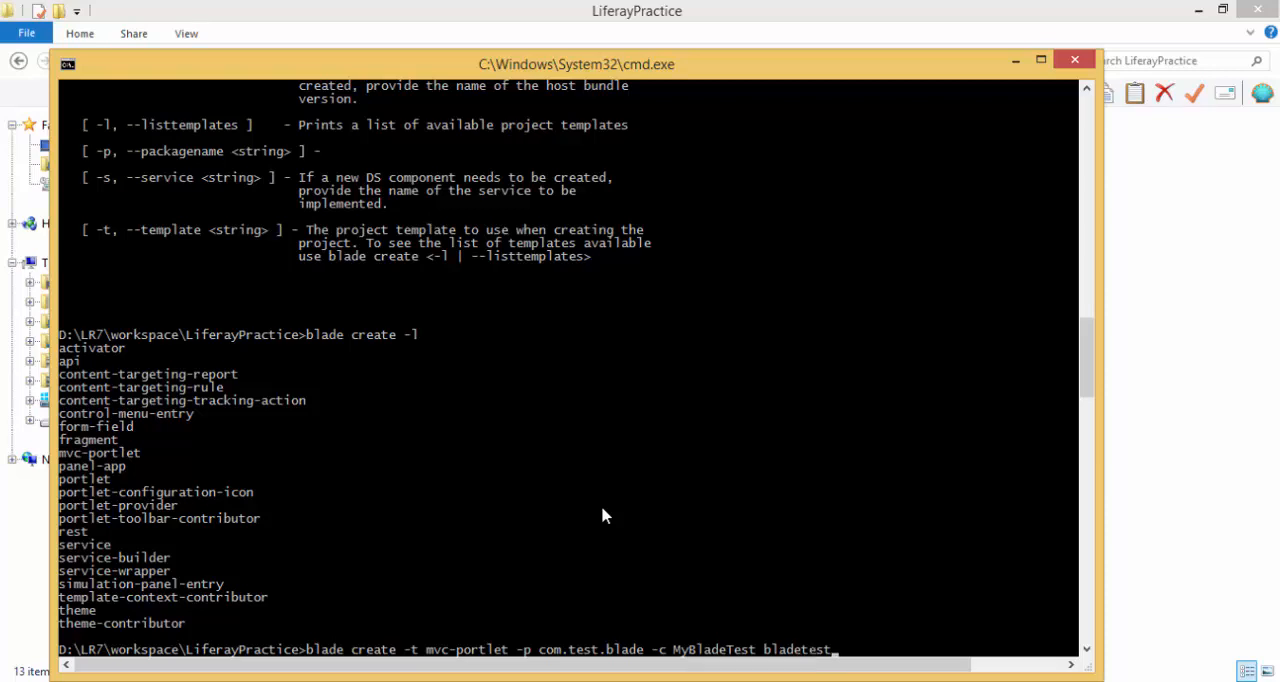
text(ing)
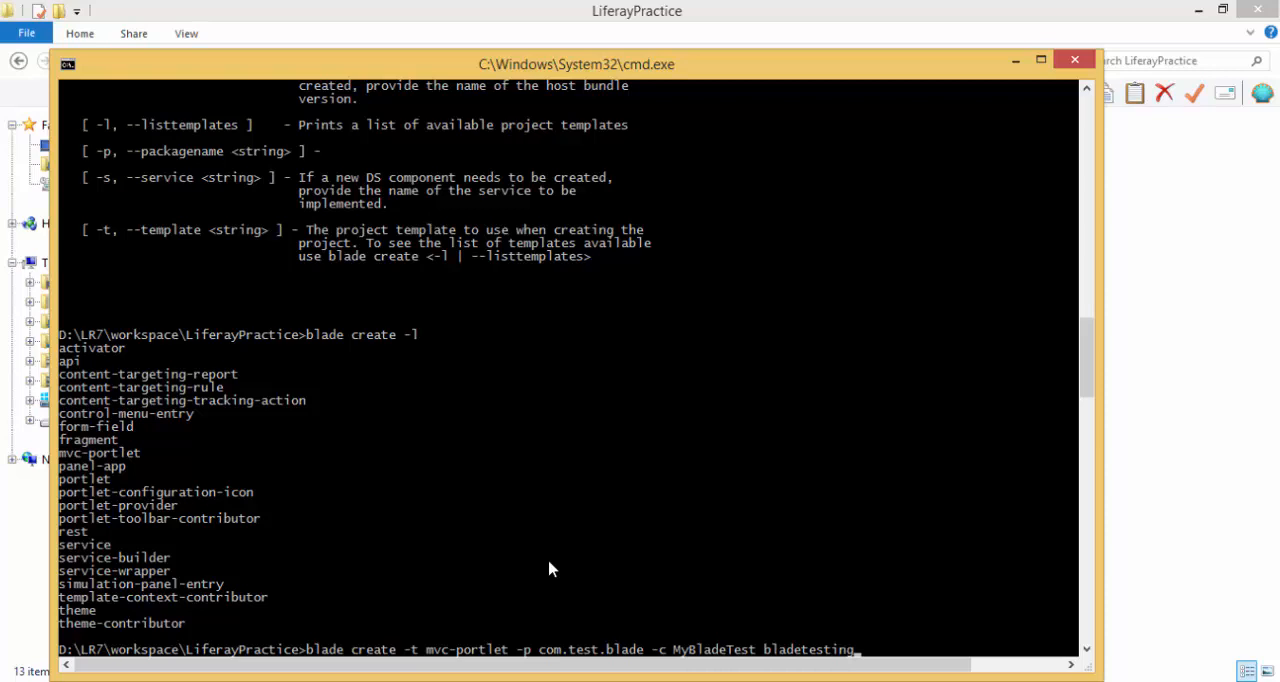
mouse_move(340, 649)
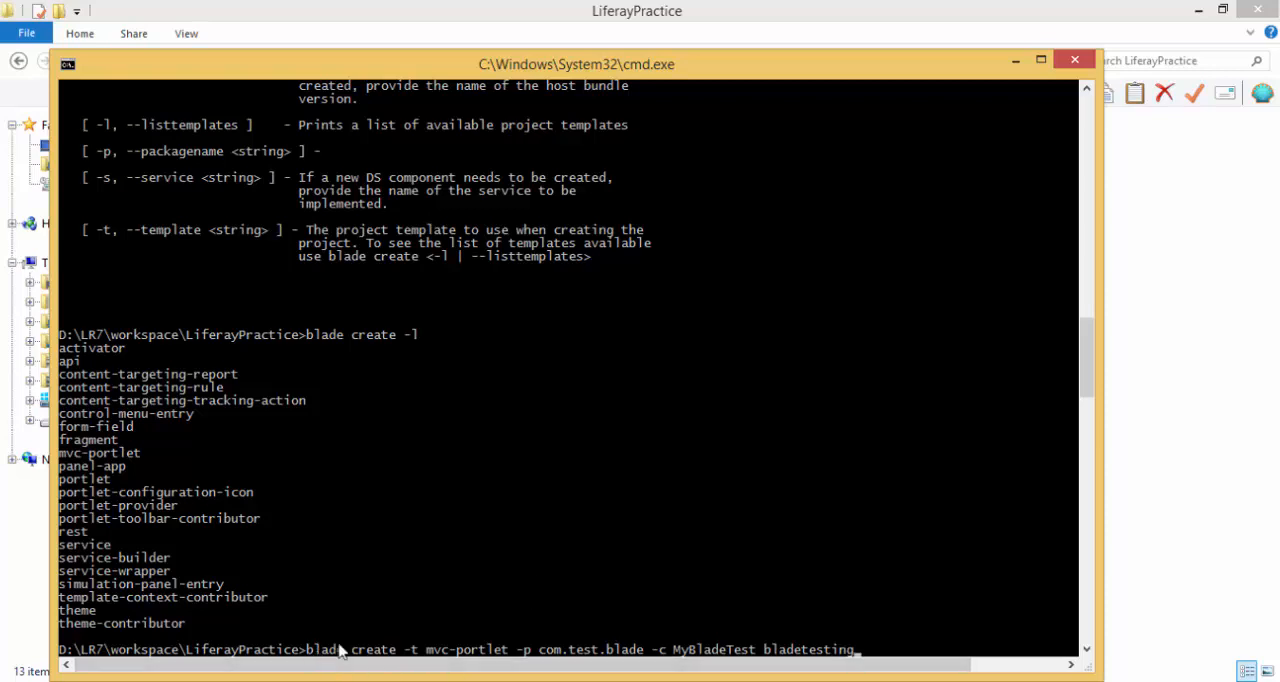
mouse_move(490, 657)
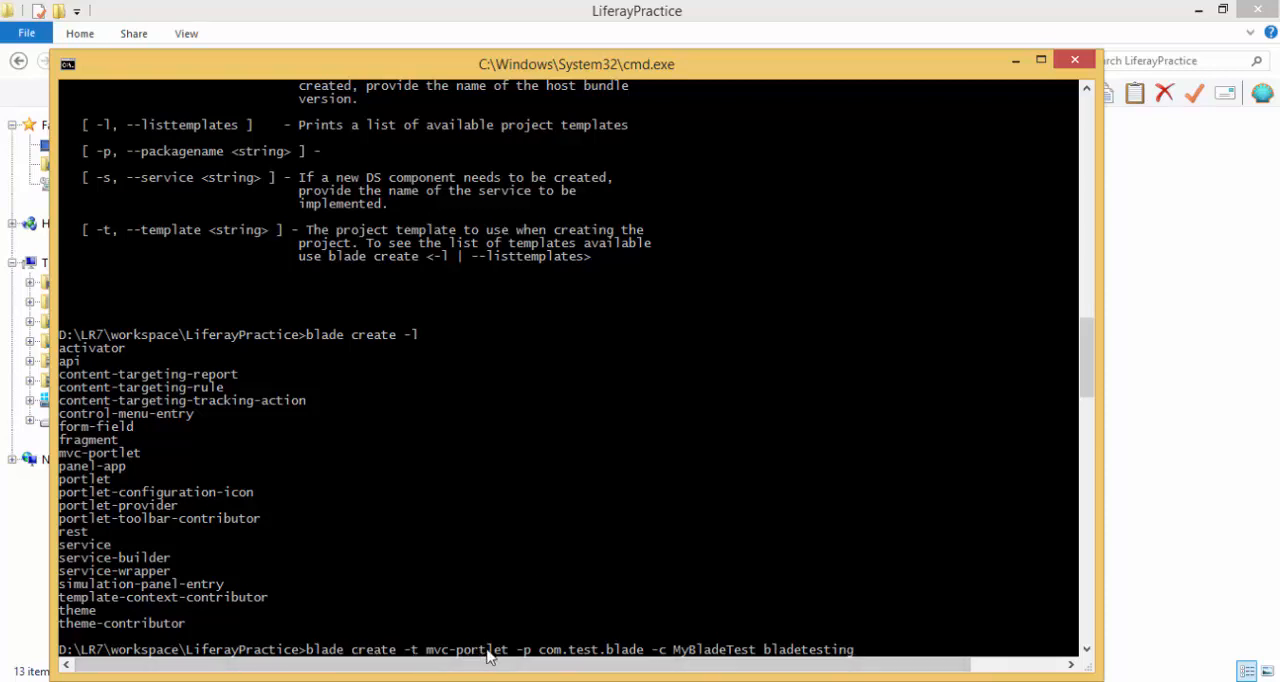
mouse_move(553, 658)
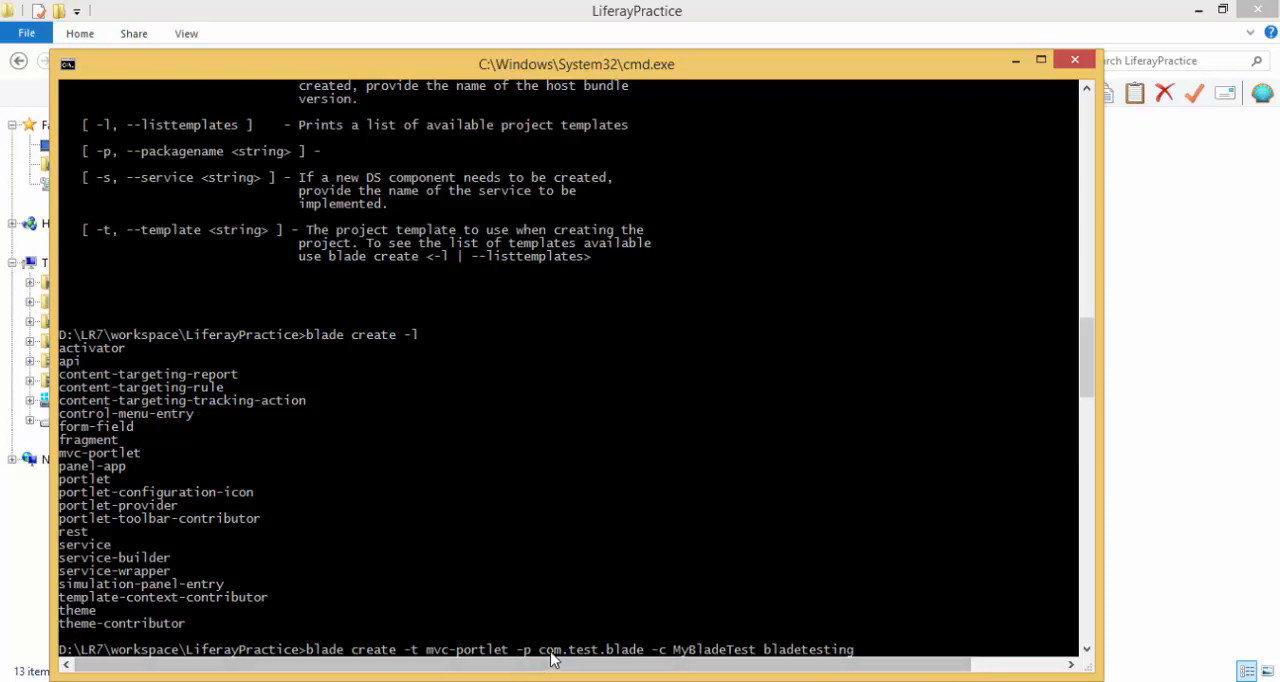
mouse_move(667, 661)
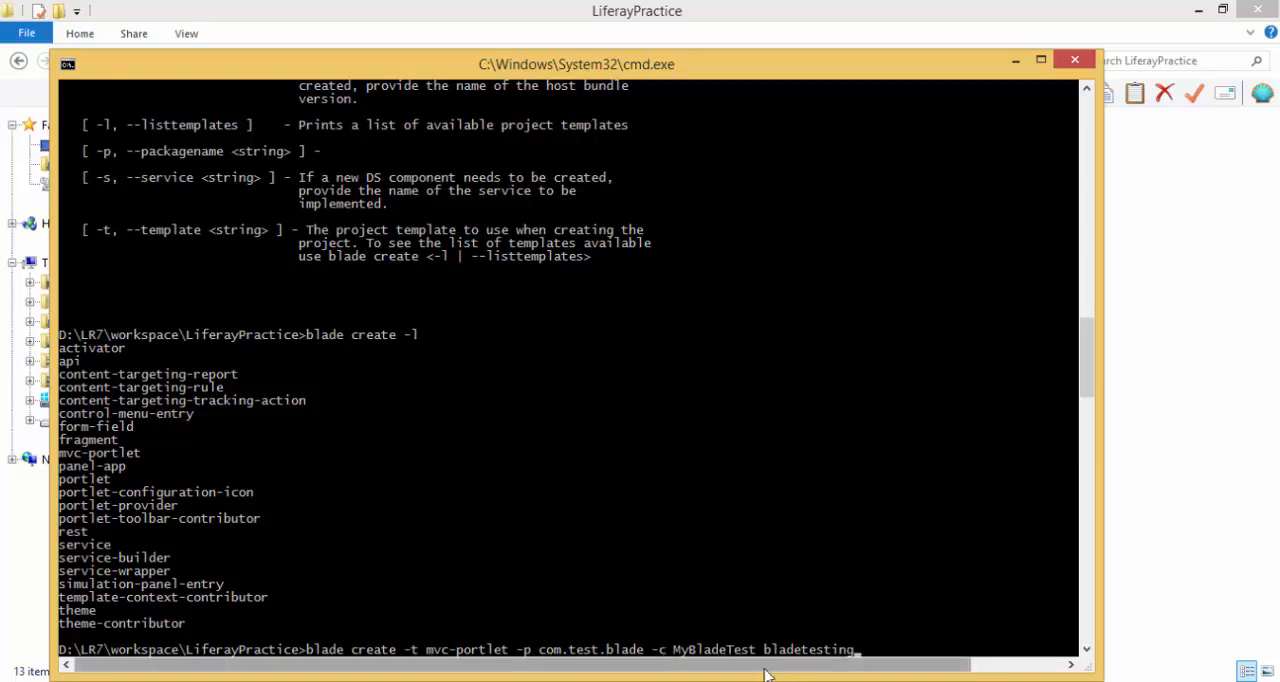
mouse_move(818, 658)
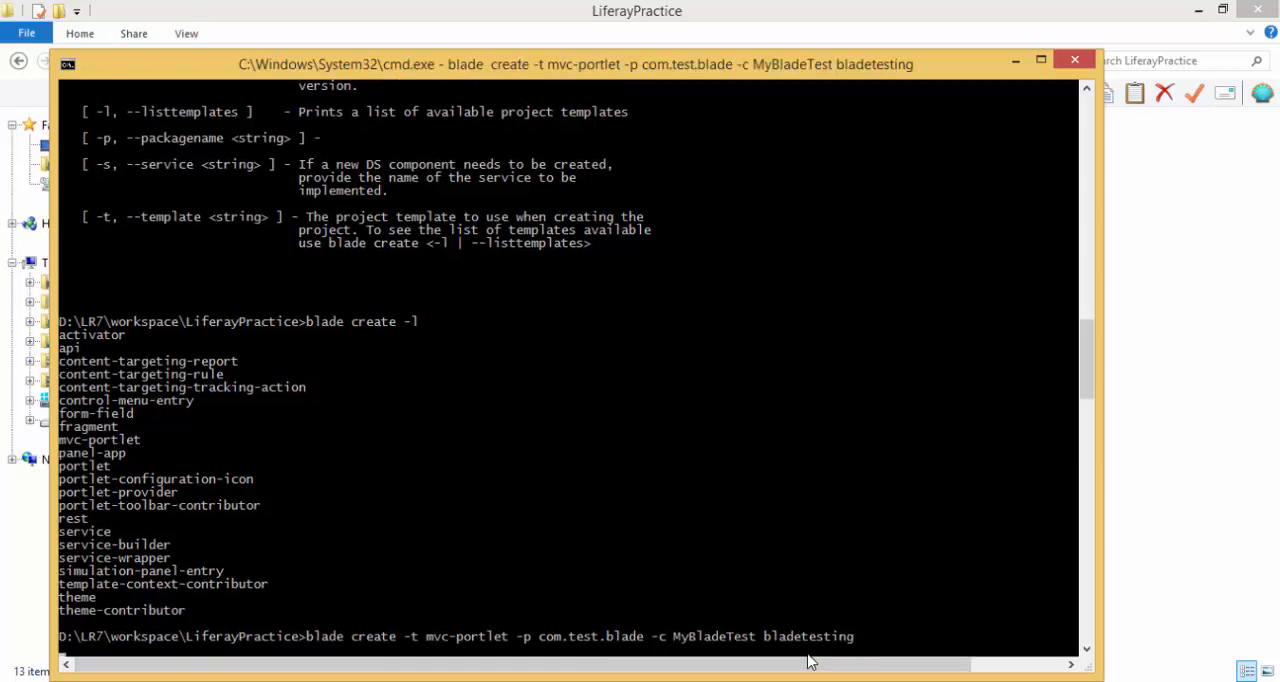
key(Return)
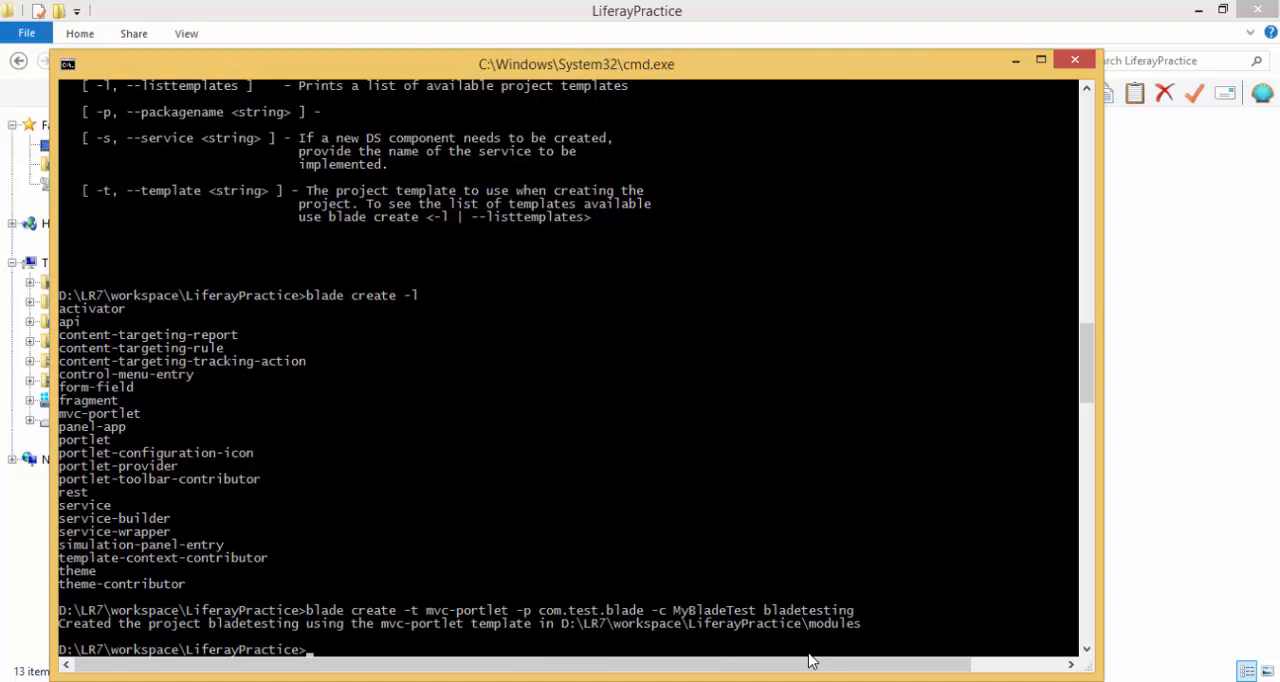
mouse_move(557, 417)
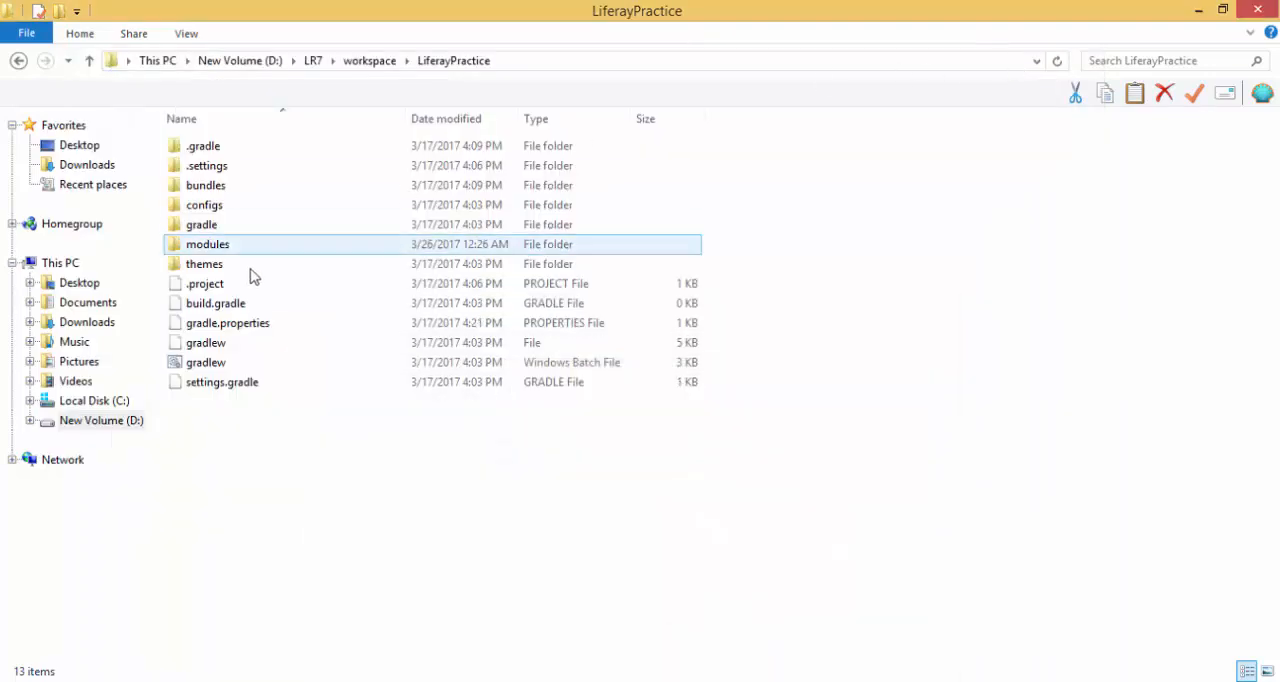
Browse modules > bladetesting > src > main > resources > META-INF > resources and bring up view.jsp's actions.
double_click(207, 244)
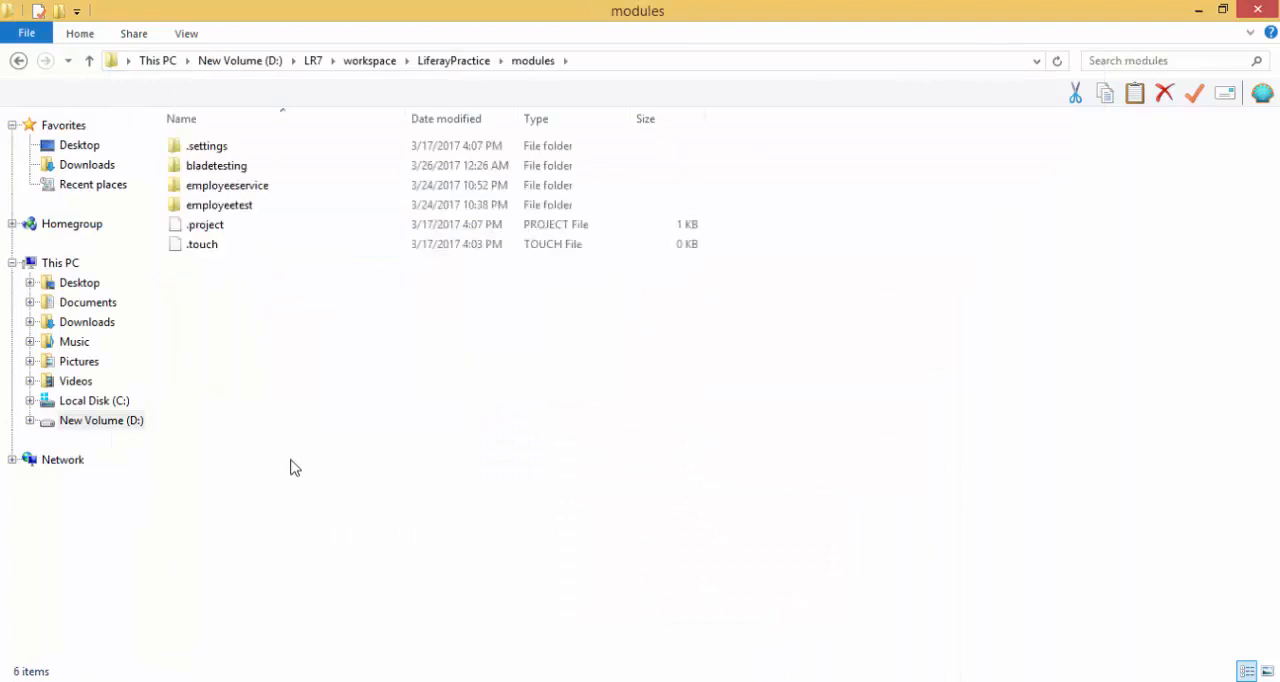
click(226, 185)
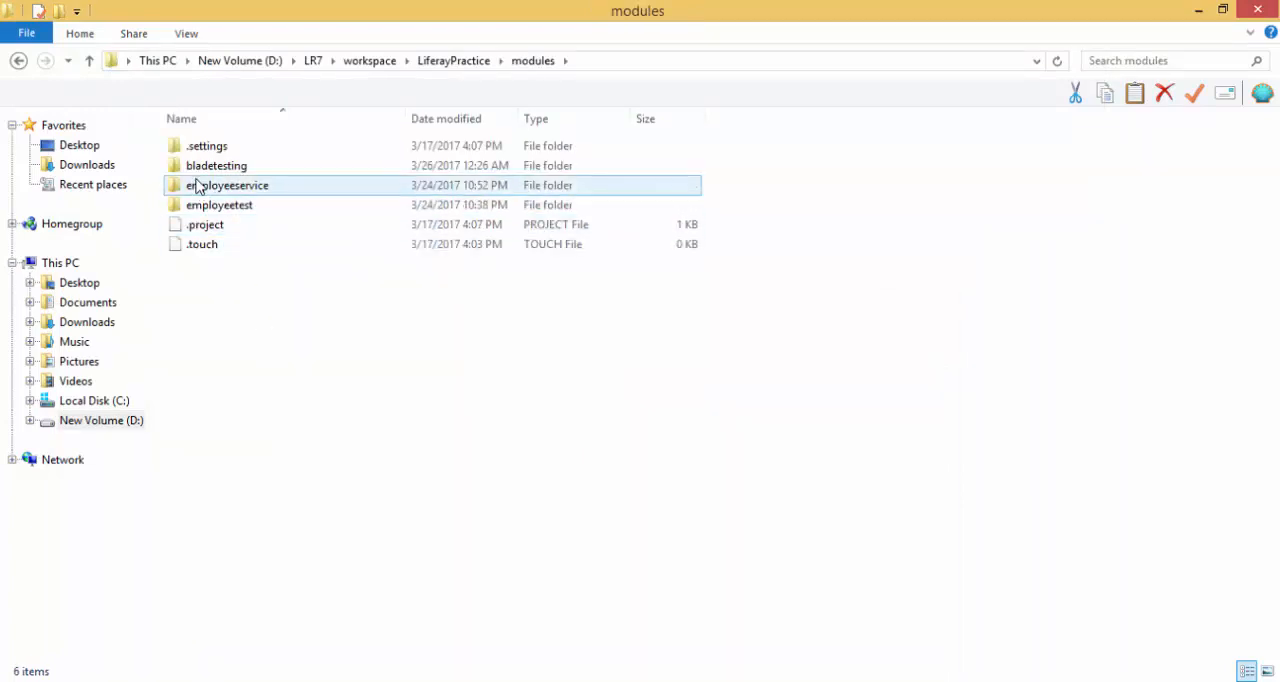
click(216, 165)
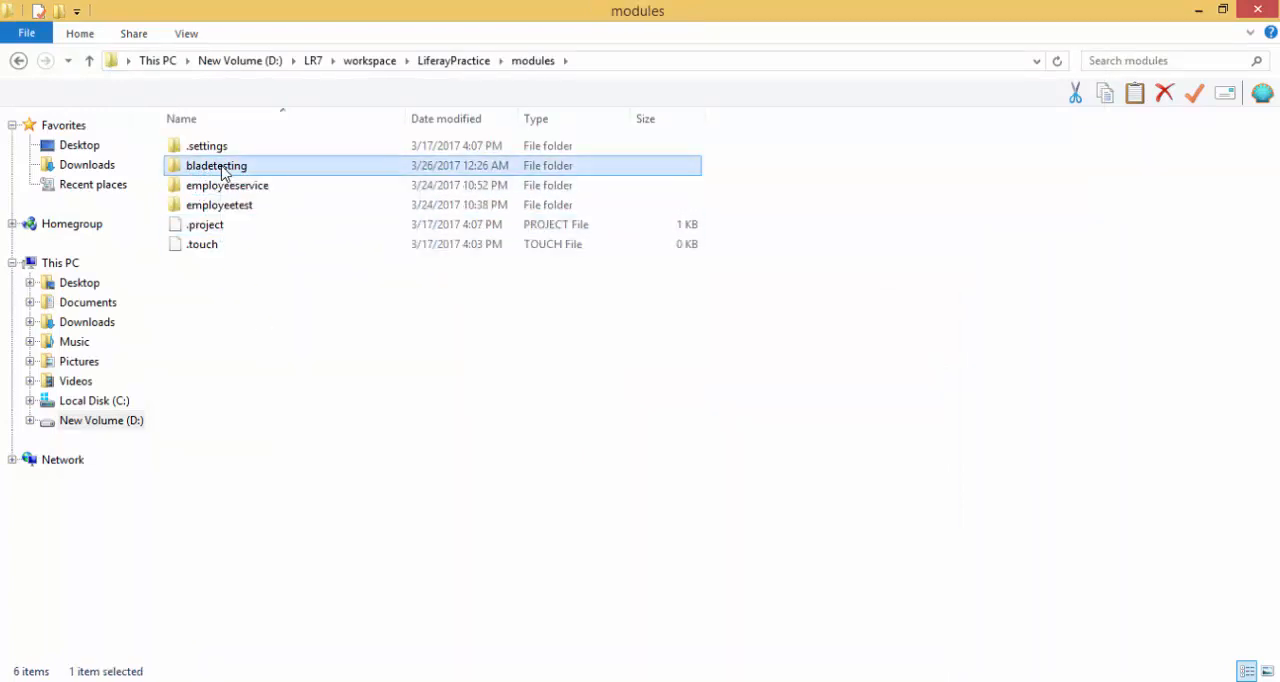
double_click(216, 165)
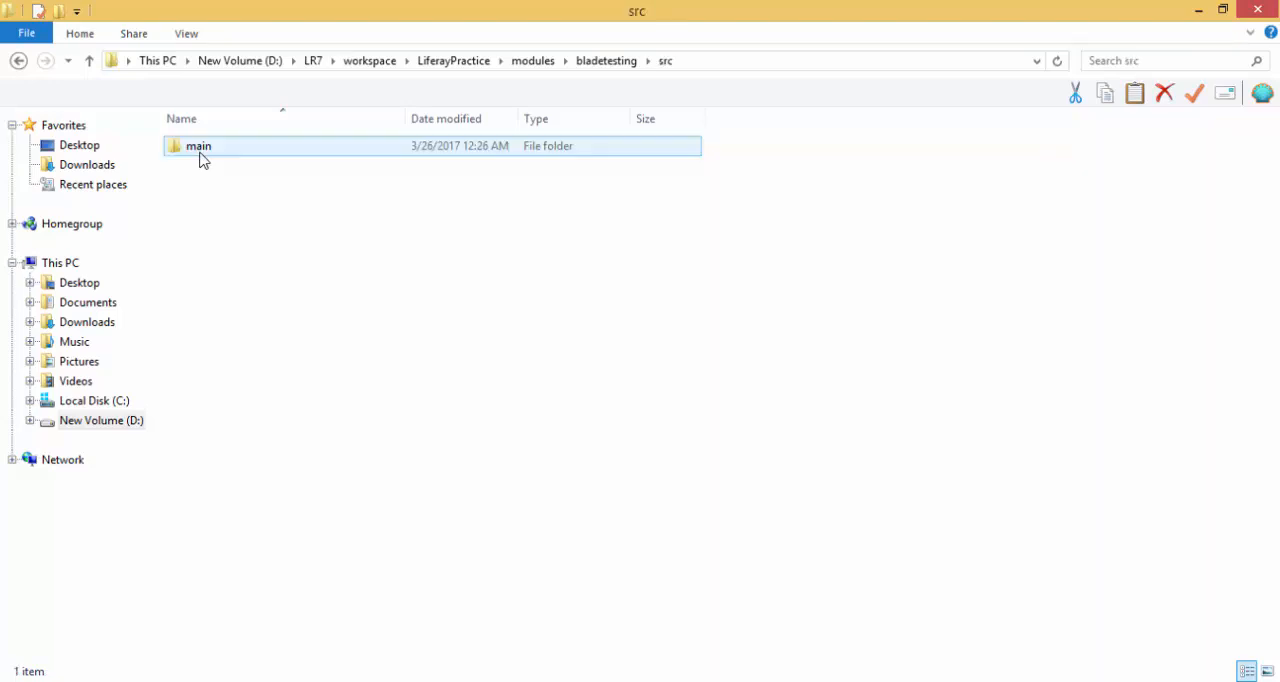
double_click(198, 145)
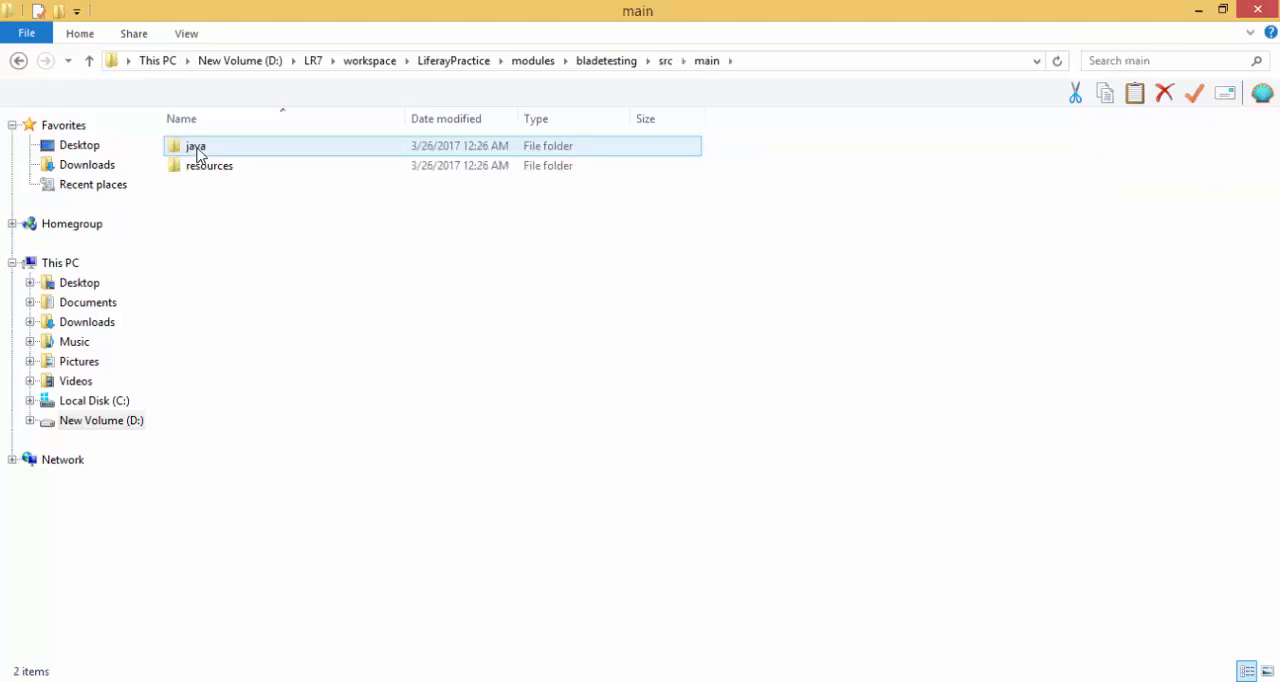
double_click(196, 145)
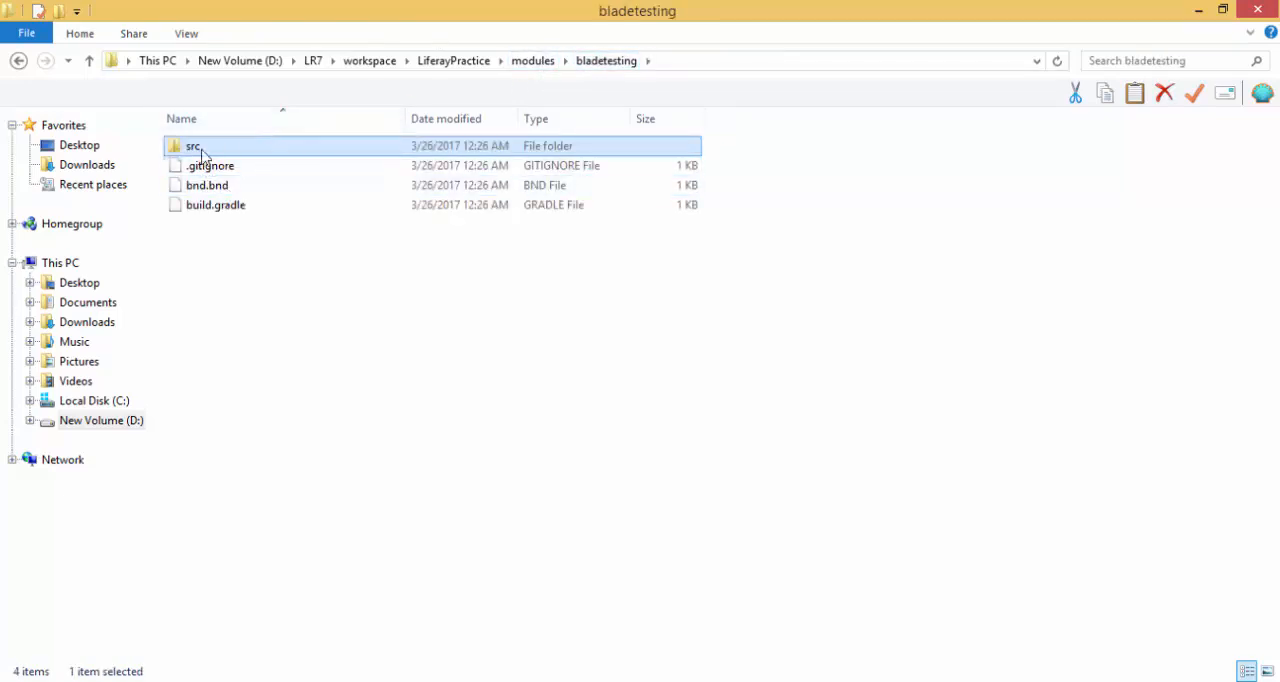
double_click(193, 145)
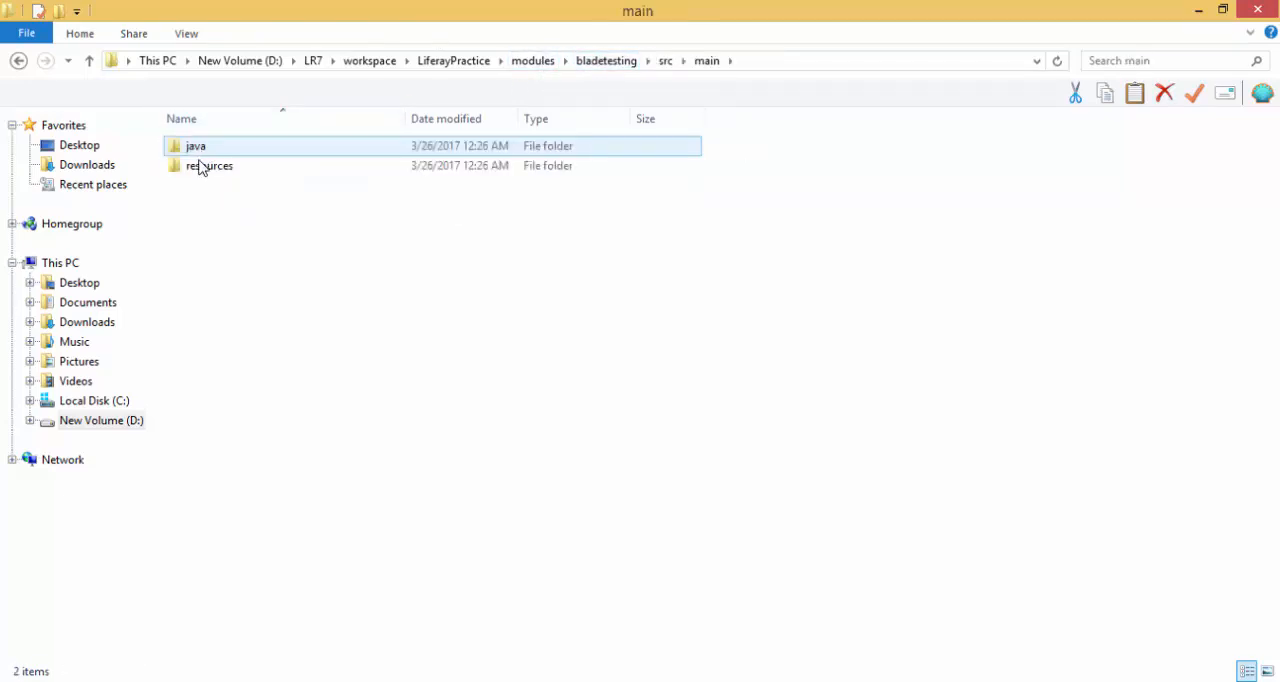
double_click(209, 165)
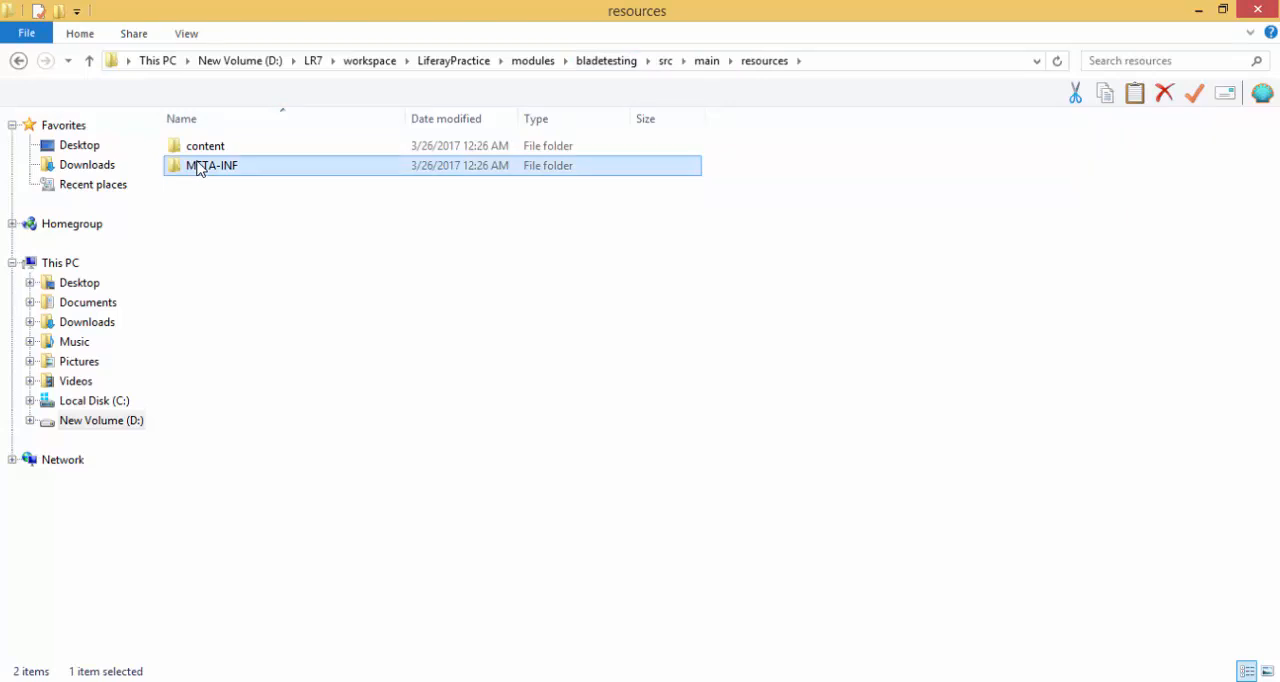
double_click(211, 165)
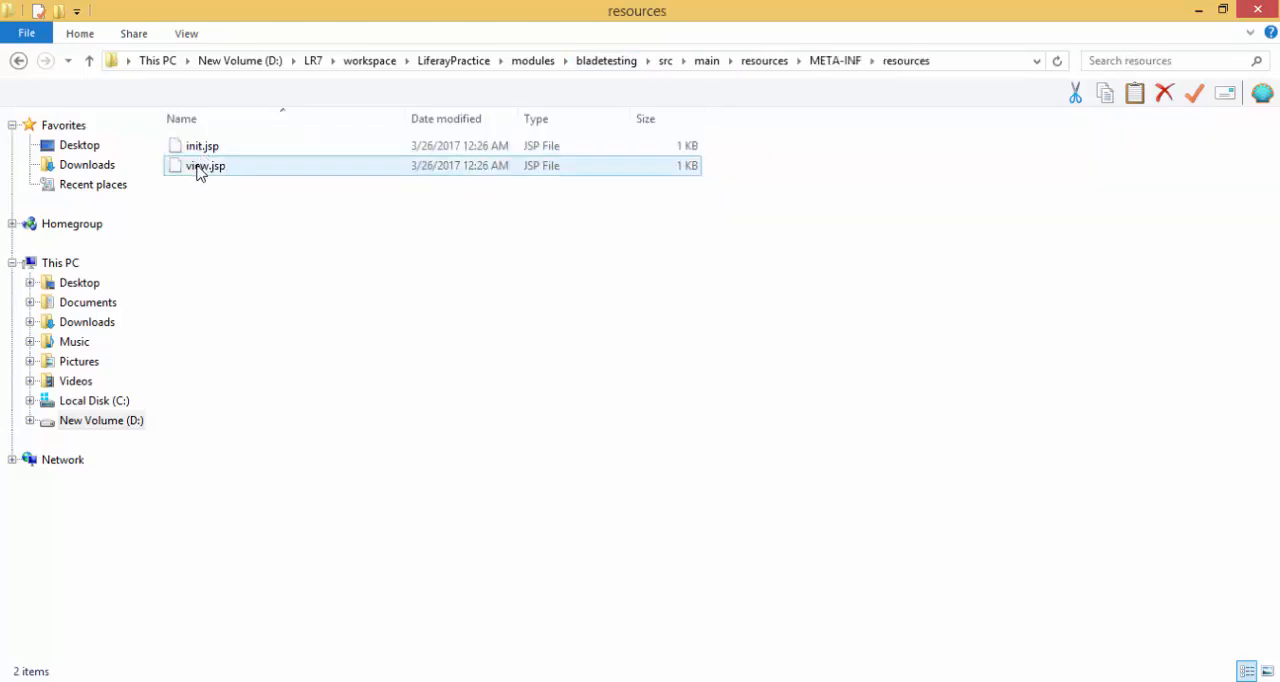
right_click(205, 165)
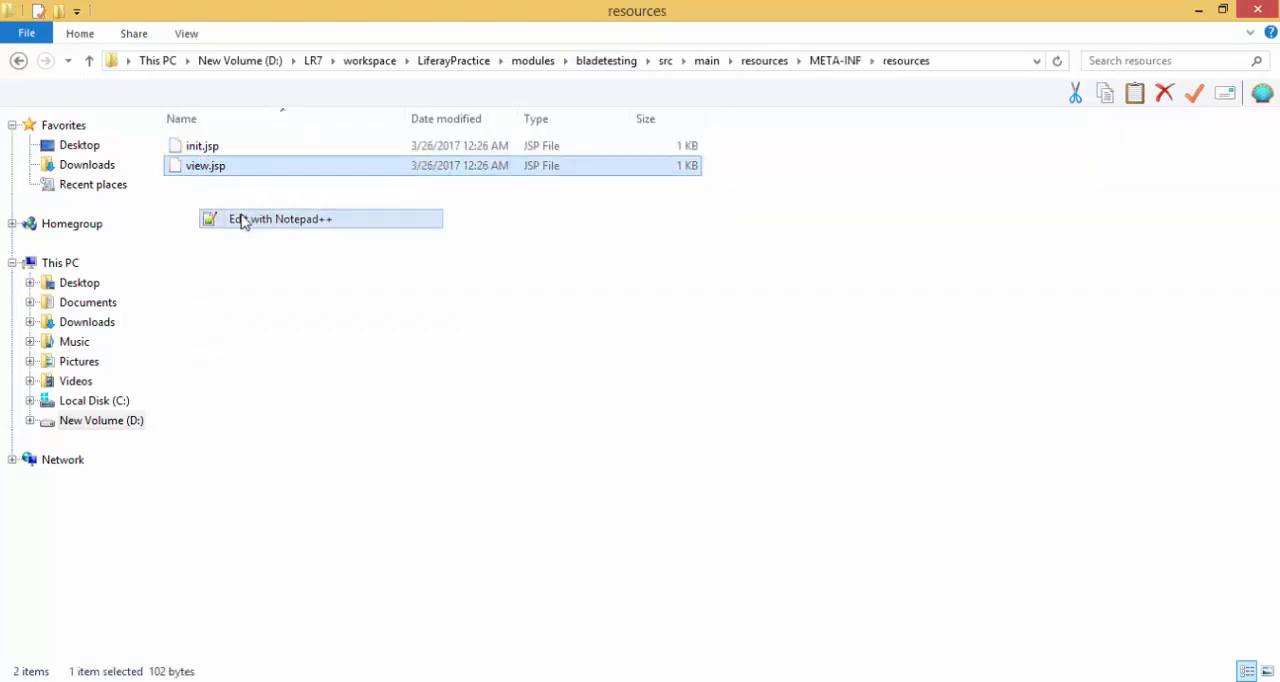
Open view.jsp in Notepad++ and add the line 'This jsp is created by Blade'.
click(280, 218)
text(is)
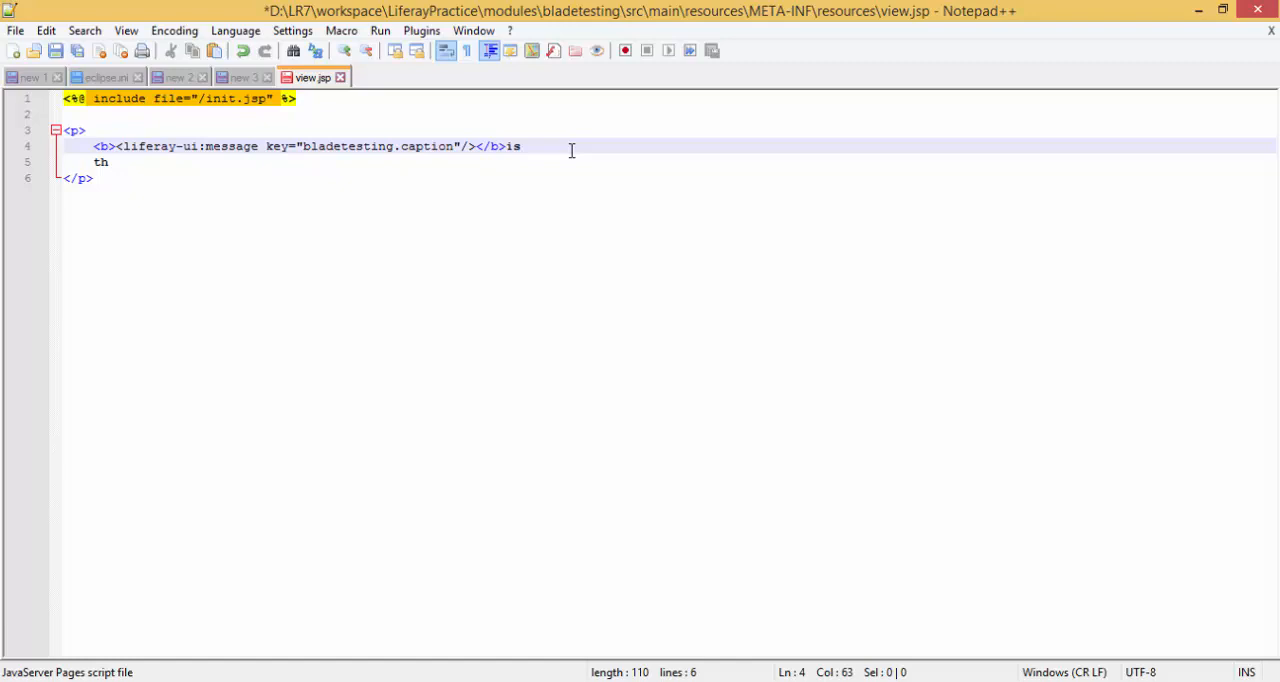
text(\)
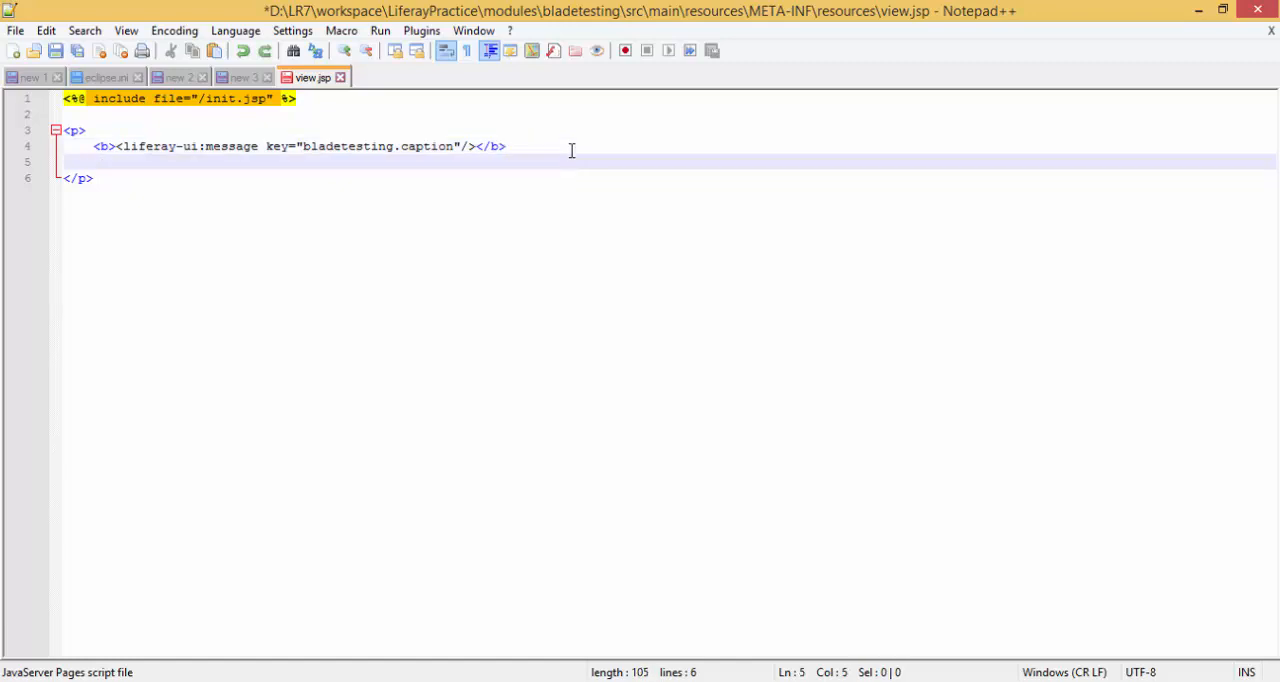
text(This)
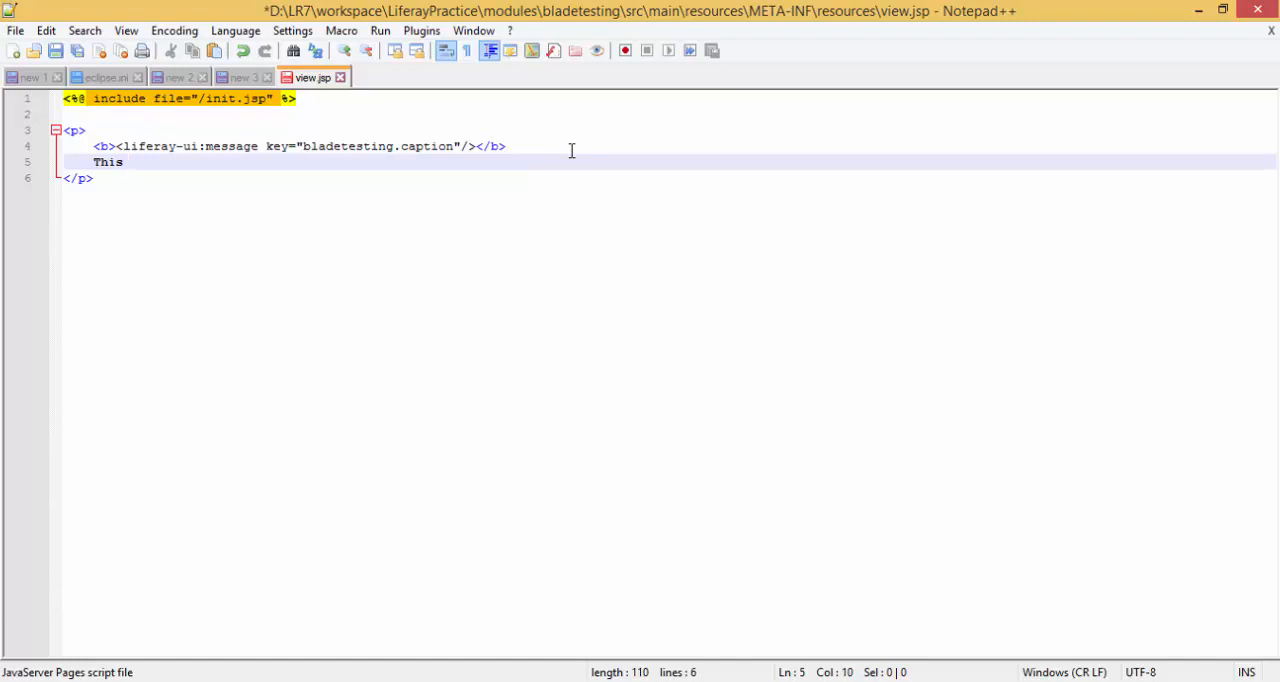
text(jsp is)
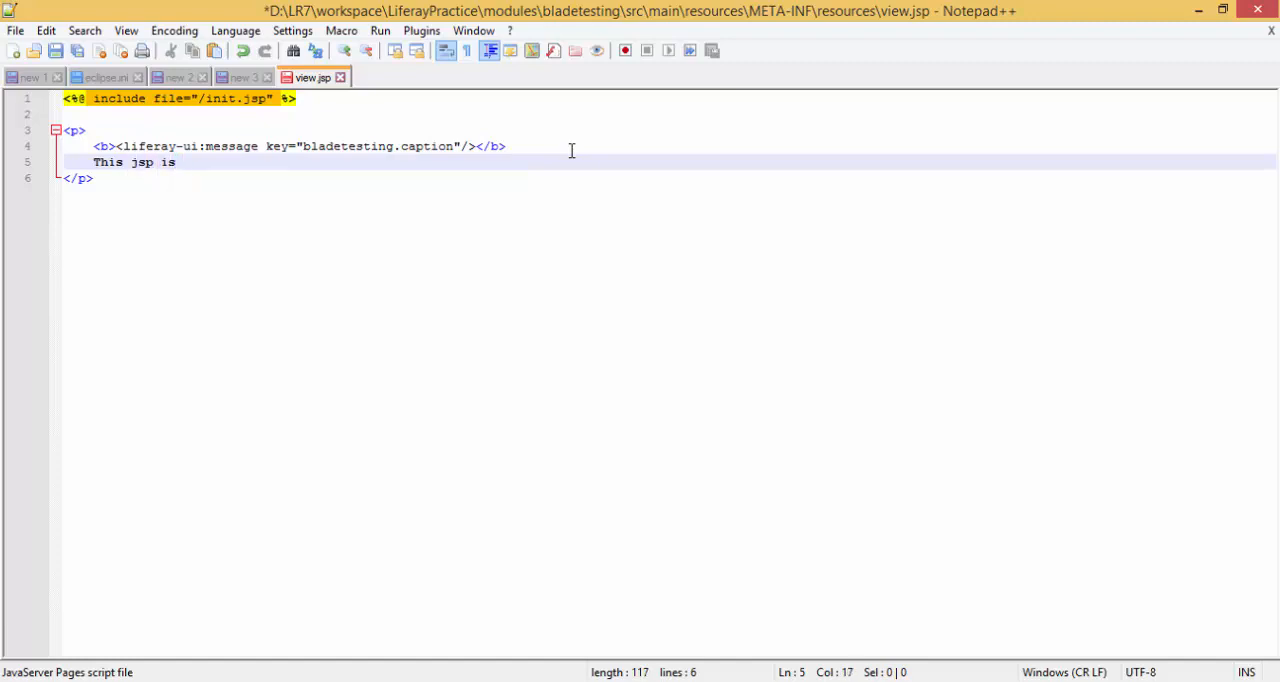
text(created)
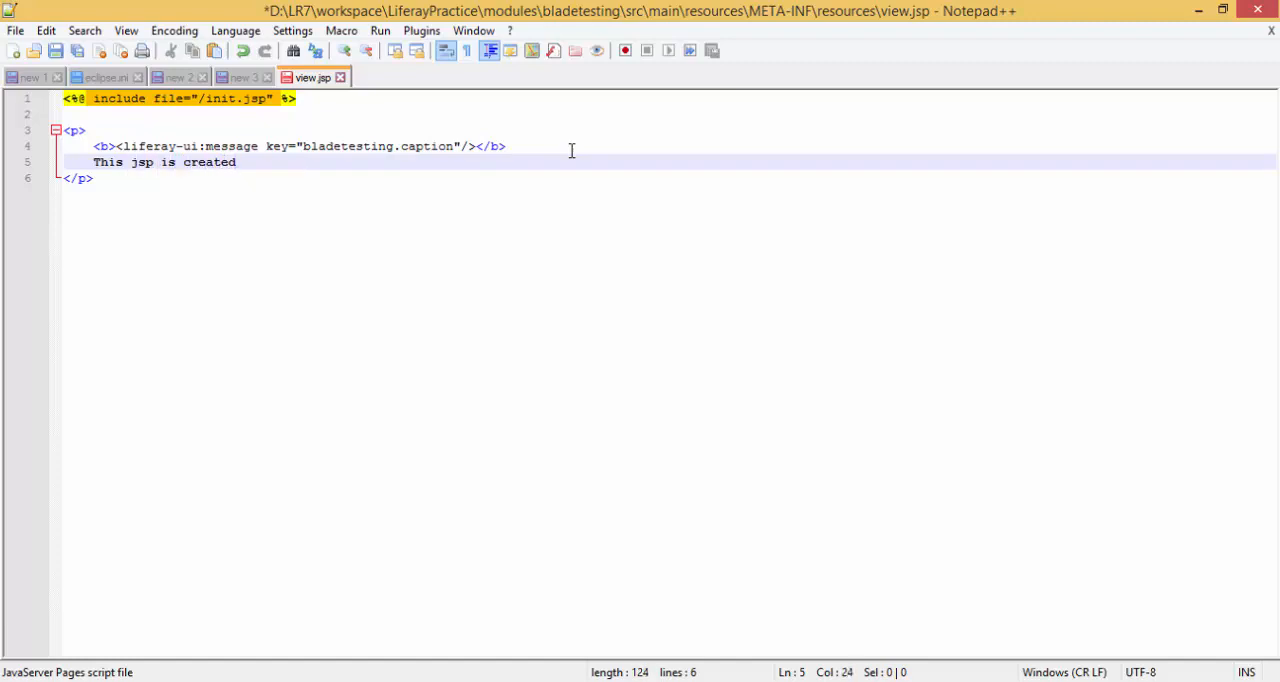
text(by)
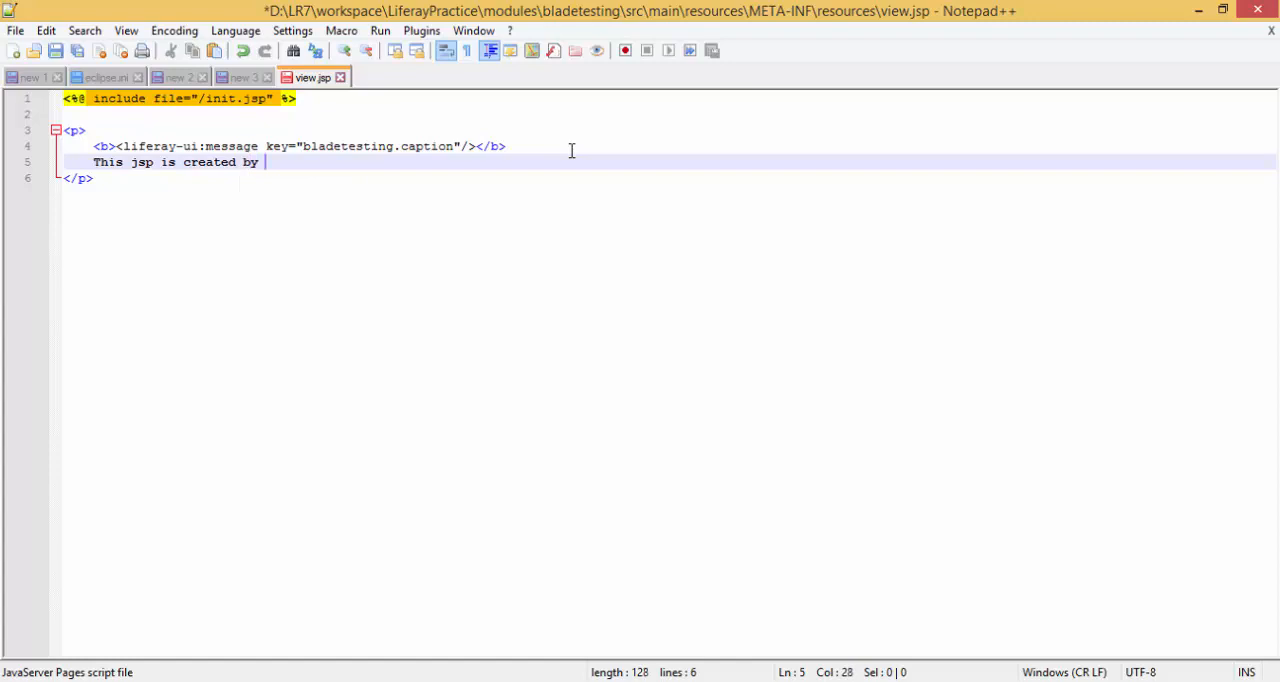
text(Blade)
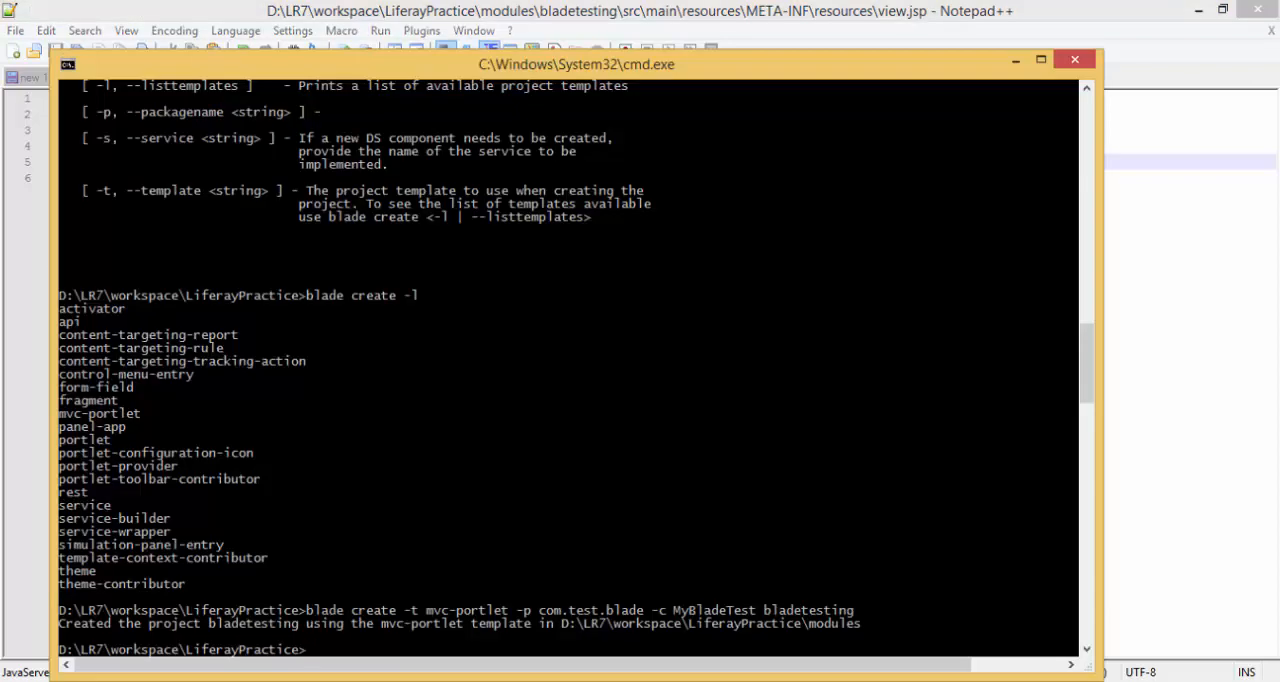
Run blade deploy and review the output installing com.test.blade-1.0.0.jar as bundle 495.
text(blad)
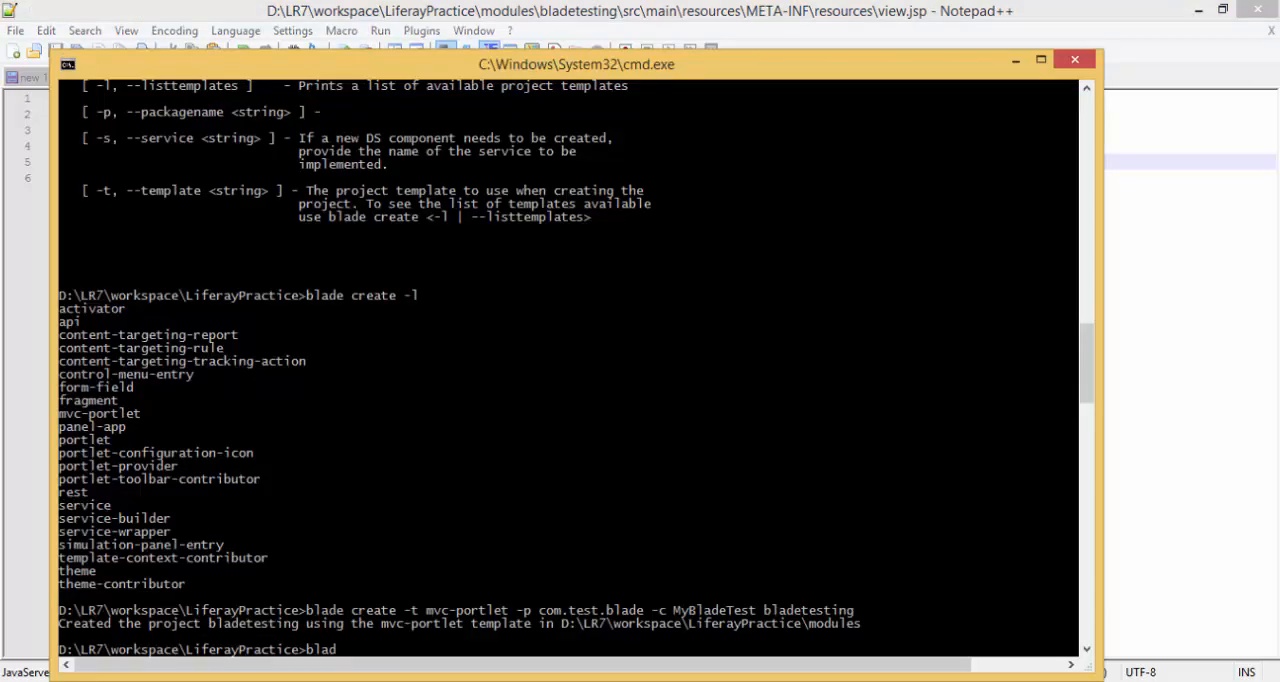
text(e de)
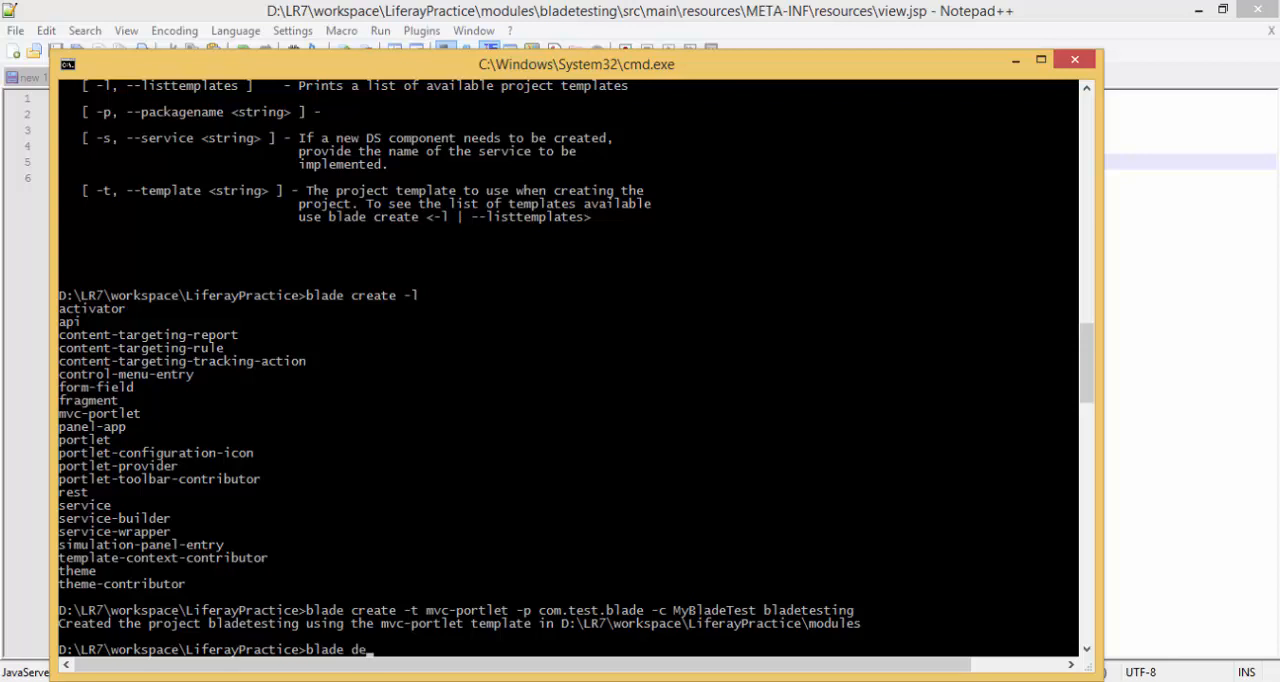
text(ploy)
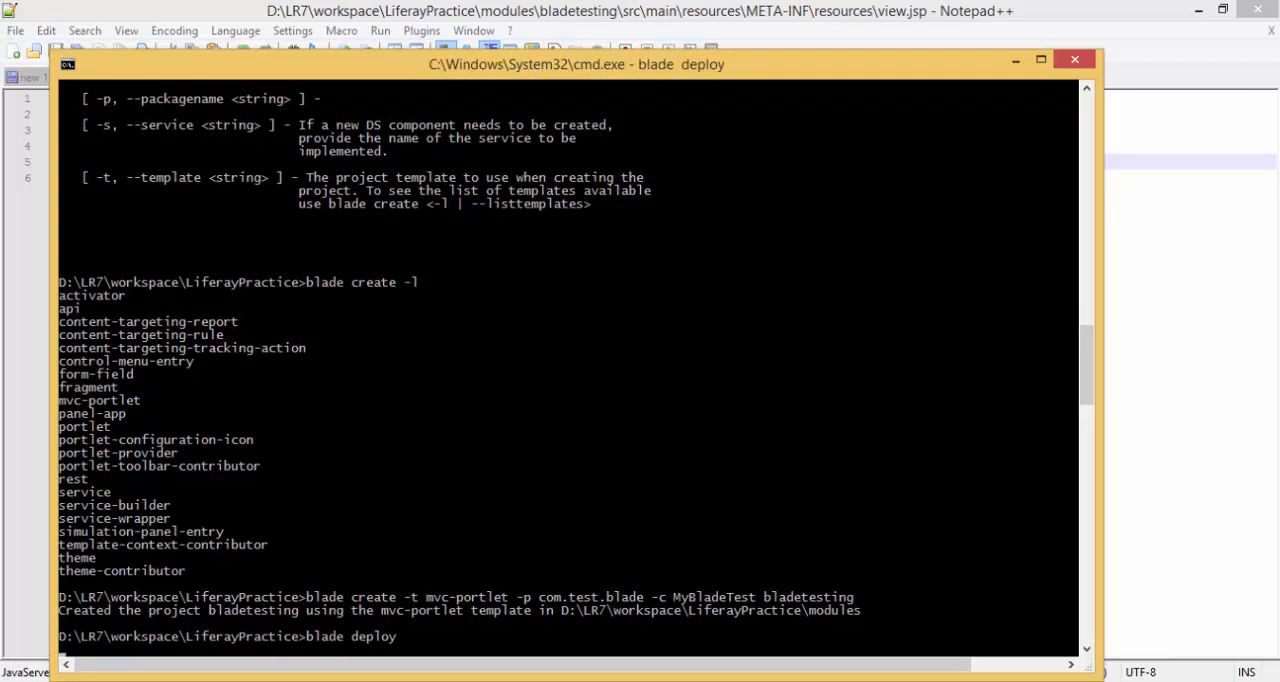
key(Return)
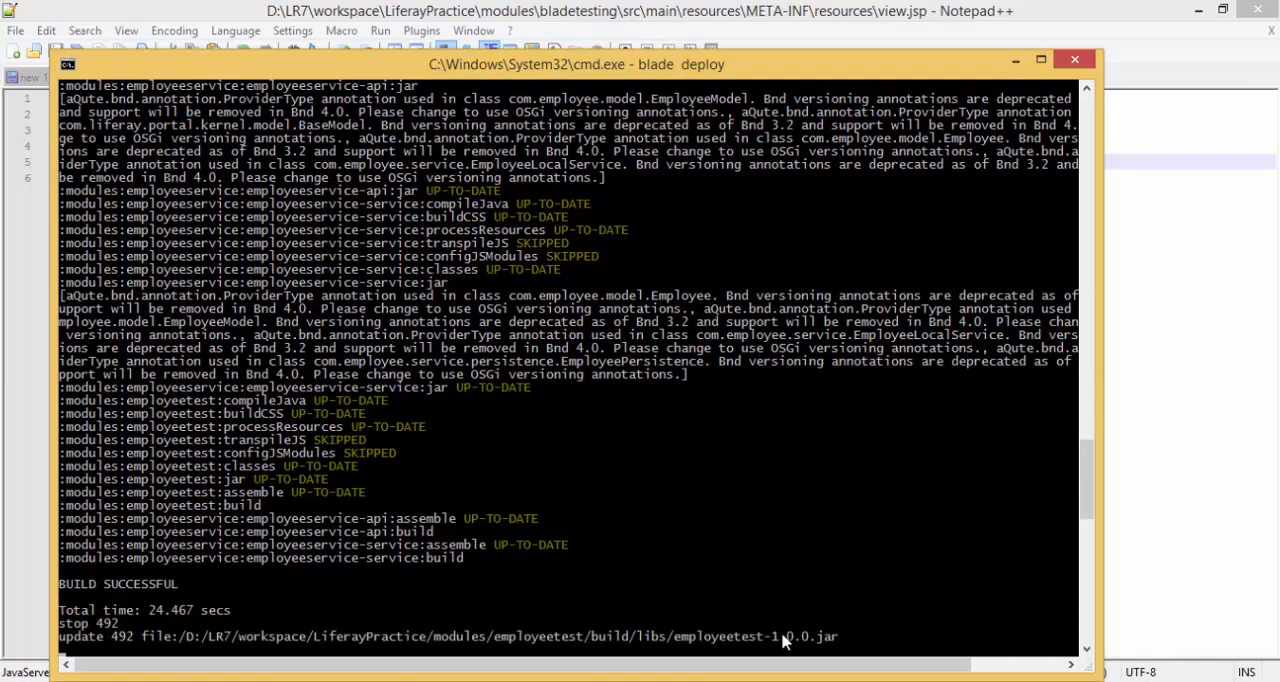
scroll(down, 3)
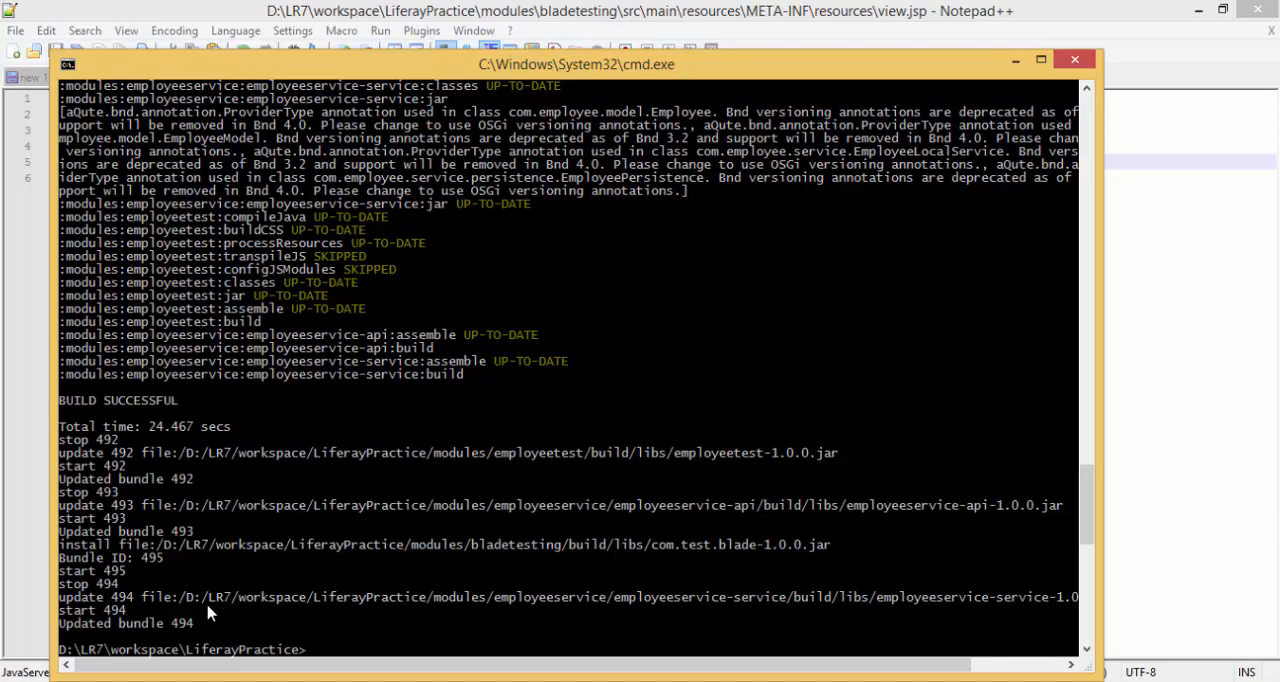
mouse_move(620, 580)
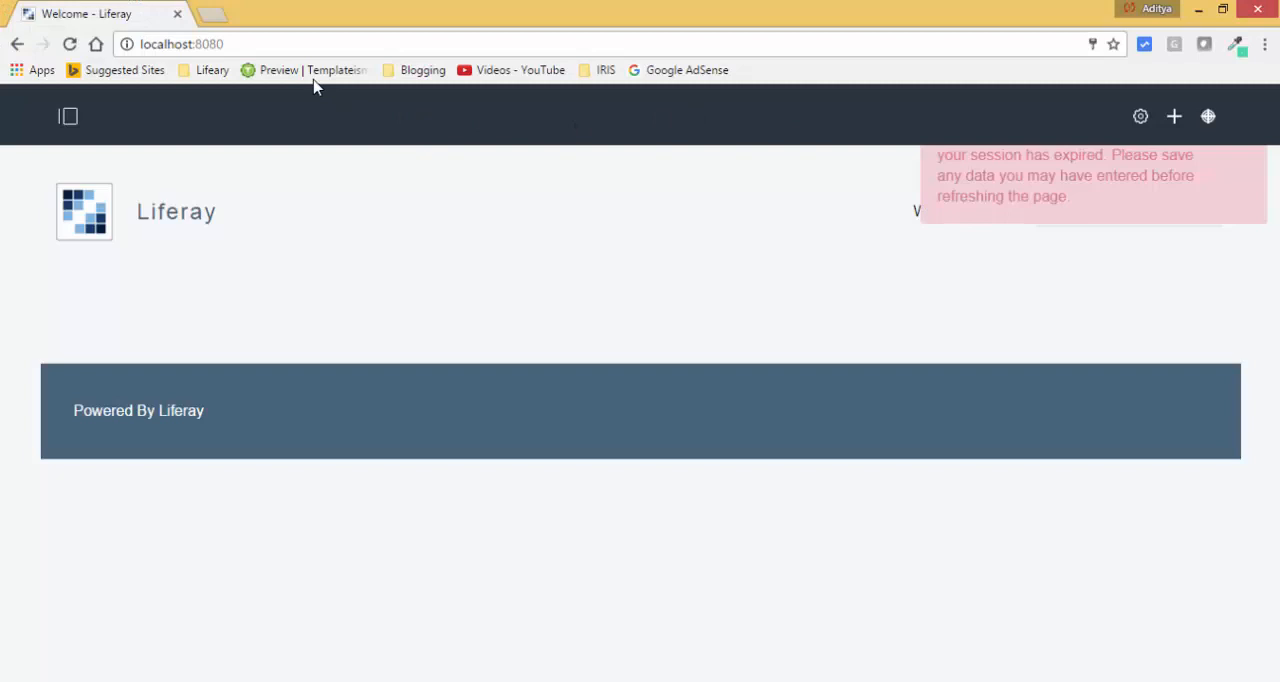
Find 'bla' under Applications and drop the bladetesting Portlet onto the Welcome page.
click(69, 43)
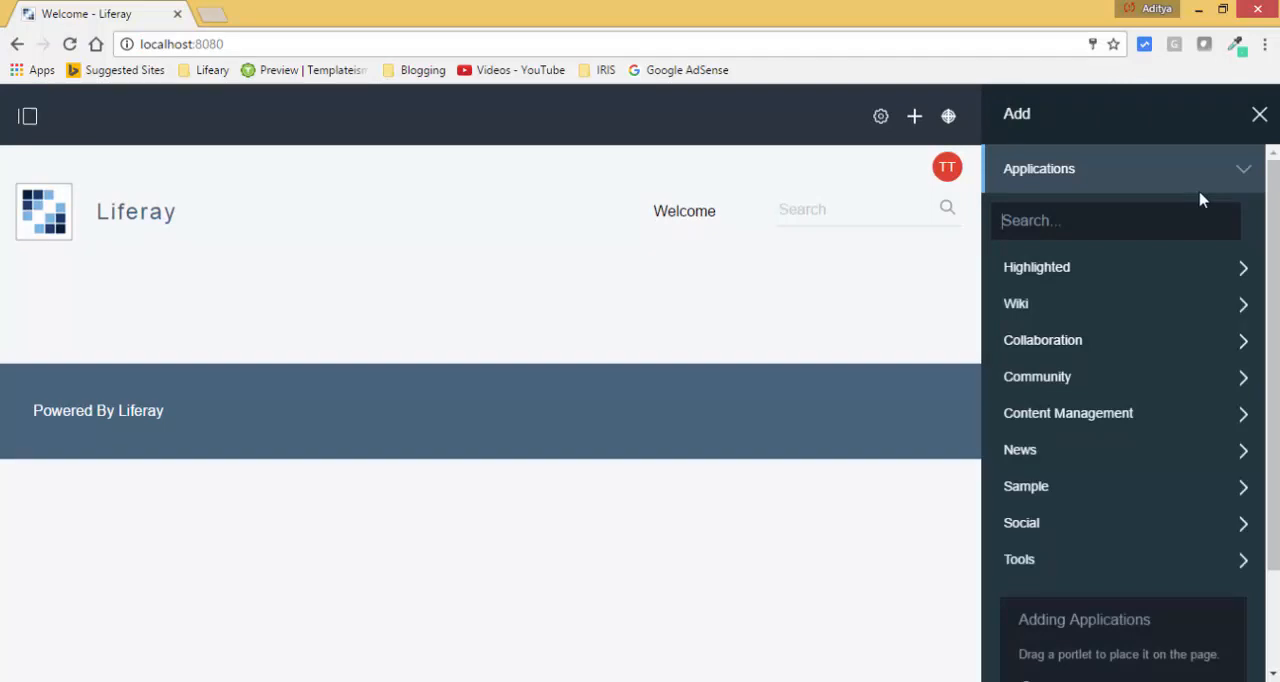
text(b)
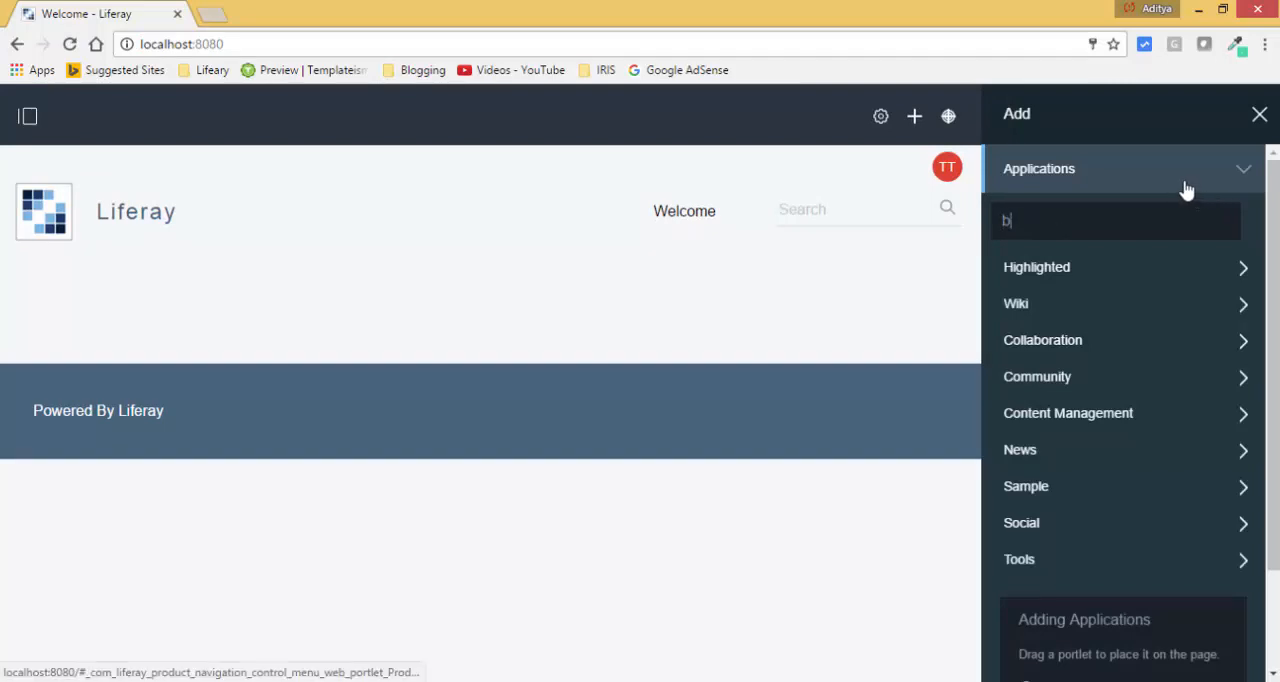
text(la)
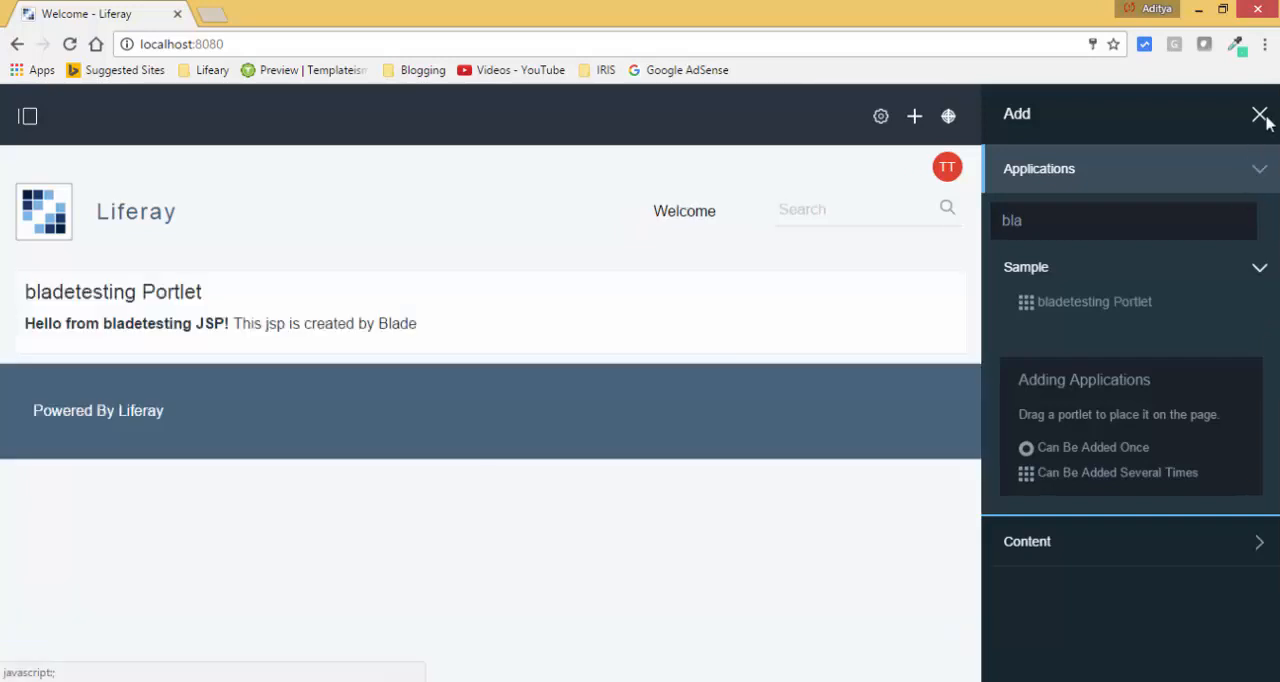
click(1260, 115)
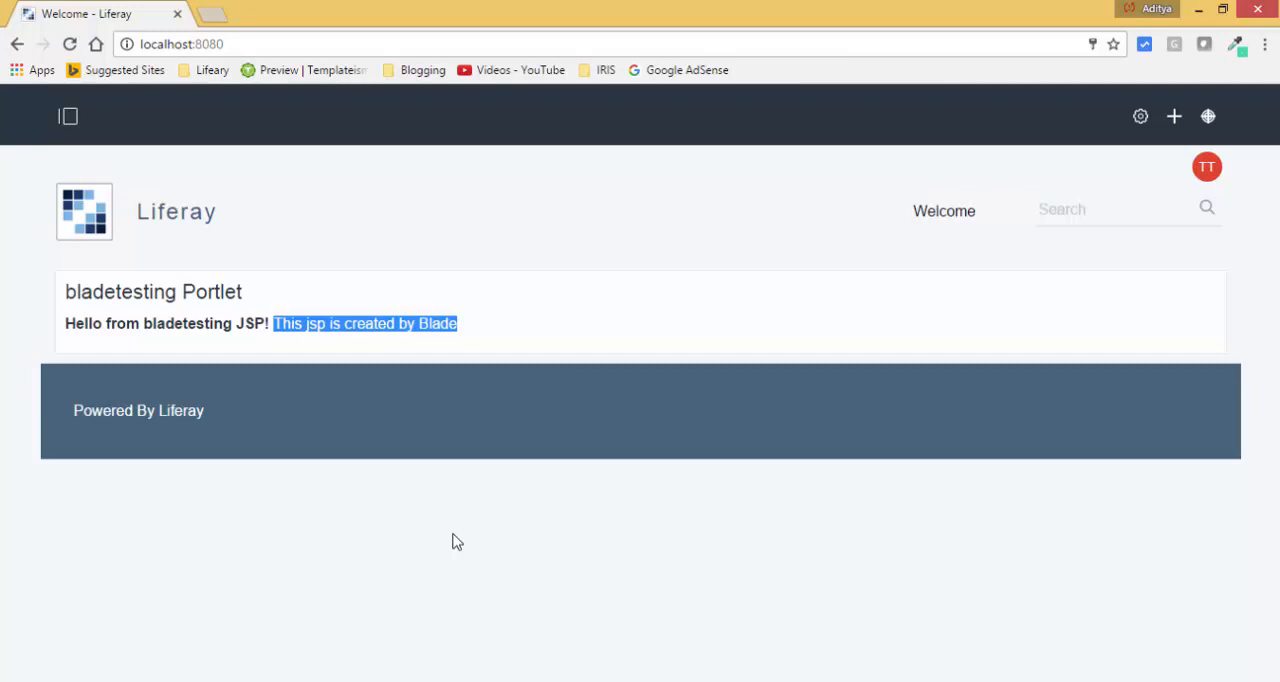
mouse_move(575, 368)
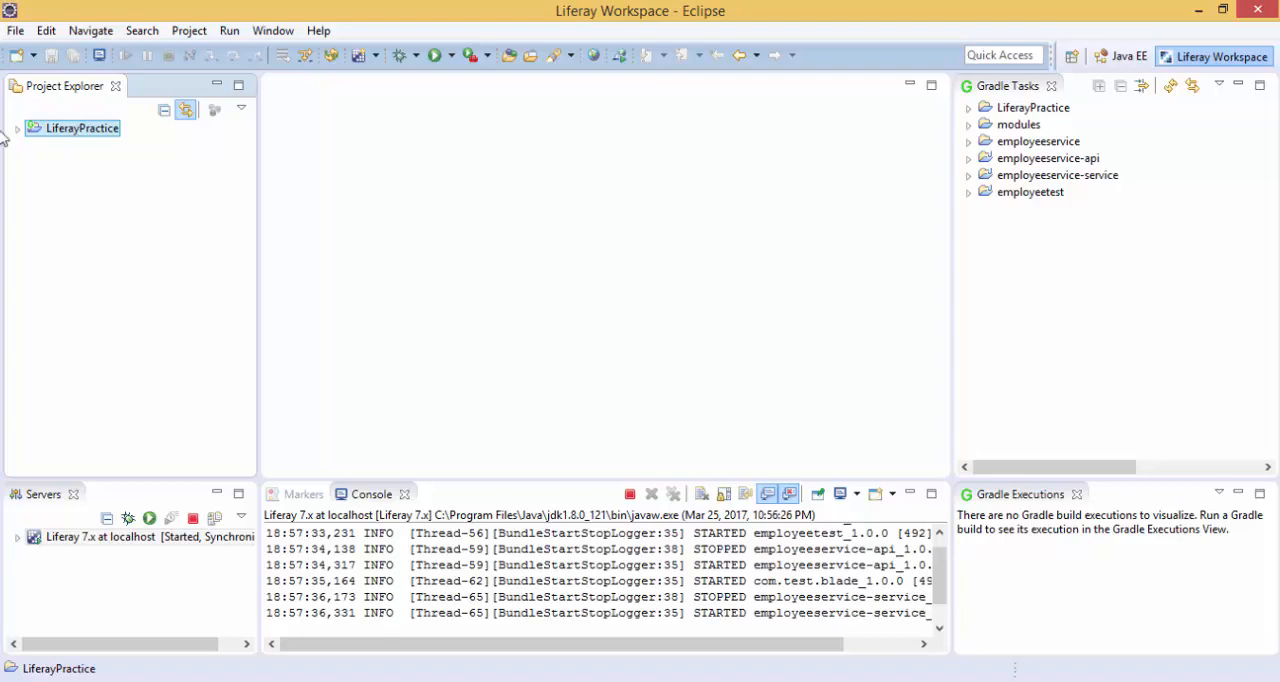
Refresh the LiferayPractice Gradle project and set the Project Explorer presentation to Flat.
right_click(82, 127)
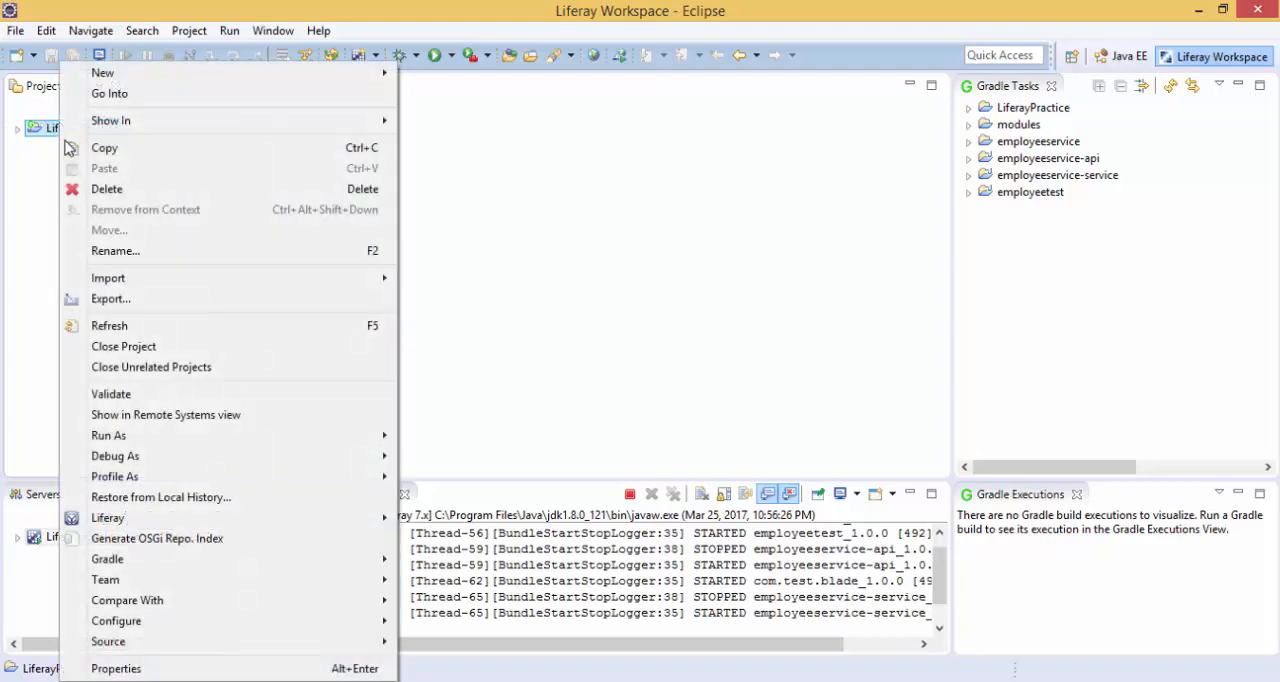
mouse_move(107, 559)
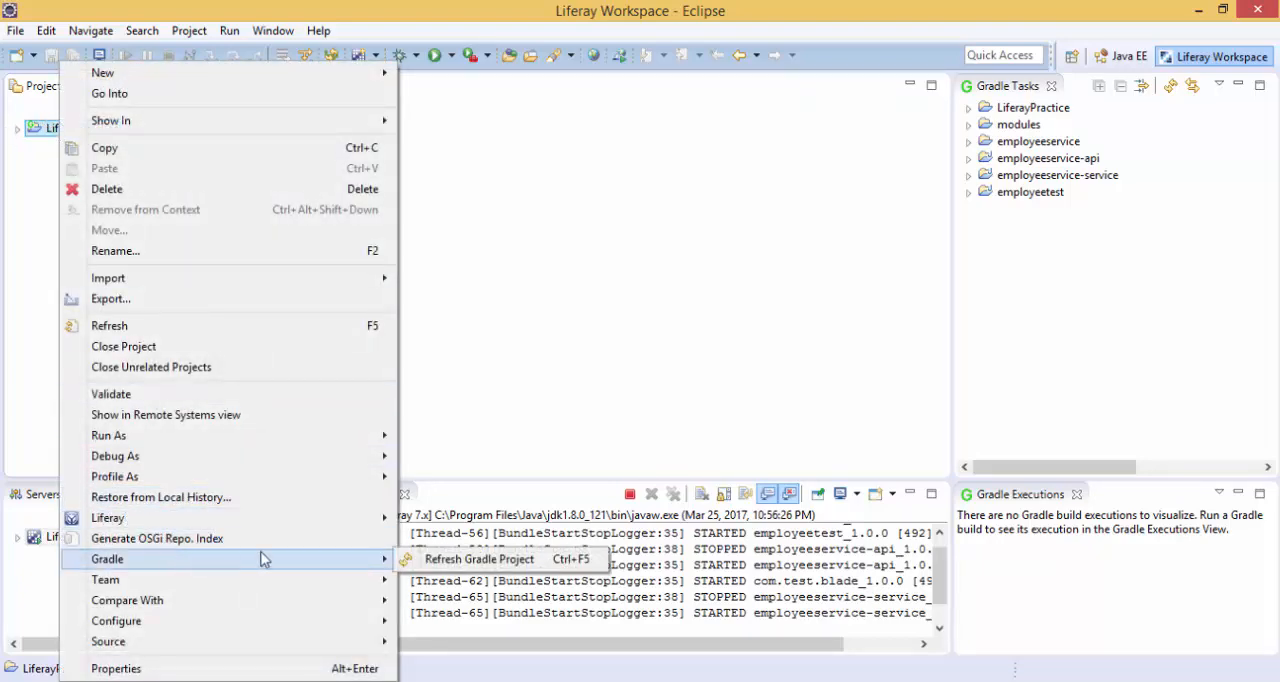
click(479, 559)
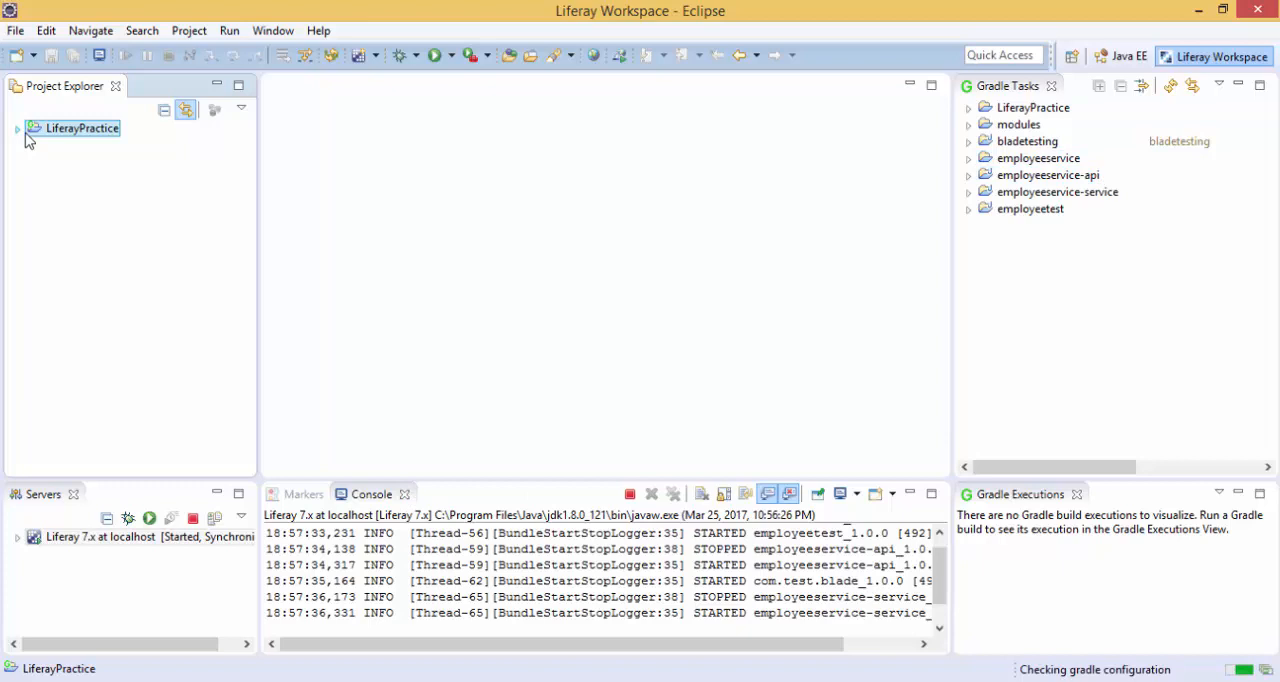
mouse_move(240, 110)
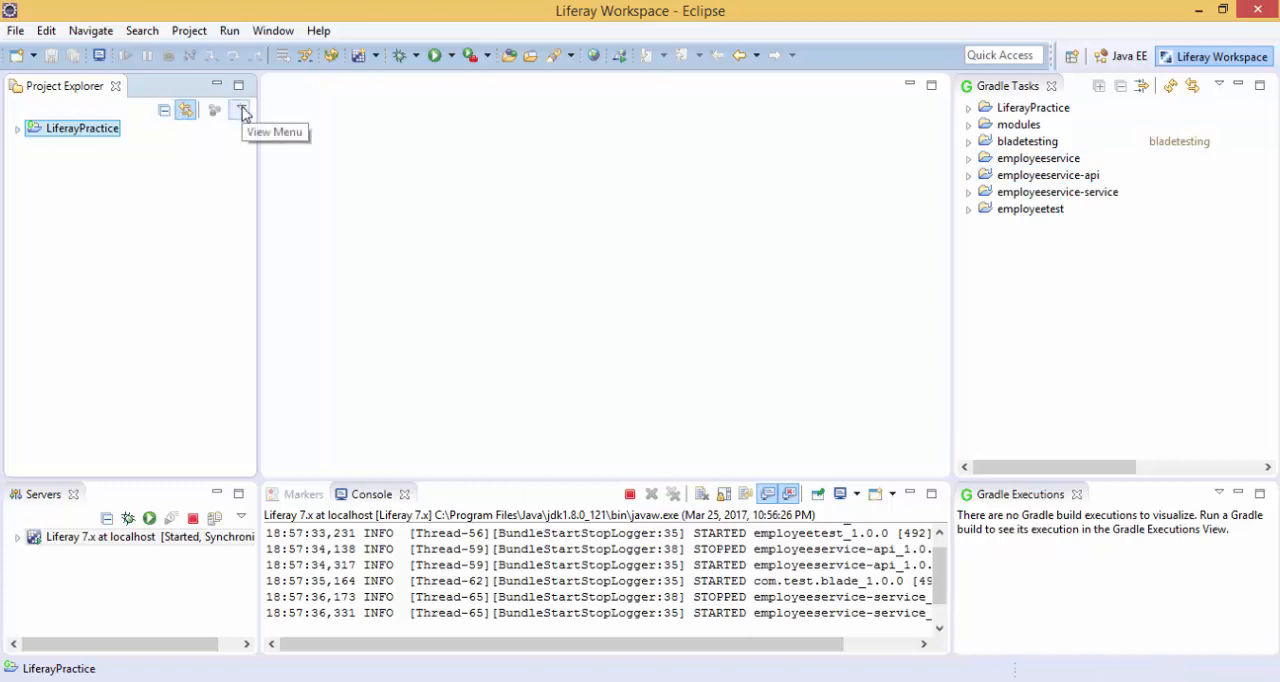
click(240, 110)
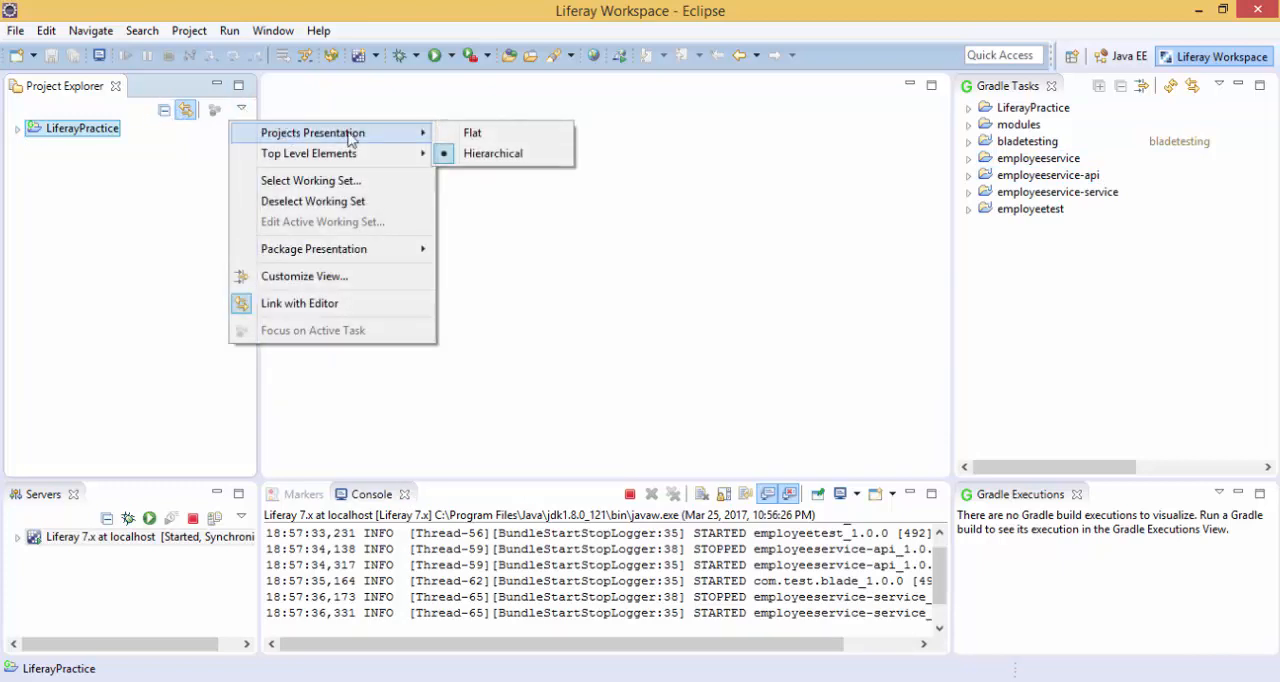
click(472, 132)
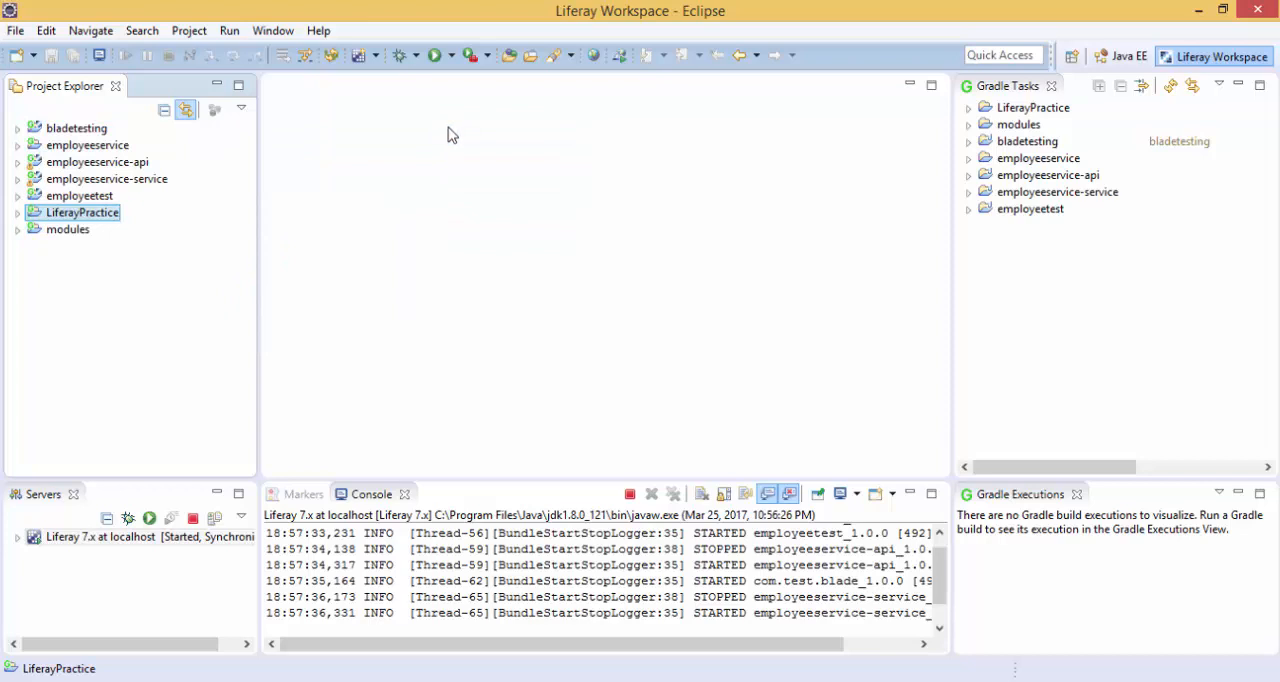
Expand bladetesting down to MyBladeTestPortlet.java in the com.test.blade.portlet package.
click(76, 128)
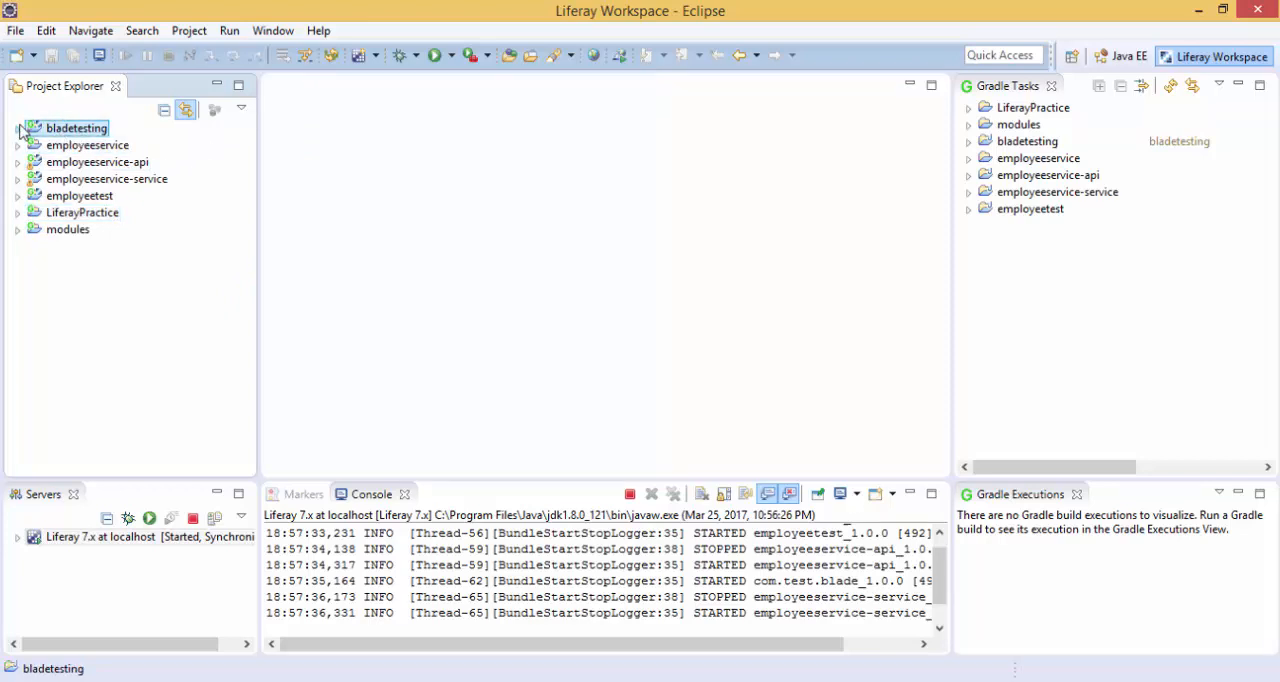
click(17, 128)
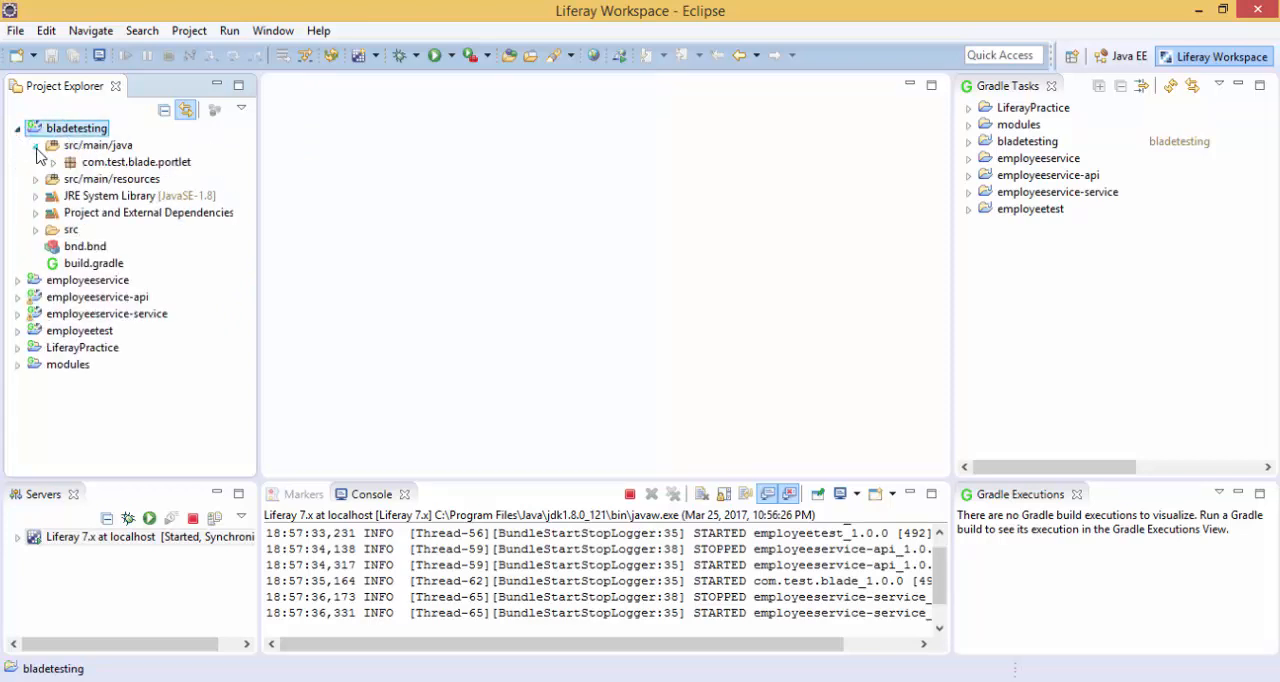
click(53, 161)
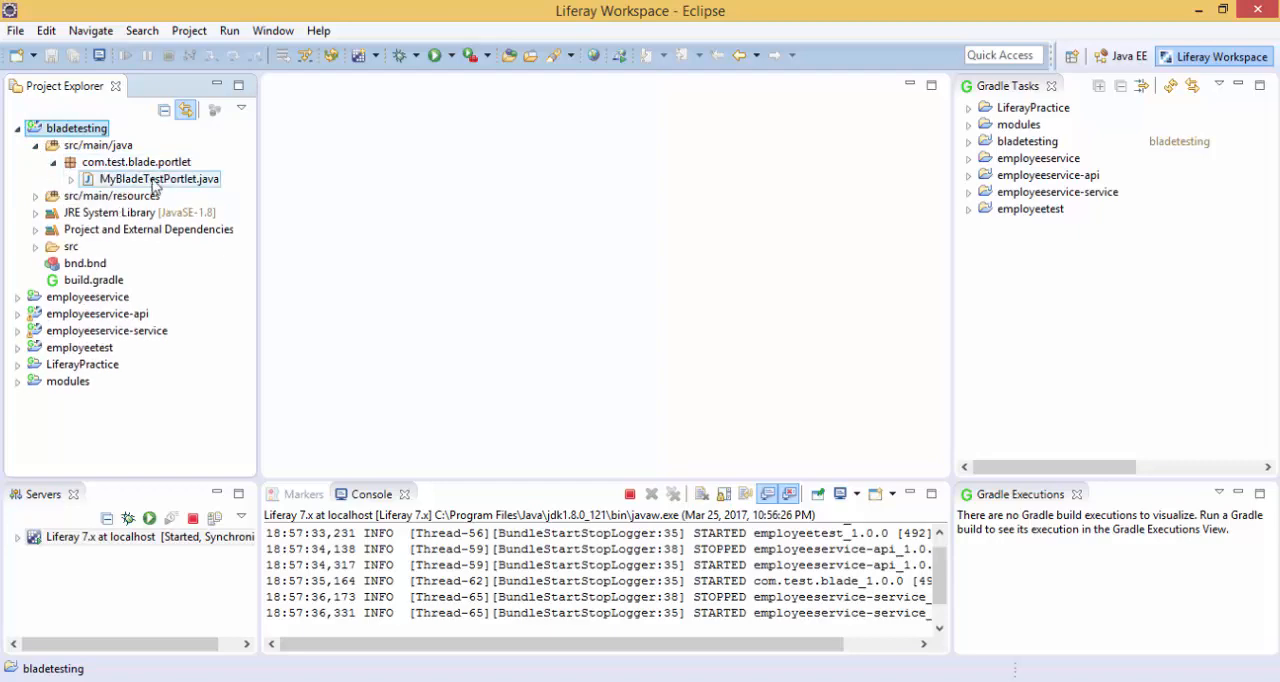
click(73, 179)
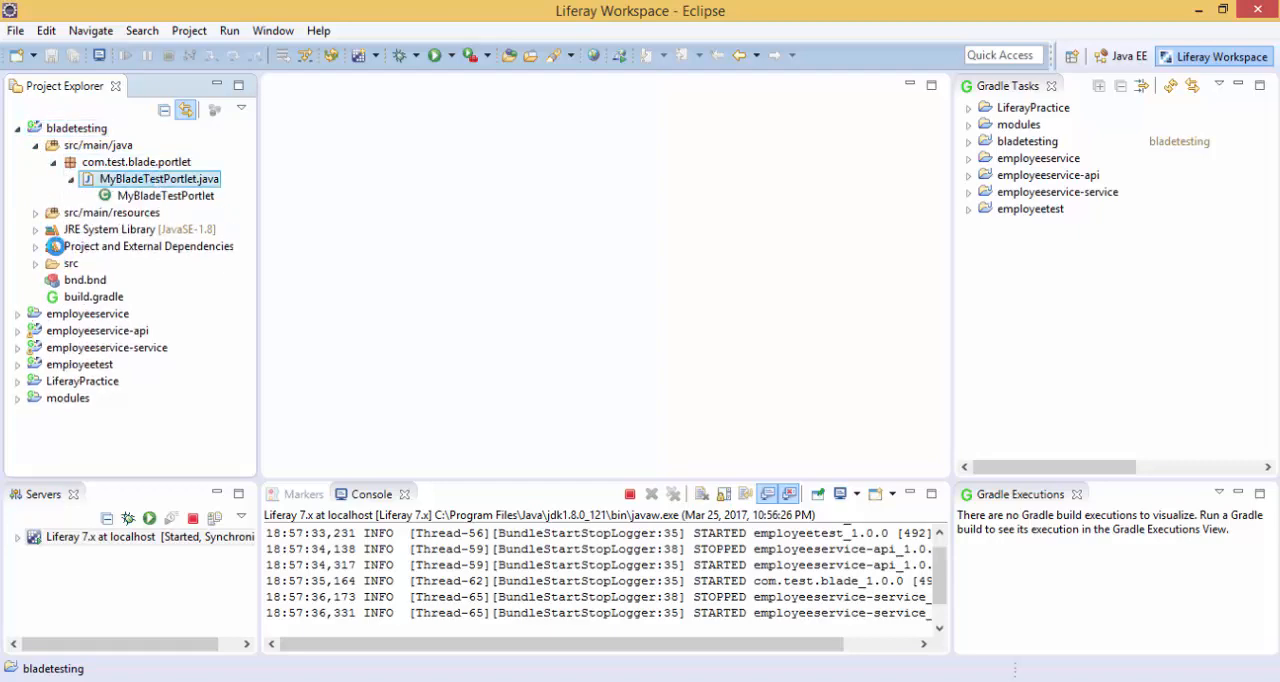
Open view.jsp from META-INF/resources and append ' inside eclipse' to its text line.
double_click(155, 178)
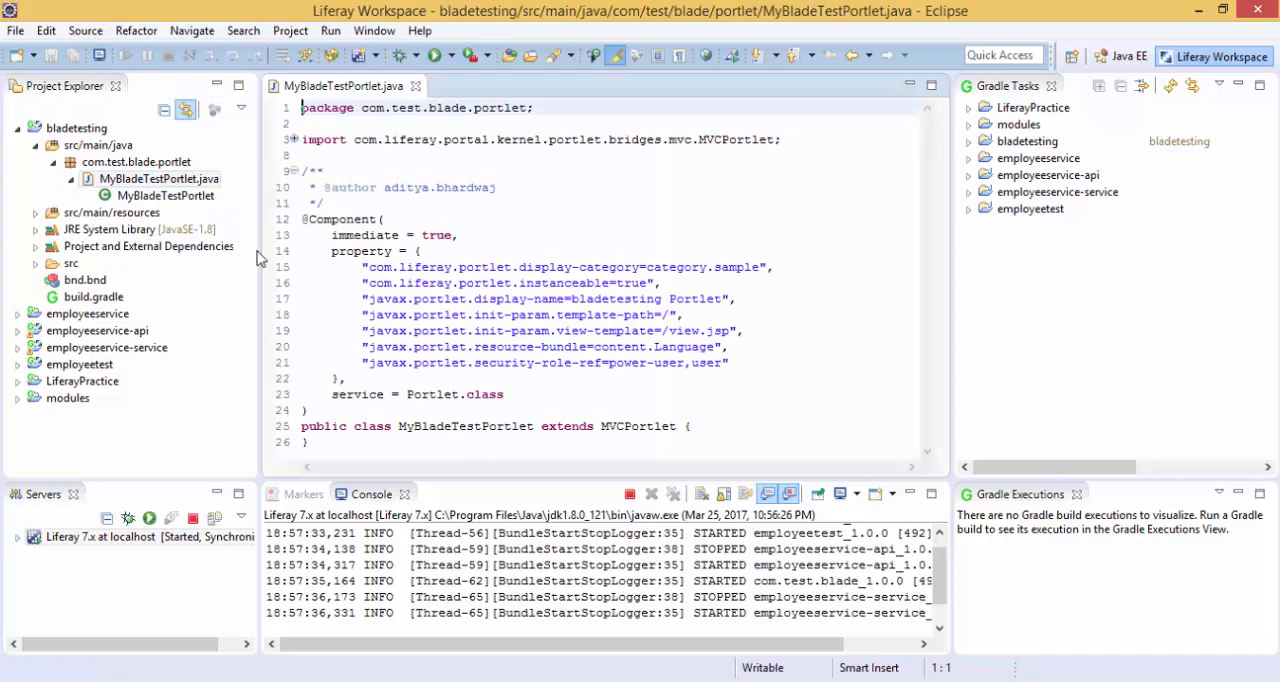
click(35, 263)
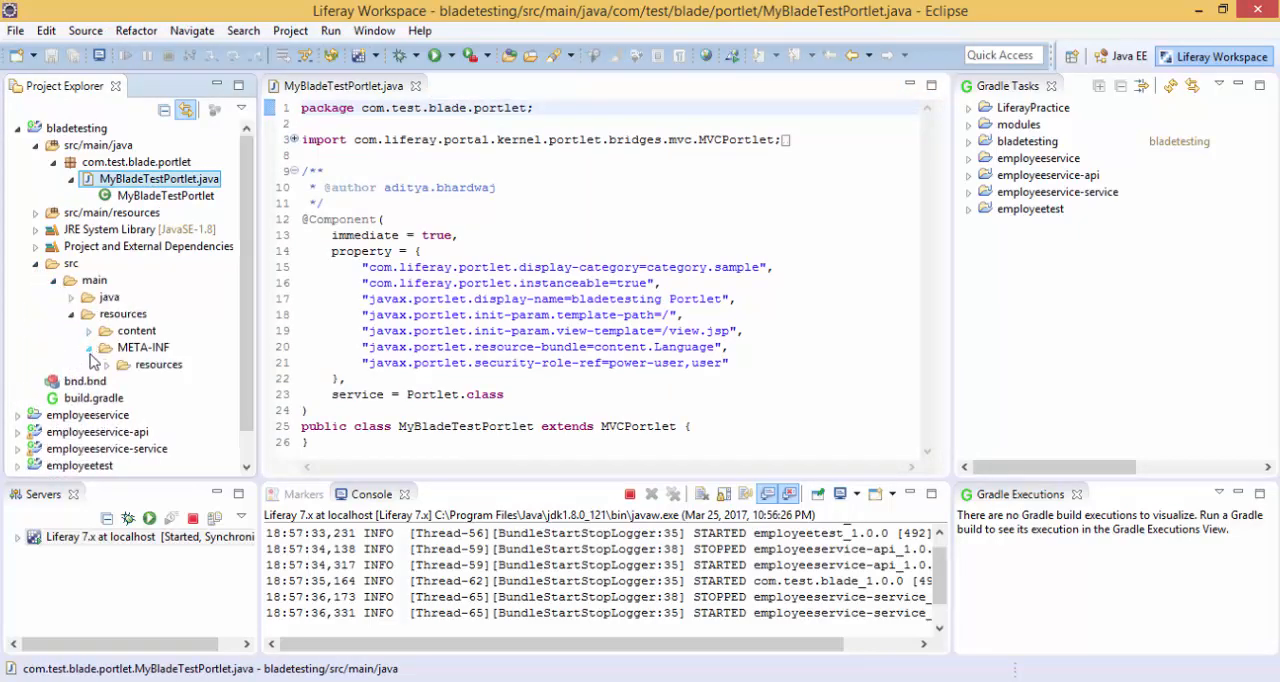
click(122, 364)
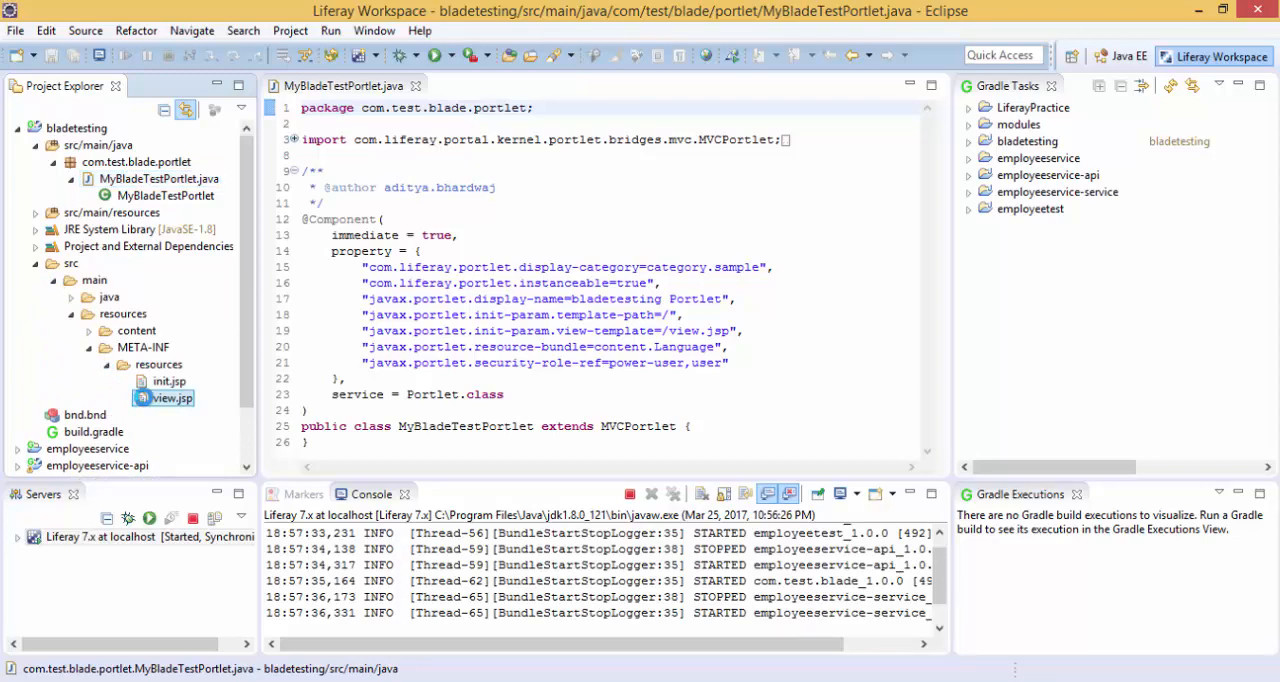
double_click(172, 398)
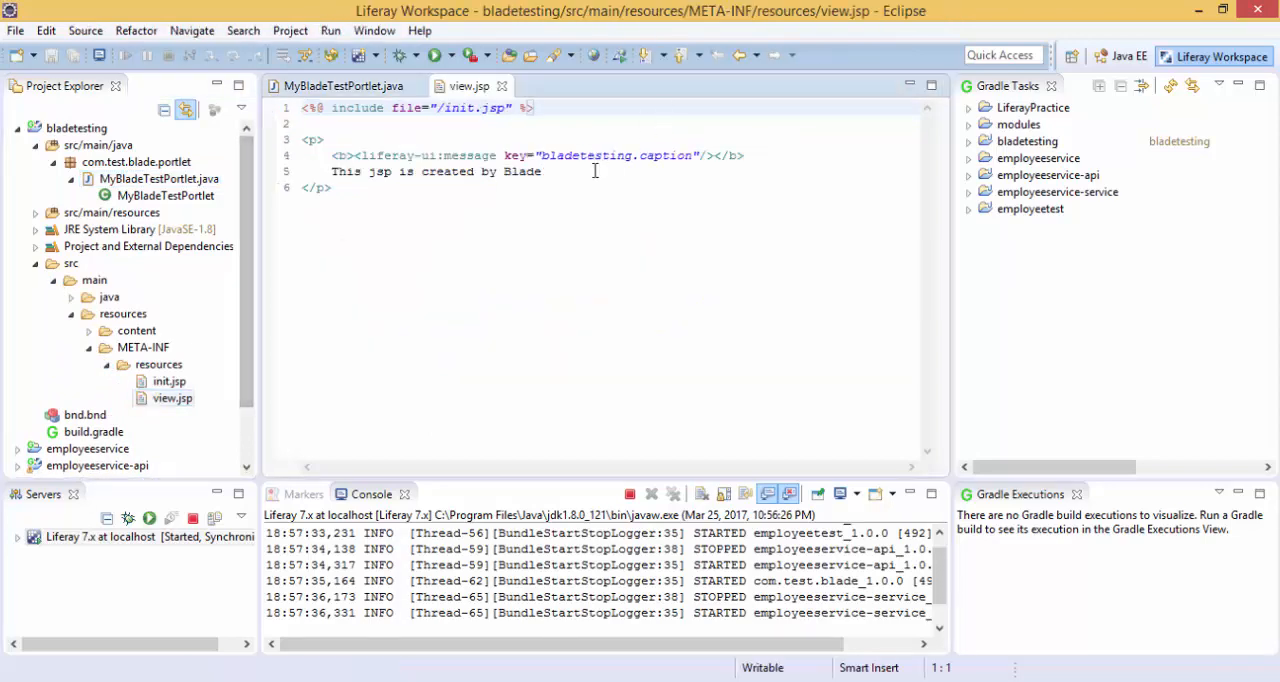
text(ins)
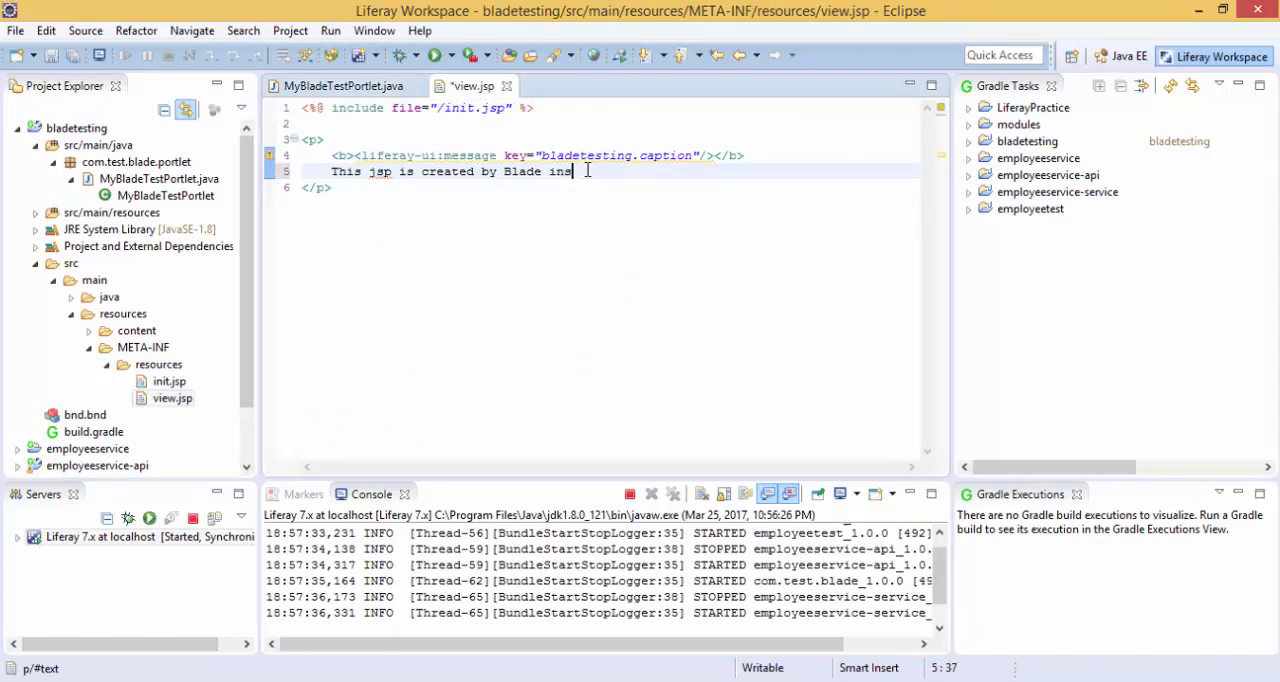
text(ide ec)
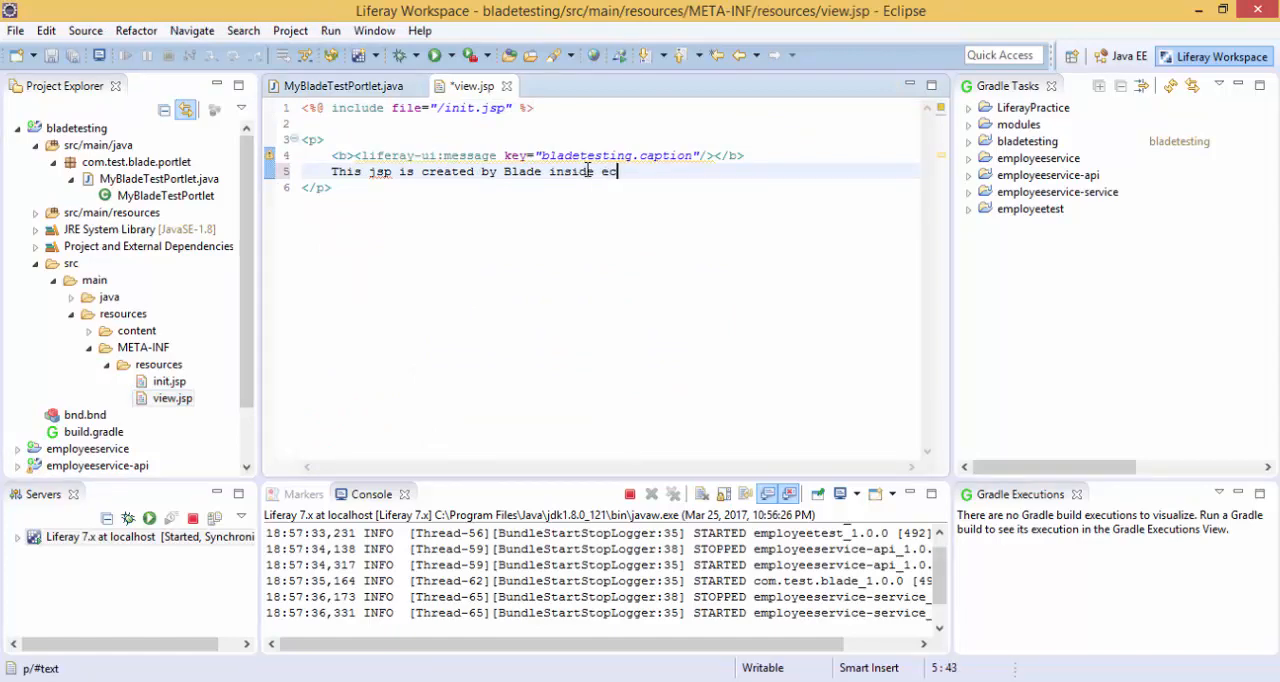
text(lipse)
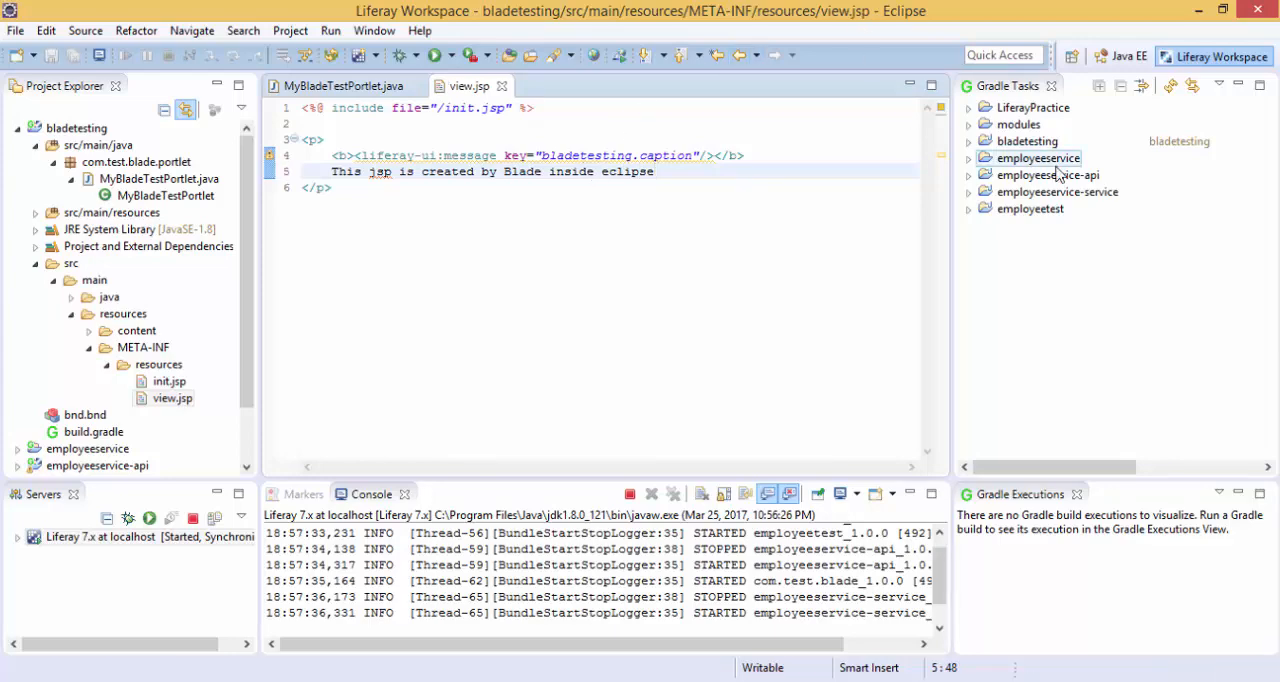
Run bladetesting's Gradle build > deploy task, then show the Liferay server console.
click(968, 141)
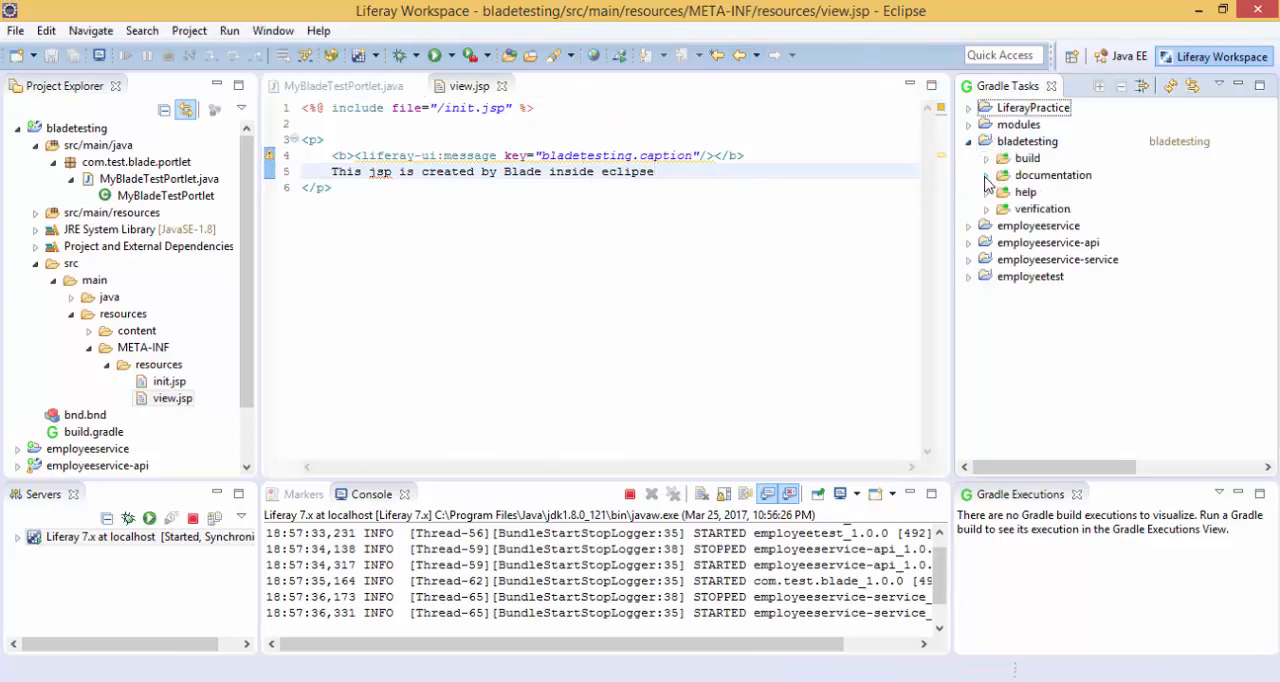
click(986, 158)
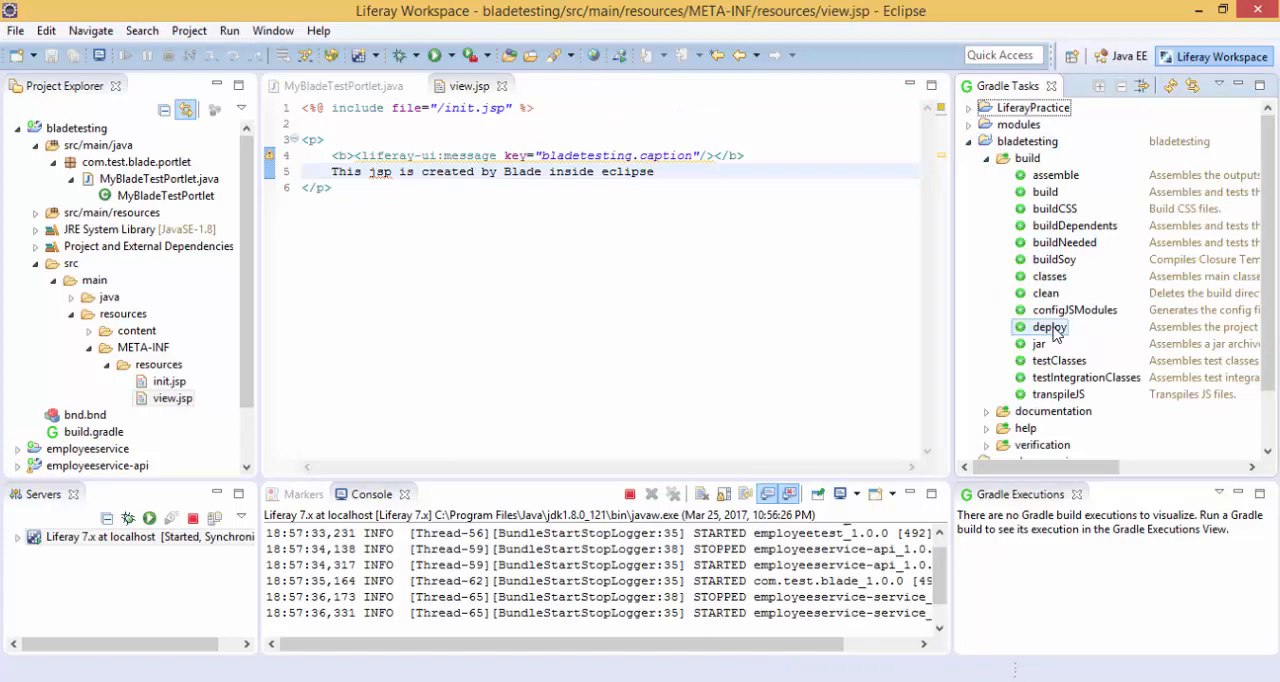
double_click(1047, 327)
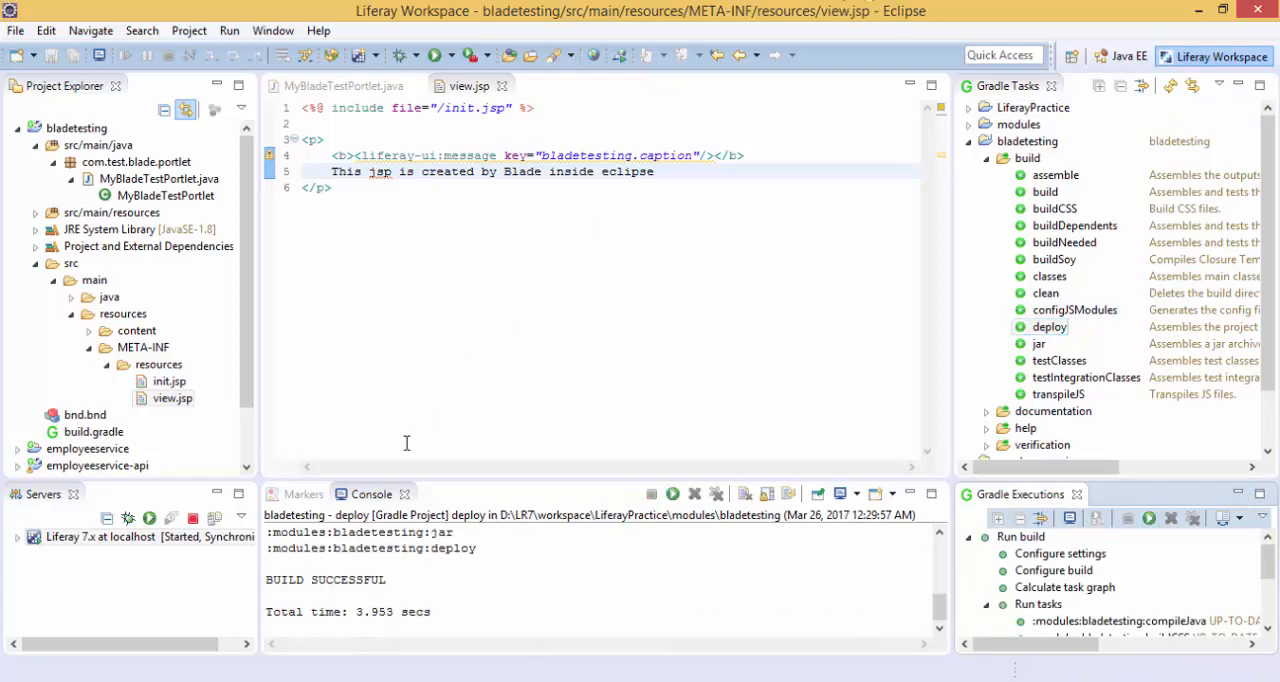
mouse_move(417, 450)
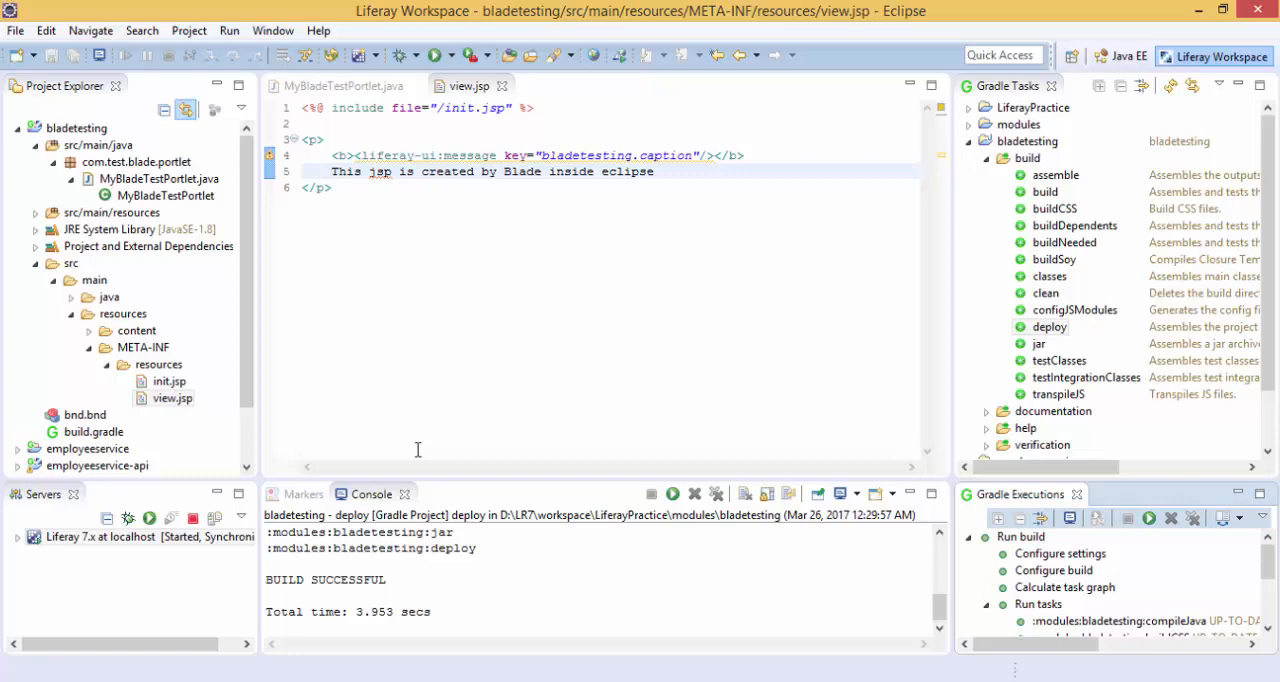
click(841, 493)
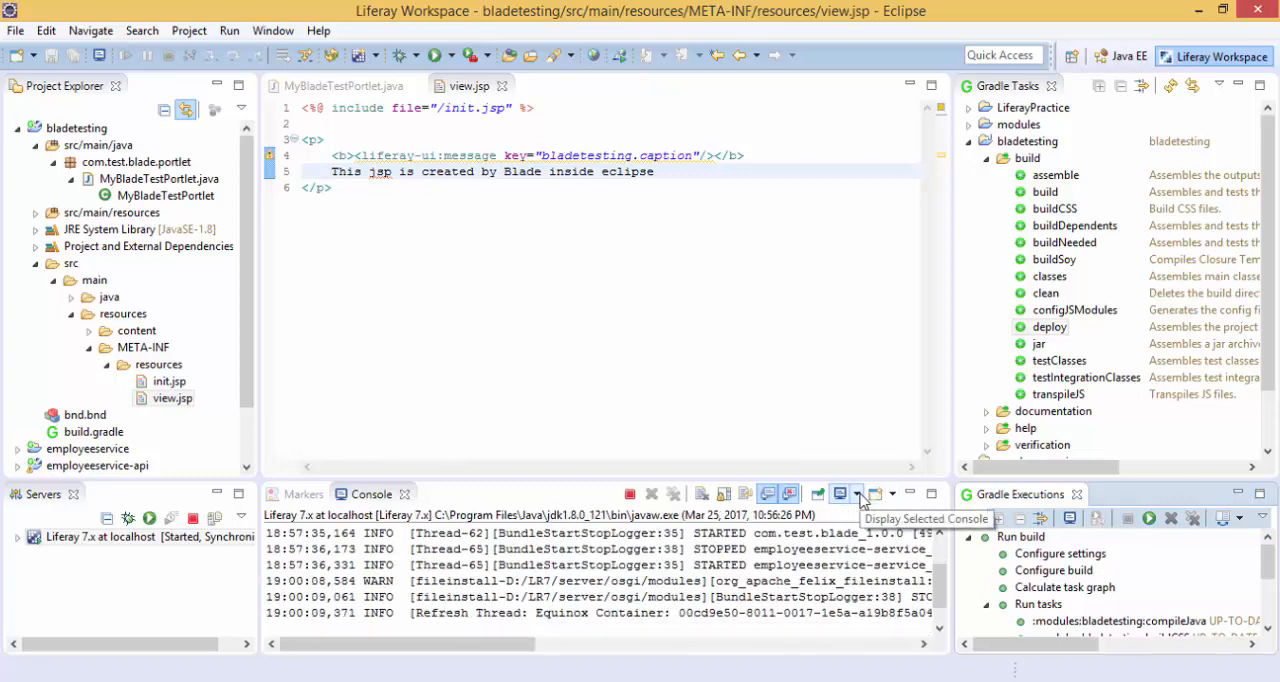